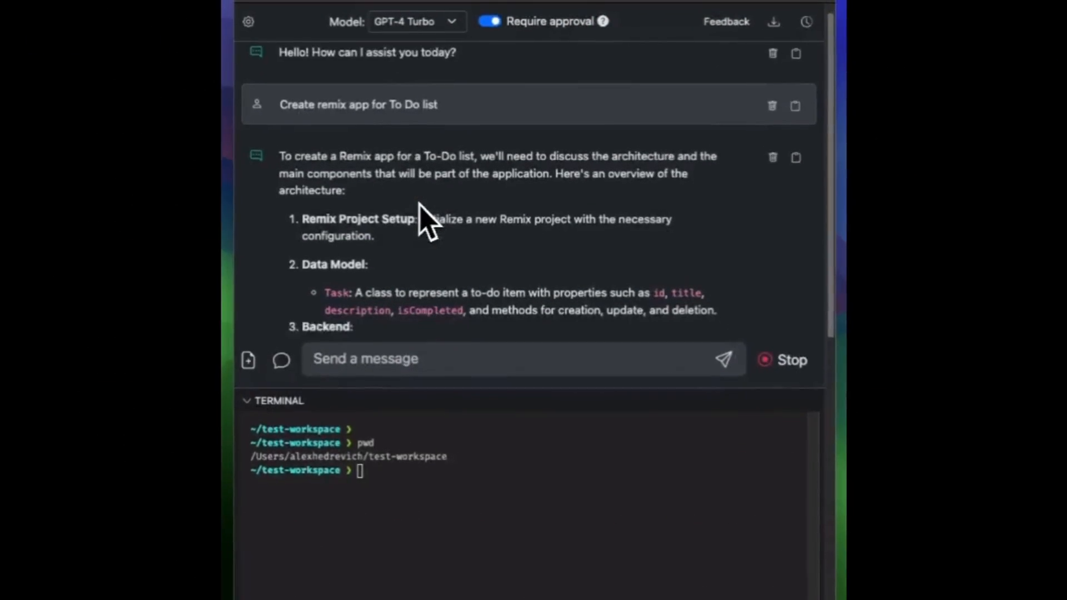
Read the Remix to-do architecture reply and approve the first create-remix command.
{"action": "scroll", "scroll_direction": "down", "scroll_amount": 3}
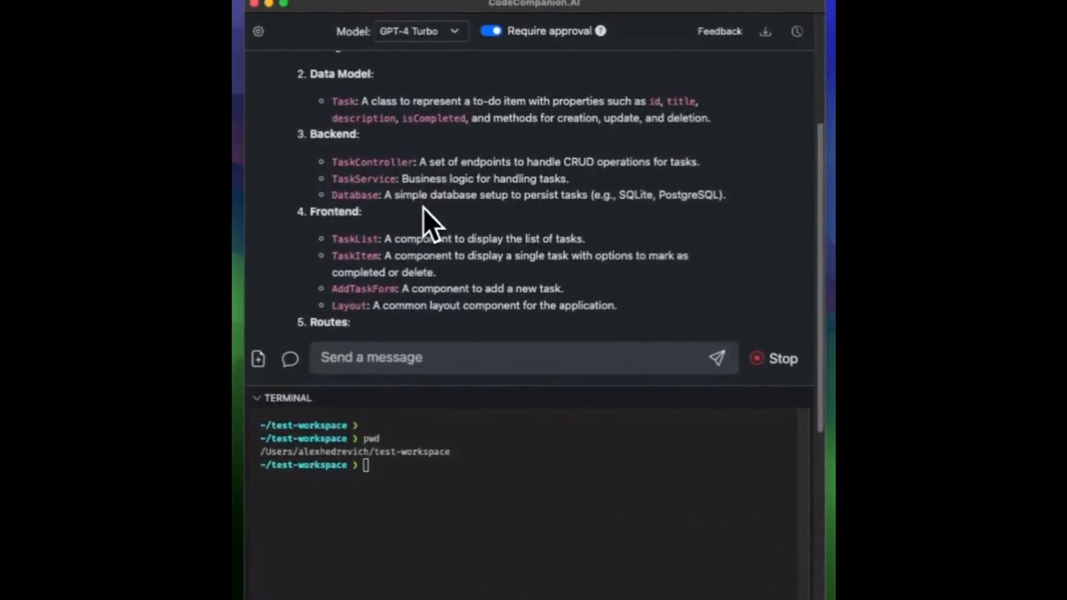
{"action": "scroll", "scroll_direction": "down", "scroll_amount": 3}
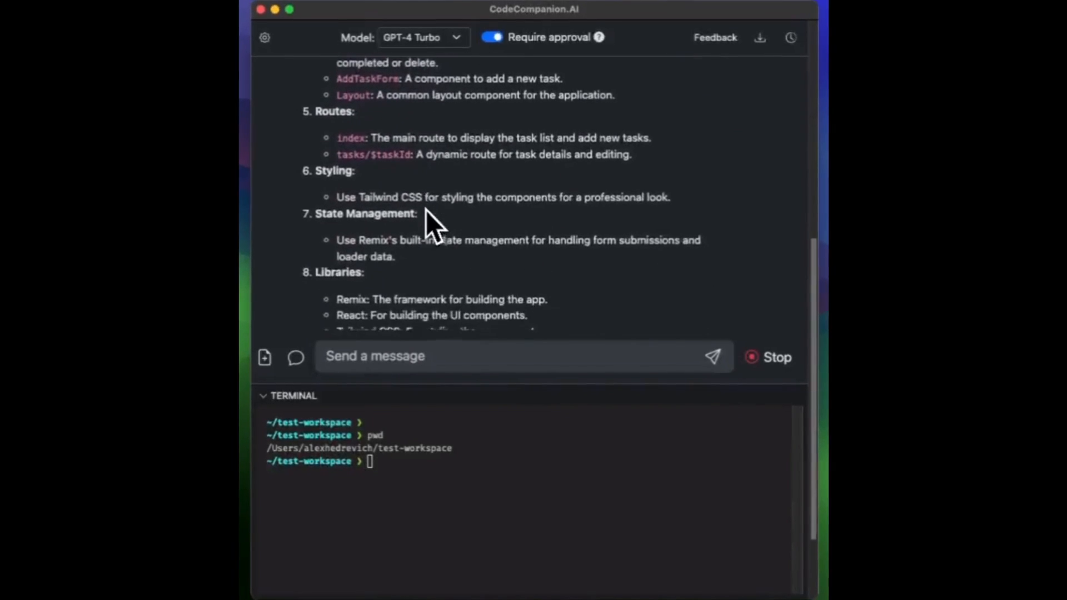
{"action": "scroll", "scroll_direction": "down", "scroll_amount": 3}
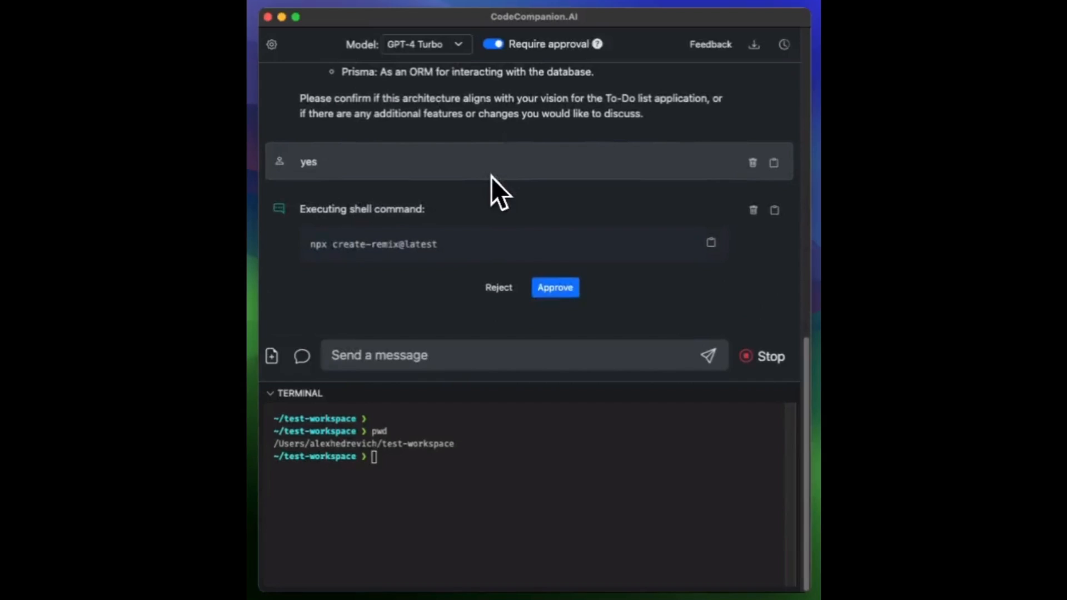
{"action": "left_click", "coordinate": [555, 287]}
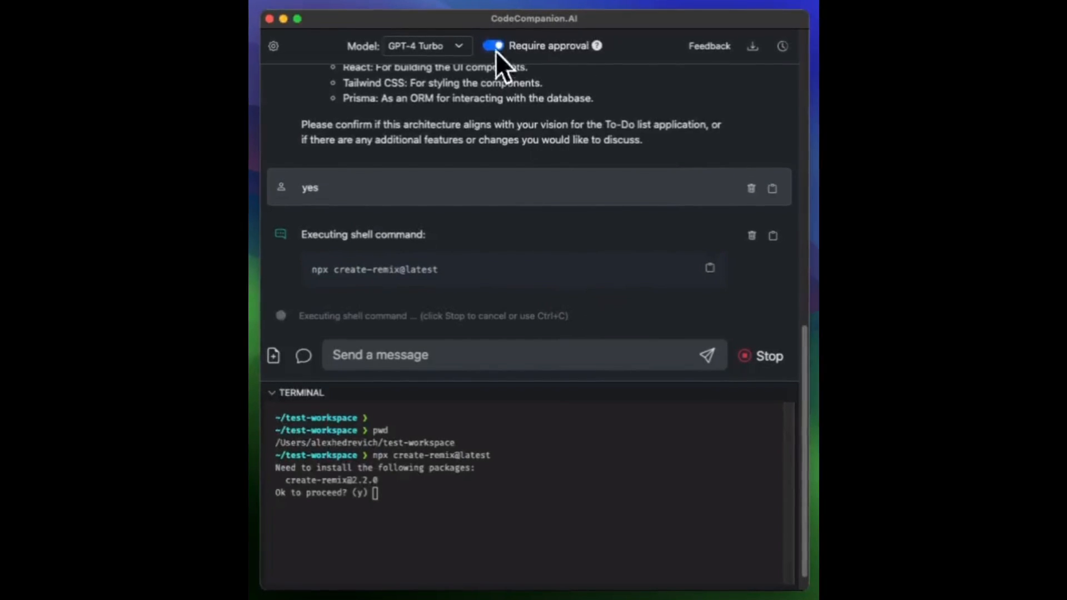
{"action": "left_click", "coordinate": [496, 45]}
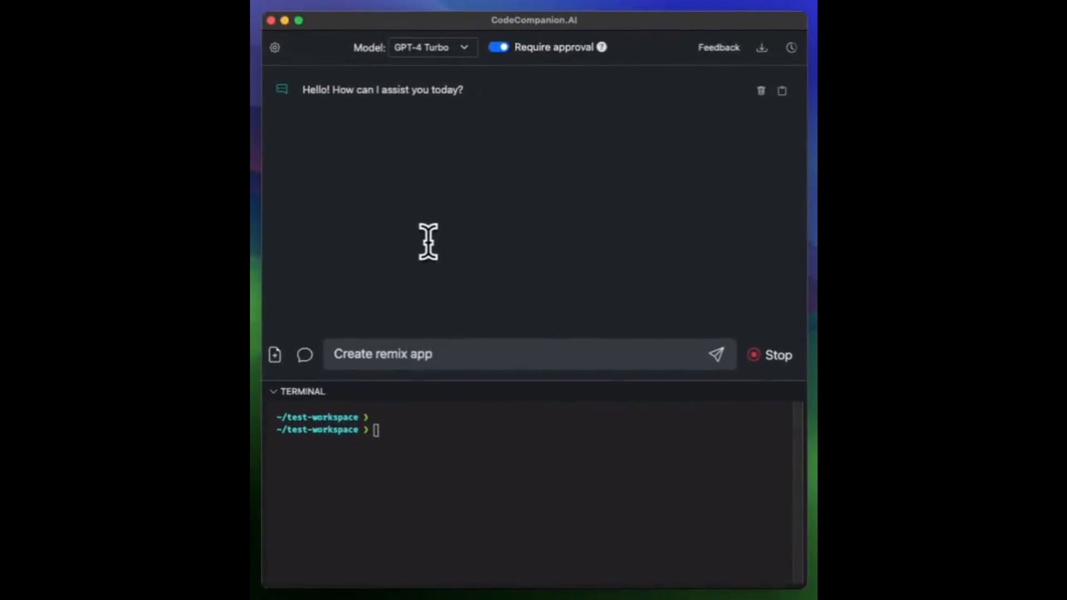
Answer 'yes' and approve running npx create-remix@latest in the terminal.
{"action": "left_click", "coordinate": [716, 355]}
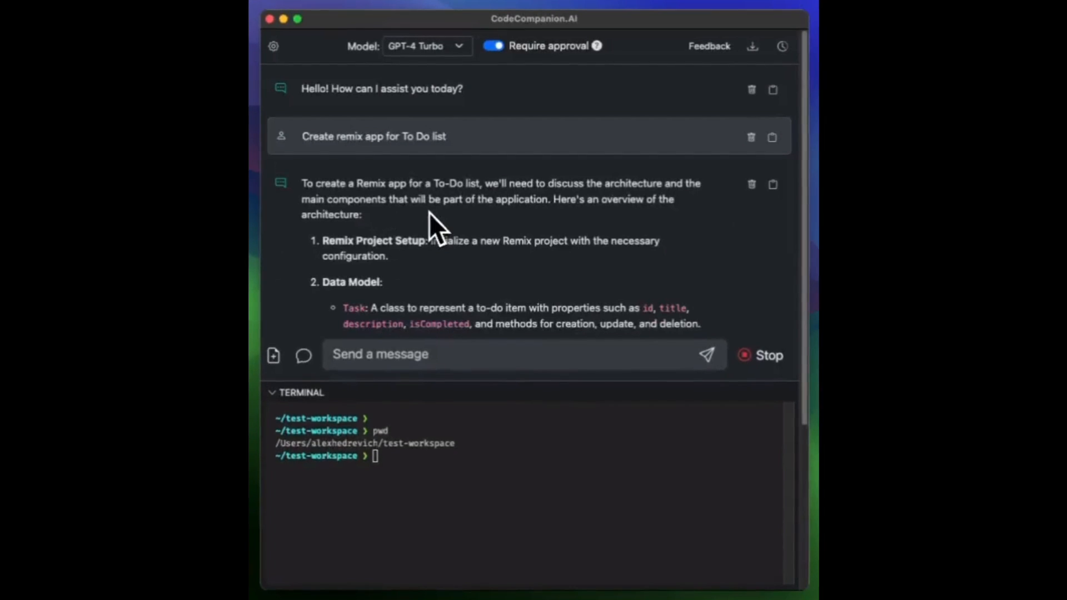
{"action": "scroll", "scroll_direction": "down", "scroll_amount": 3}
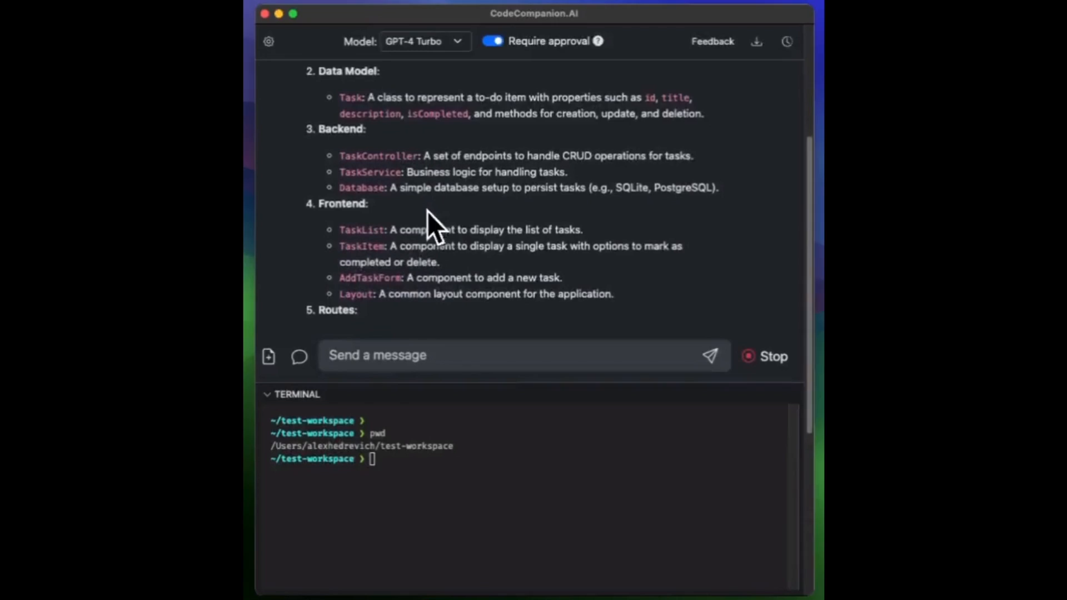
{"action": "scroll", "scroll_direction": "down", "scroll_amount": 3}
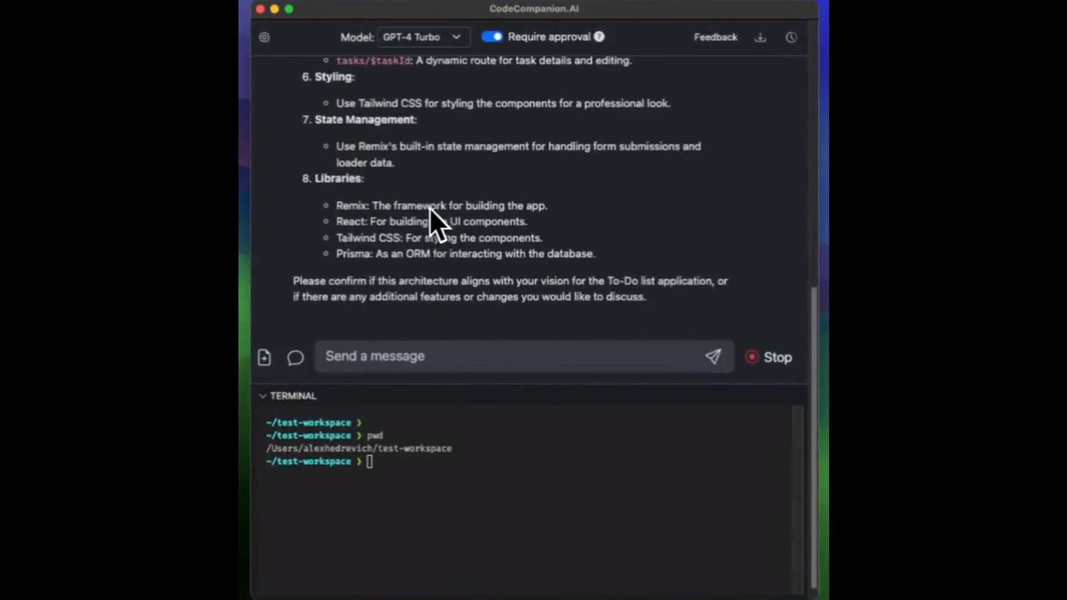
{"action": "type", "text": "ye"}
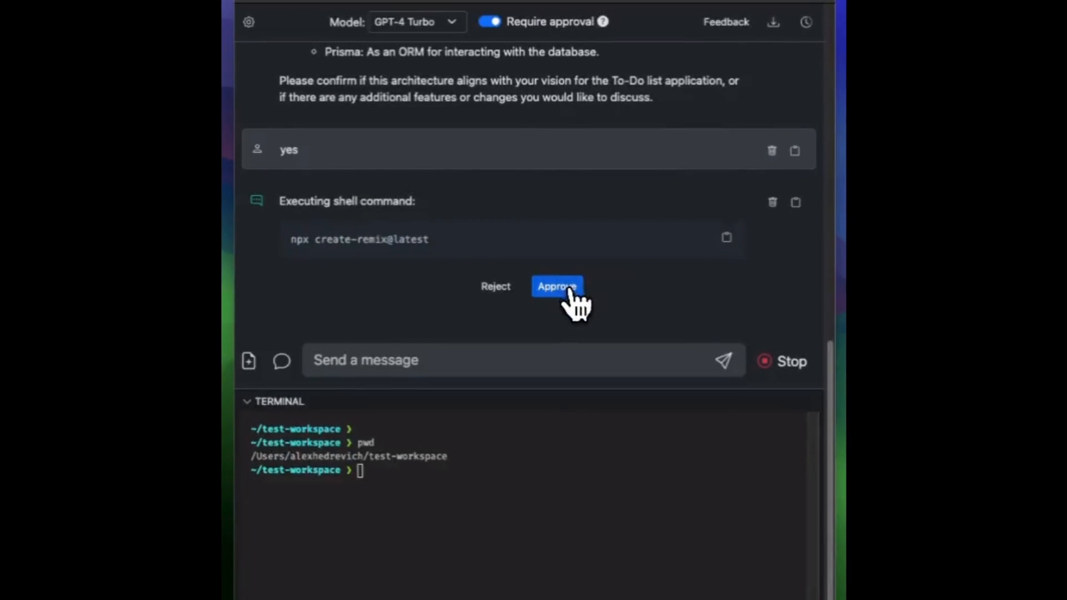
{"action": "left_click", "coordinate": [557, 286]}
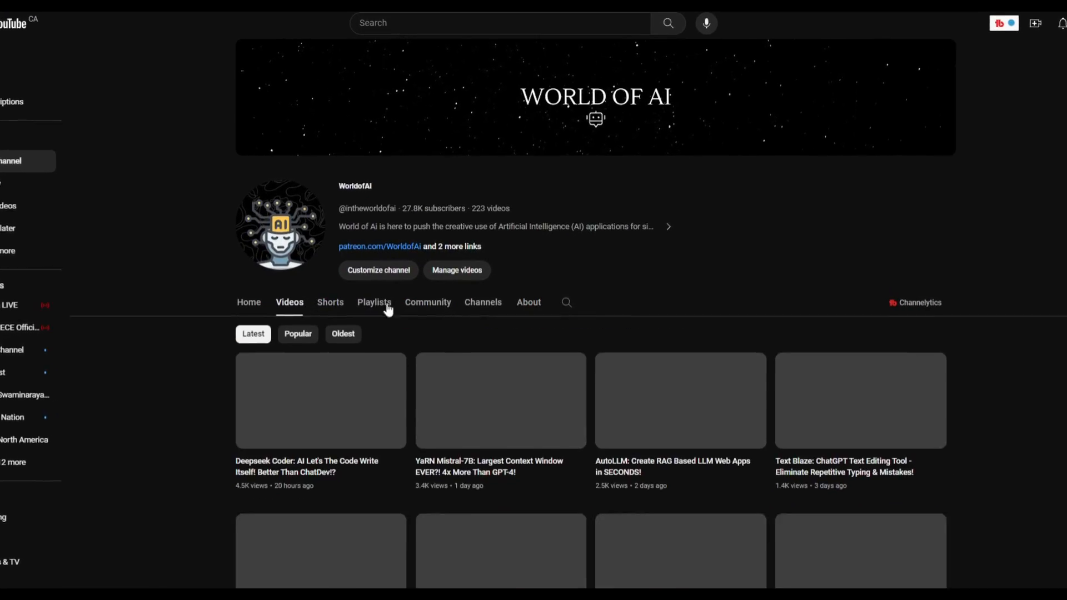
Scroll the Ai Consulting Call description down to its services list.
{"action": "scroll", "scroll_direction": "down", "scroll_amount": 3}
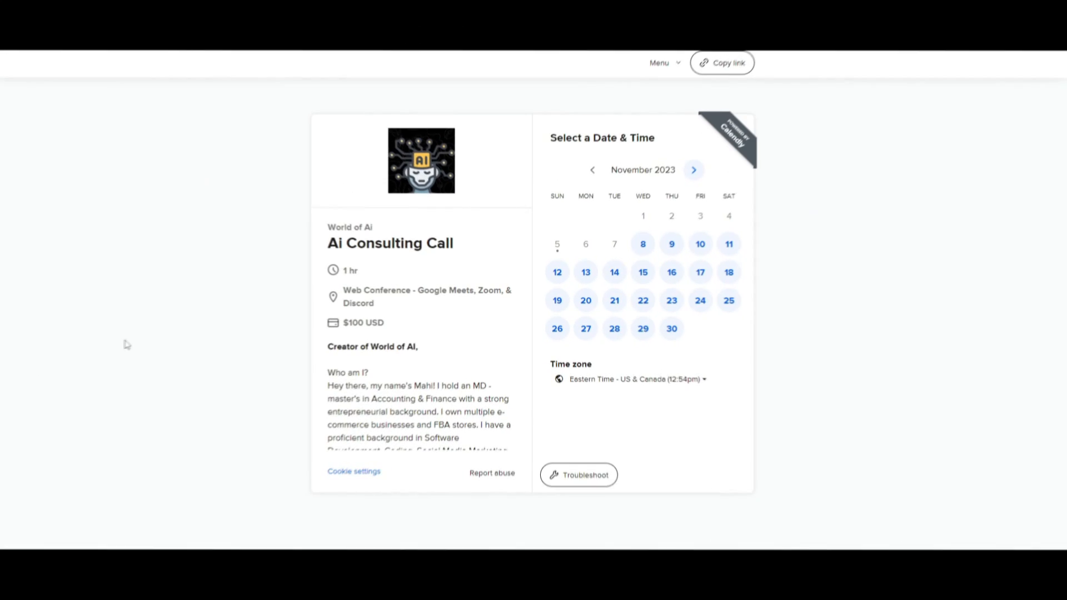
{"action": "scroll", "scroll_direction": "down", "scroll_amount": 3}
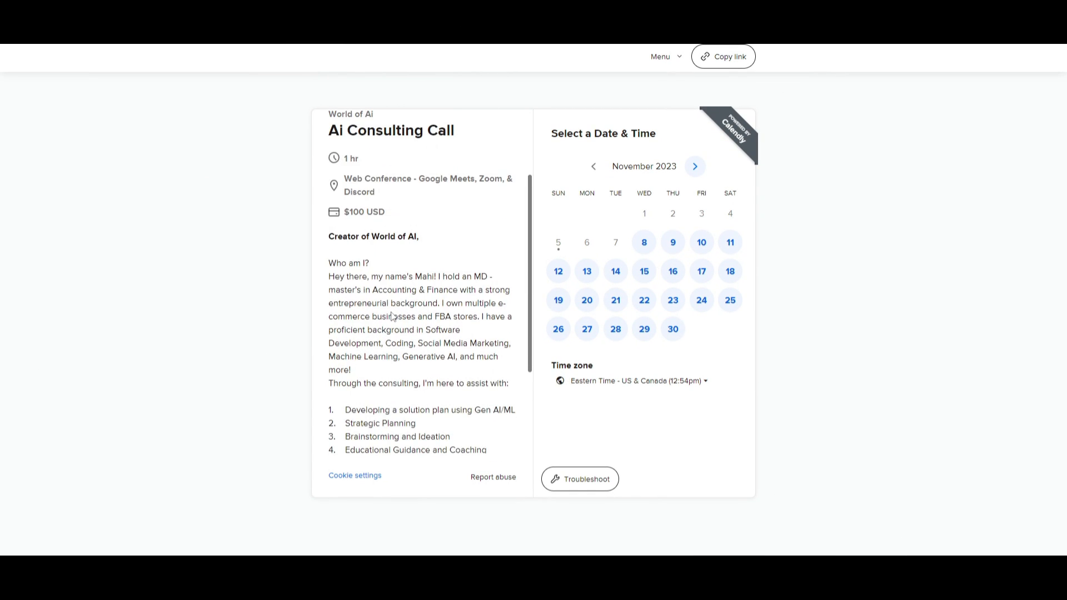
{"action": "scroll", "scroll_direction": "down", "scroll_amount": 3}
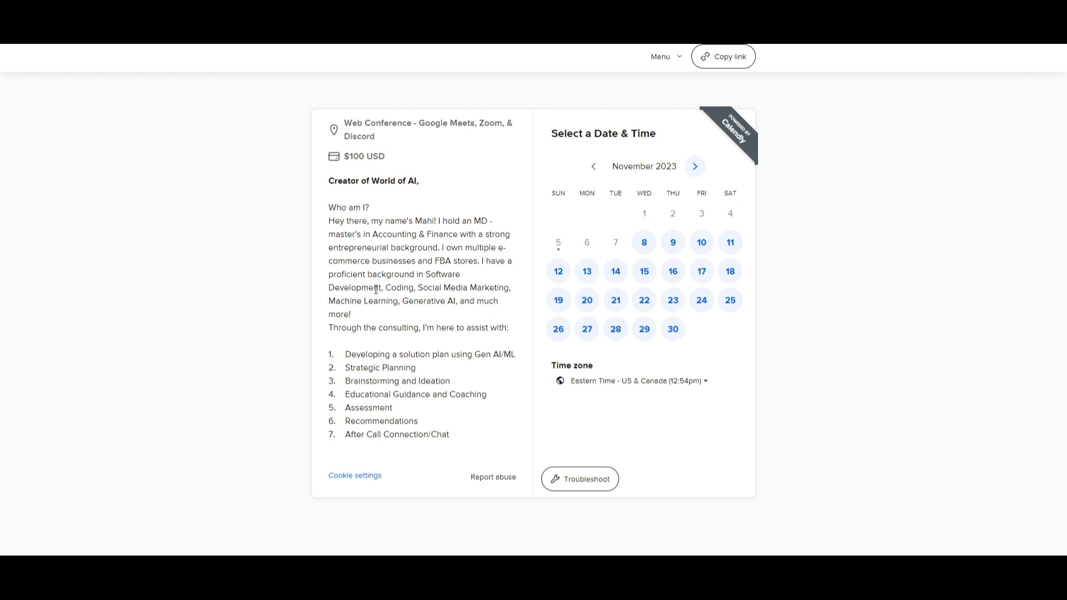
{"action": "mouse_move", "coordinate": [375, 288]}
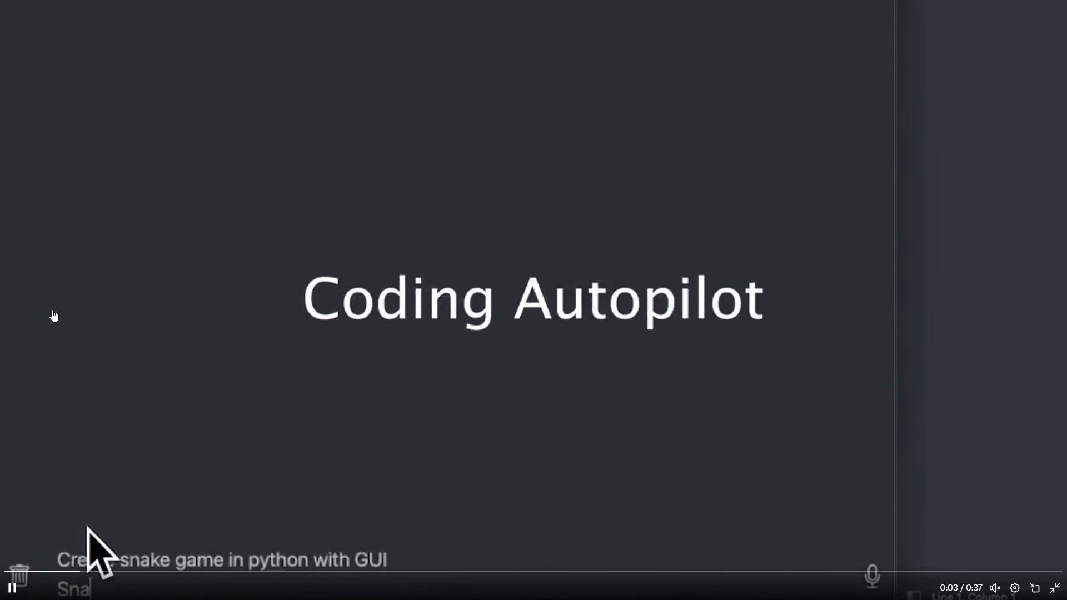
Send the snake wrap-around prompt and inspect the generated snake_game.py file.
{"action": "type", "text": "Snake should appear on opposite side whe"}
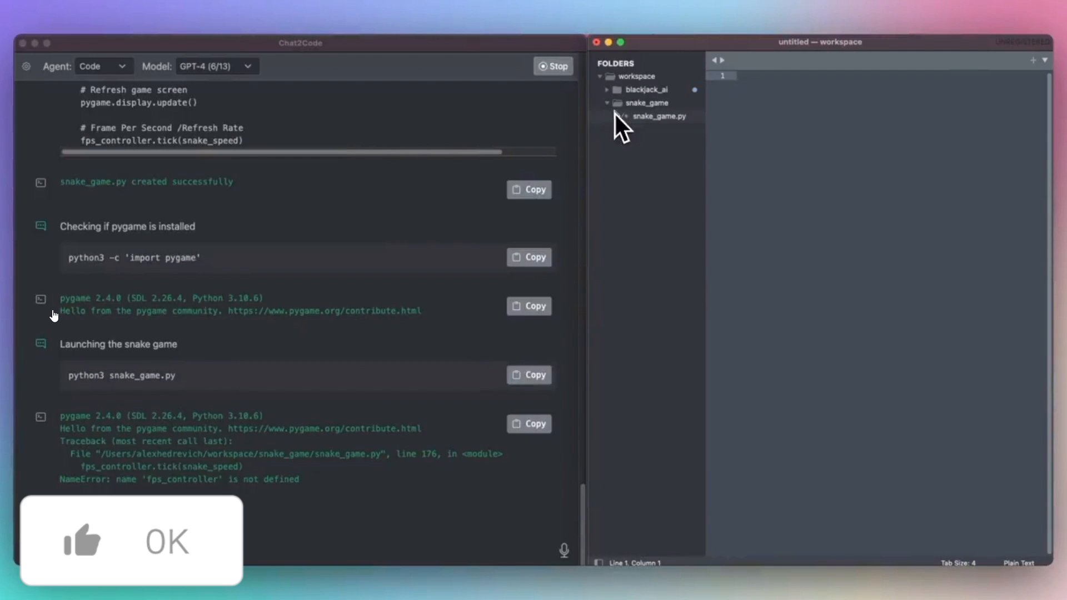
{"action": "left_click", "coordinate": [86, 543]}
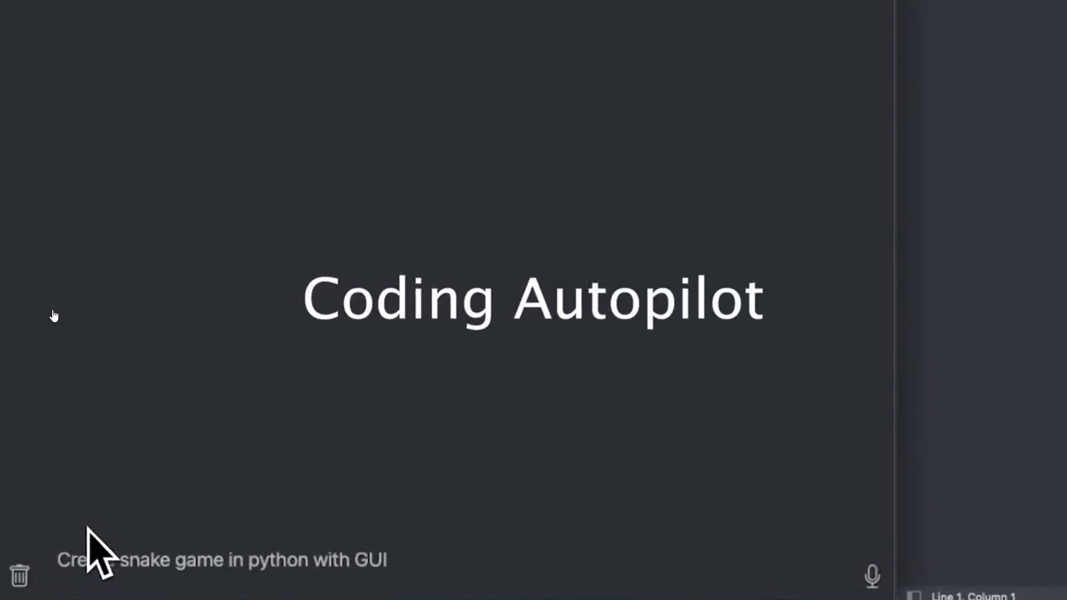
{"action": "type", "text": "Snake should appear on oppo"}
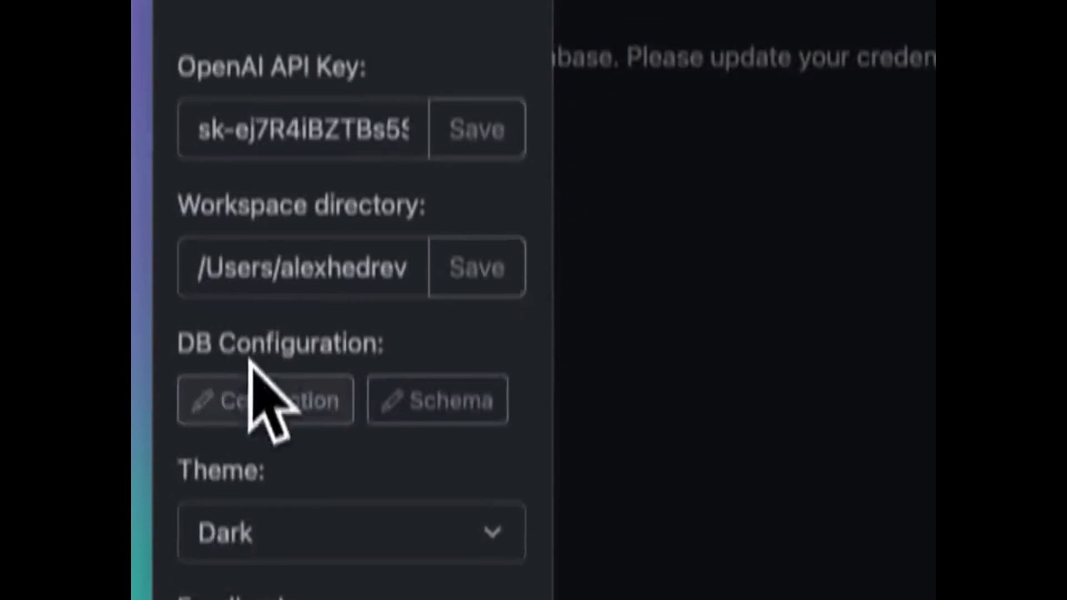
Enter 'northwind' as the database name in Connection, then check the Theme dropdown.
{"action": "left_click", "coordinate": [265, 400]}
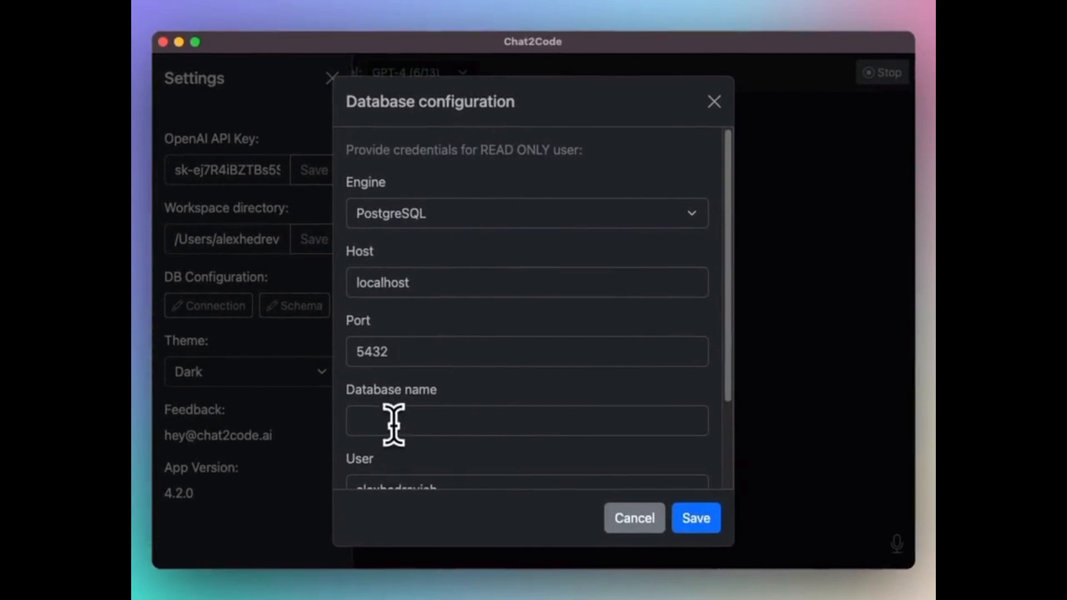
{"action": "type", "text": "northwind"}
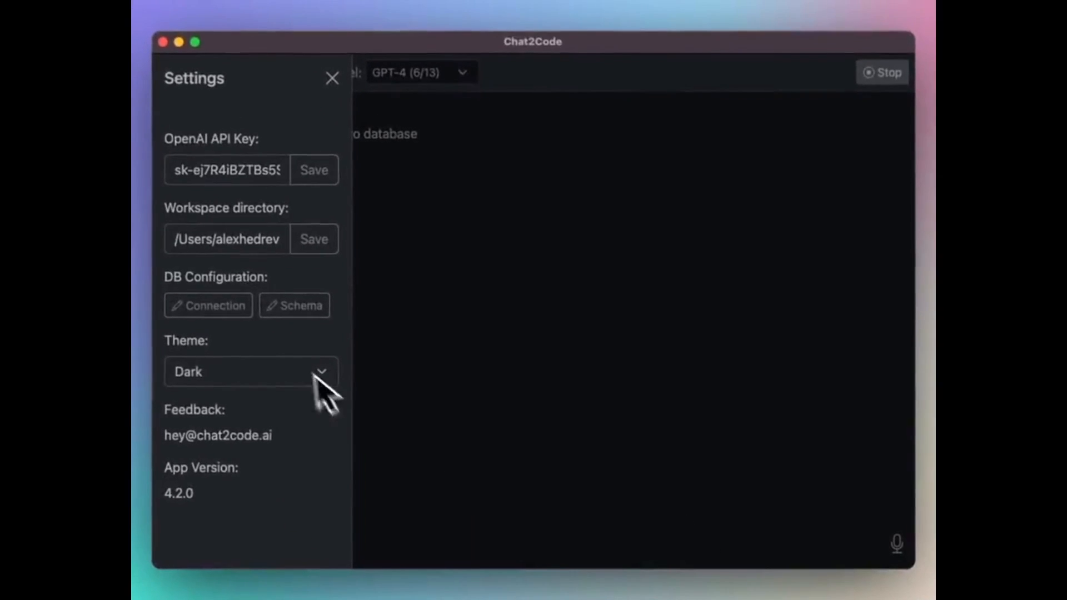
{"action": "left_click", "coordinate": [295, 305]}
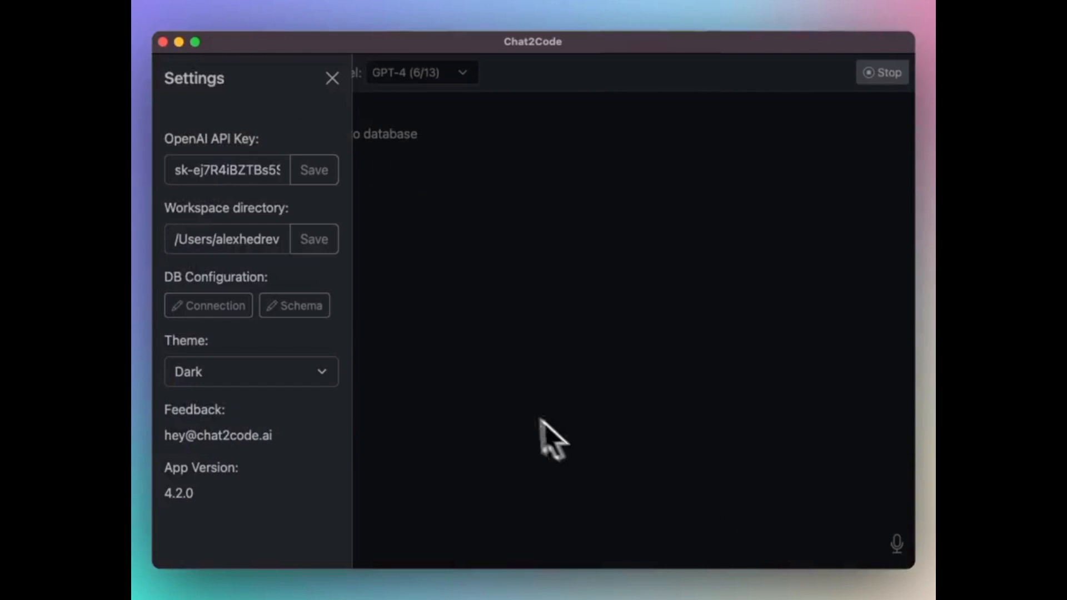
{"action": "left_click", "coordinate": [330, 78]}
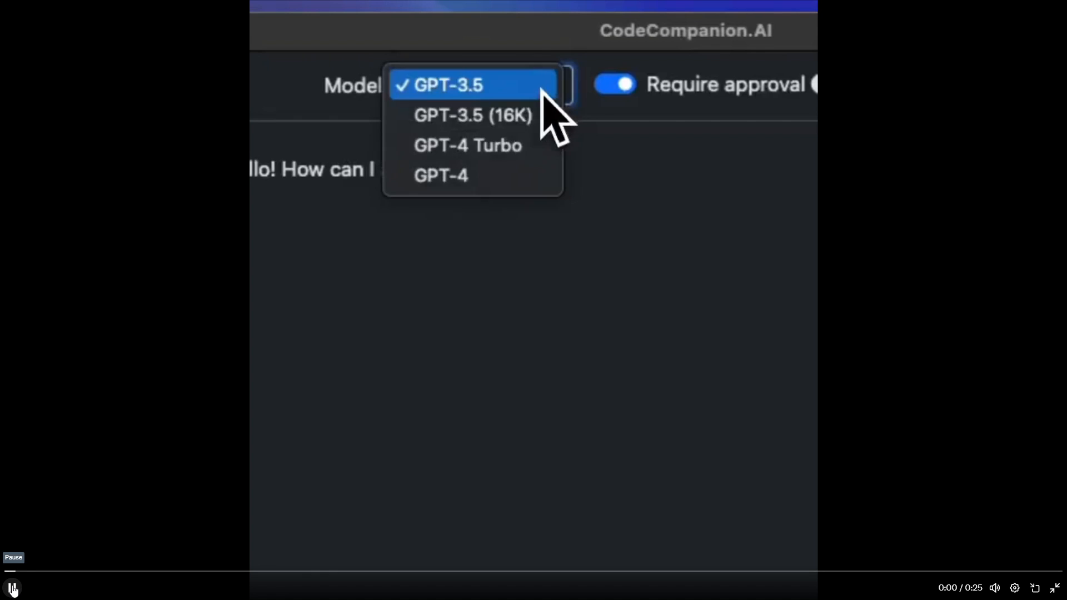
Switch the GPT model and send the To-Do app request.
{"action": "left_click", "coordinate": [467, 145]}
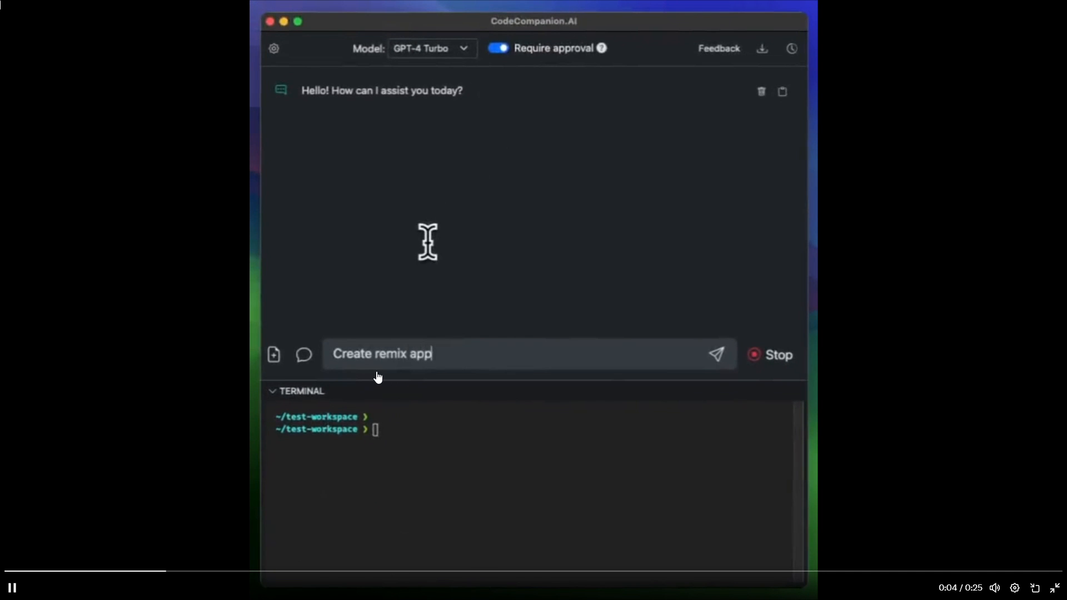
{"action": "type", "text": "for To D"}
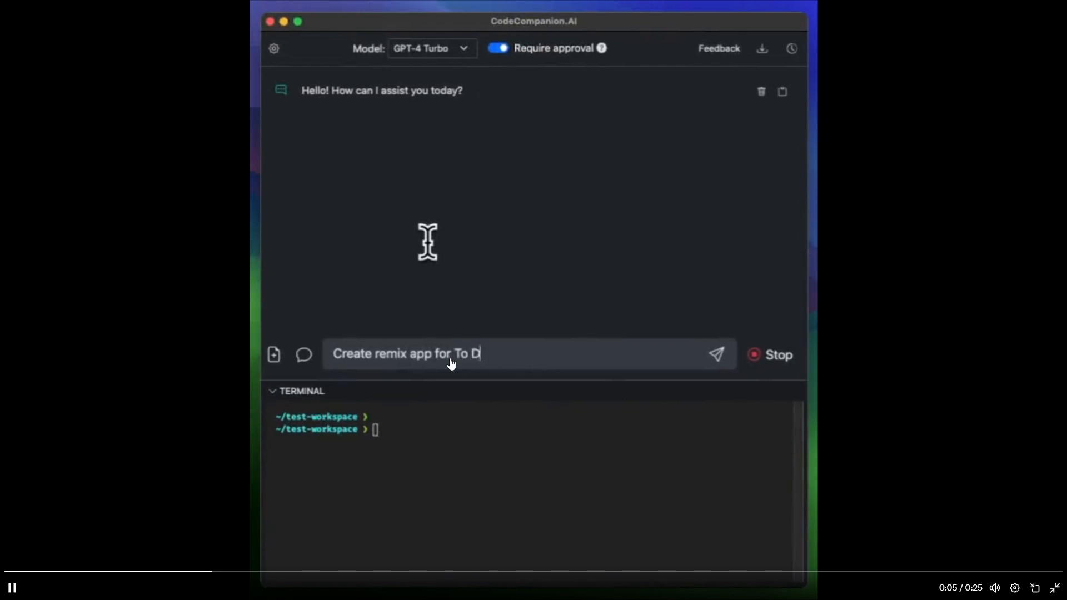
{"action": "left_click", "coordinate": [715, 355]}
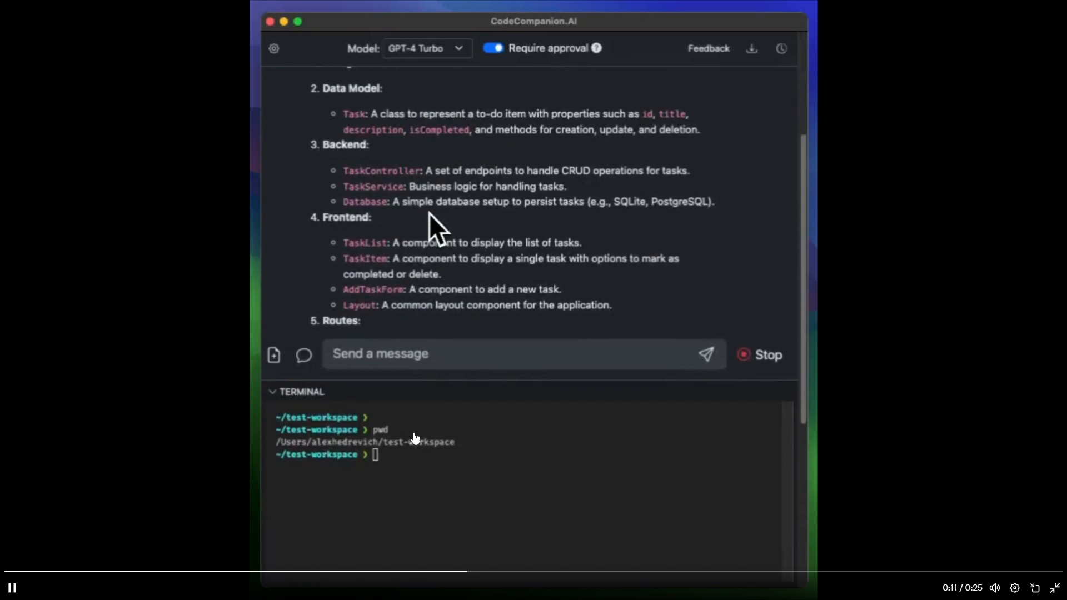
Confirm the plan with 'yes' so npx create-remix@latest starts installing packages.
{"action": "scroll", "scroll_direction": "down", "scroll_amount": 3}
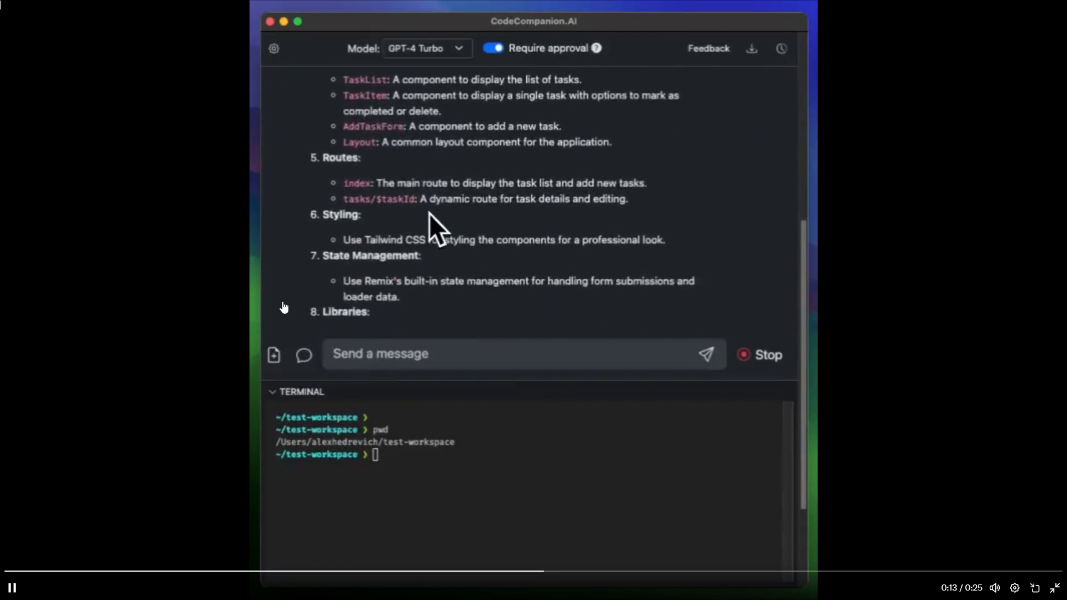
{"action": "scroll", "scroll_direction": "down", "scroll_amount": 3}
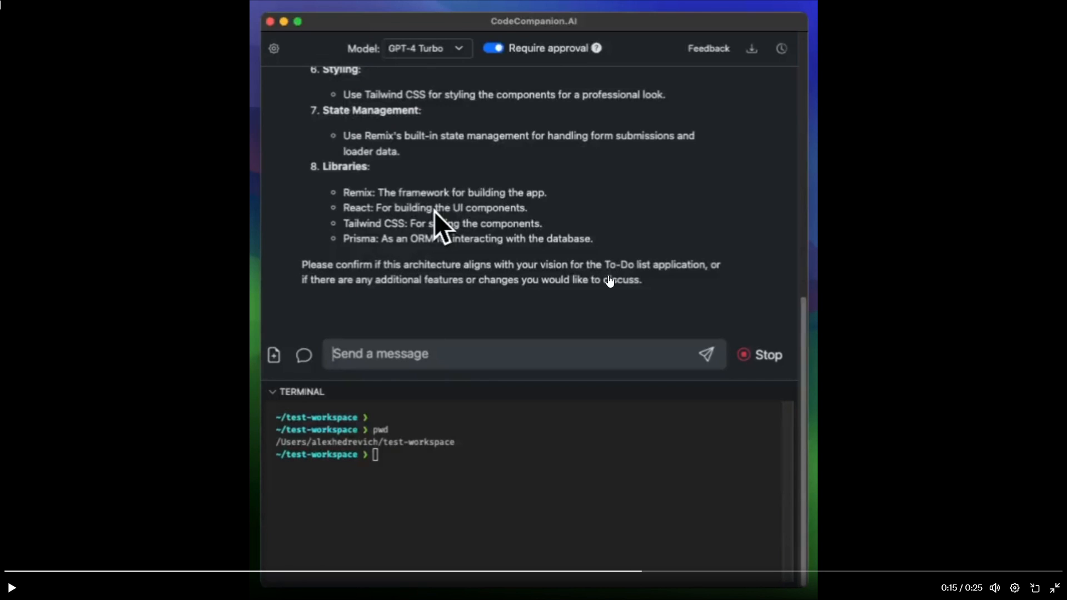
{"action": "mouse_move", "coordinate": [347, 257]}
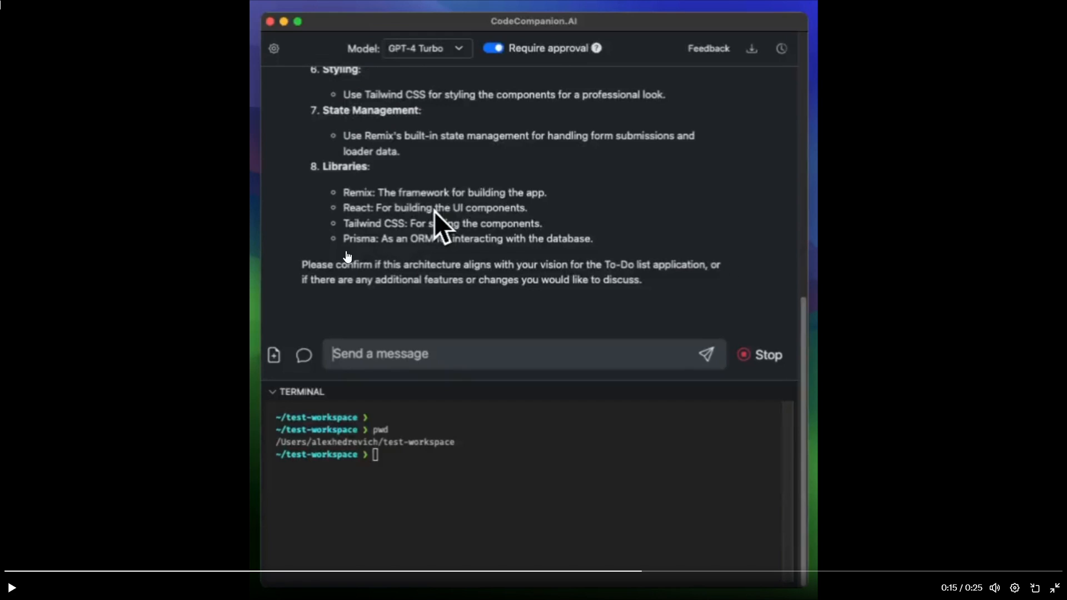
{"action": "mouse_move", "coordinate": [594, 299]}
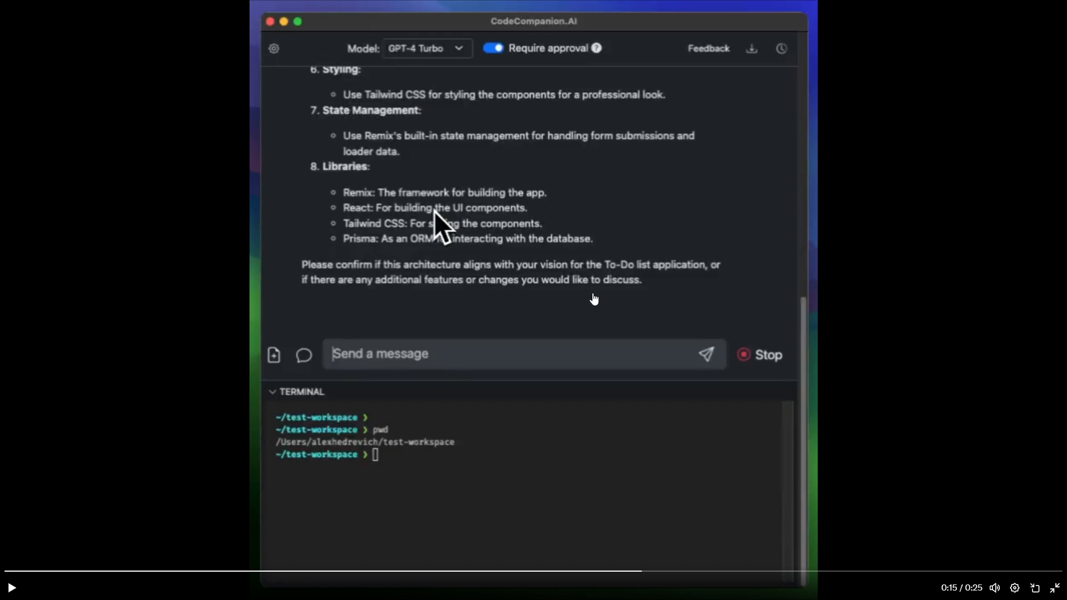
{"action": "mouse_move", "coordinate": [688, 182]}
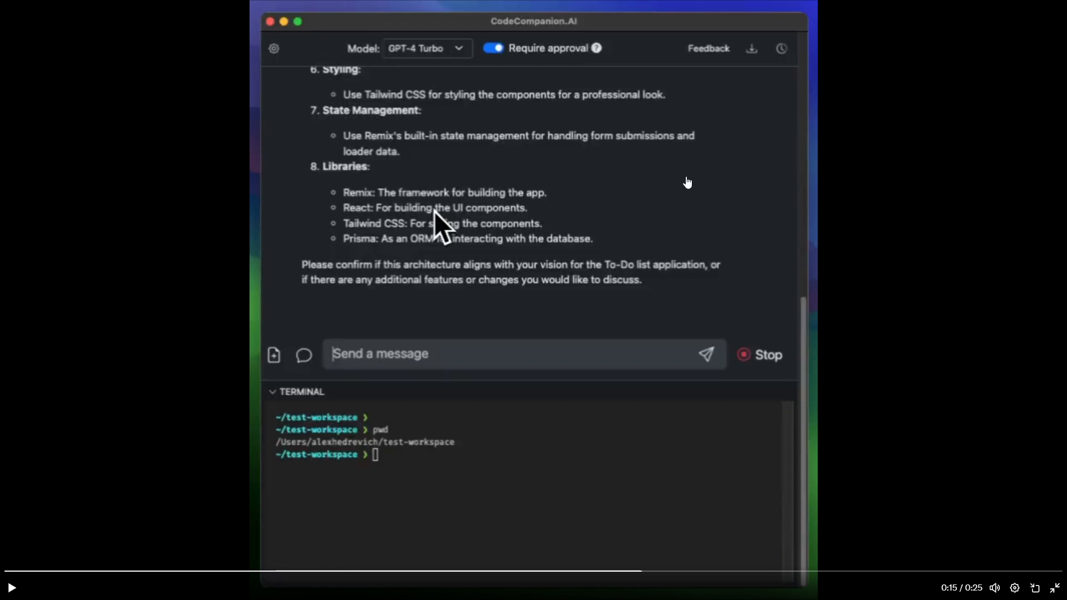
{"action": "mouse_move", "coordinate": [602, 194]}
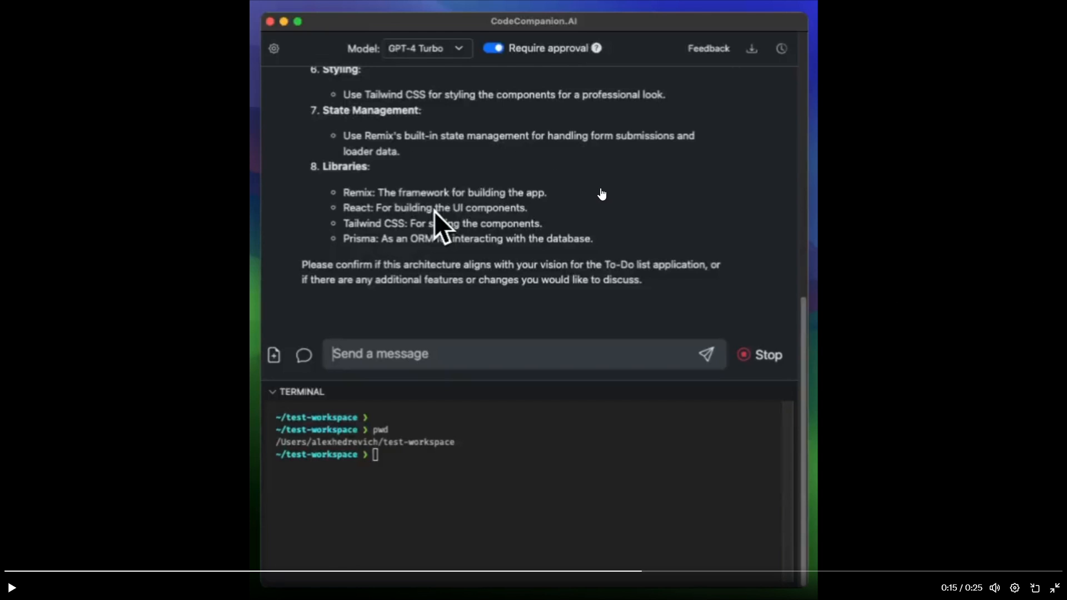
{"action": "mouse_move", "coordinate": [274, 118]}
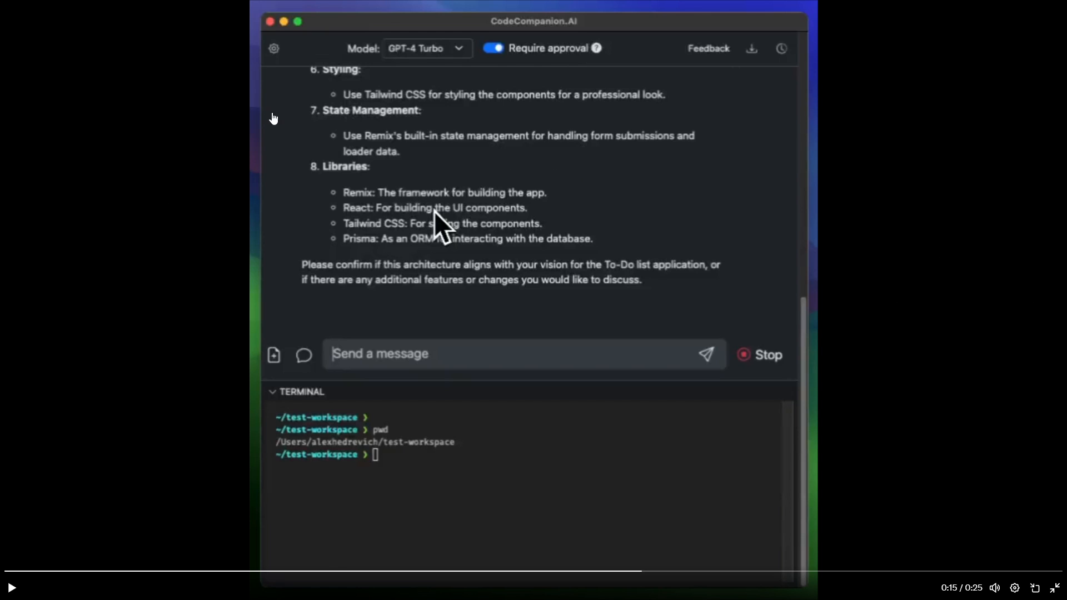
{"action": "mouse_move", "coordinate": [627, 355]}
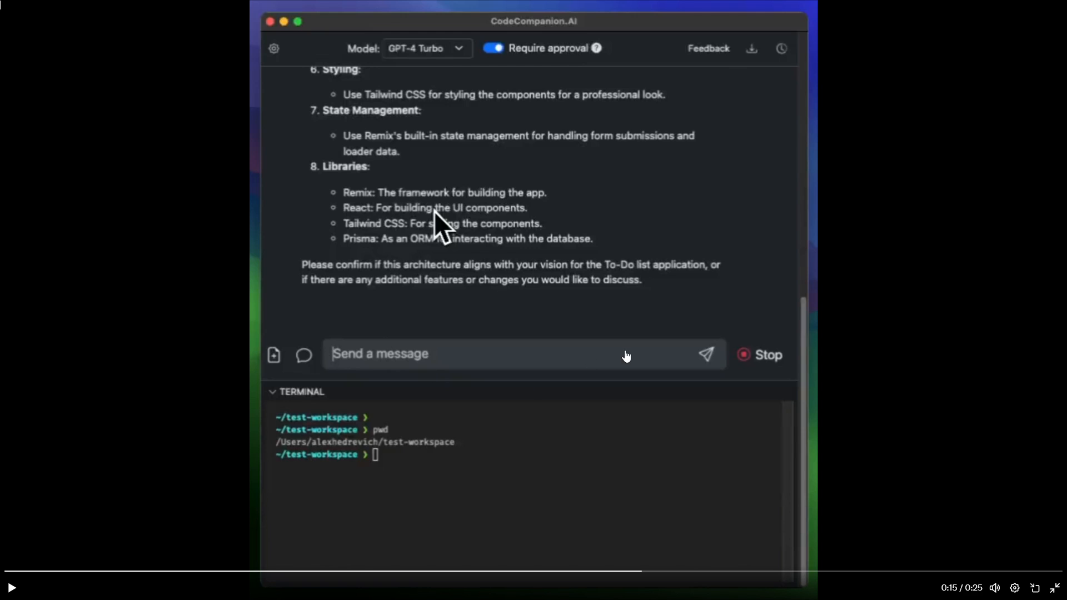
{"action": "mouse_move", "coordinate": [473, 318]}
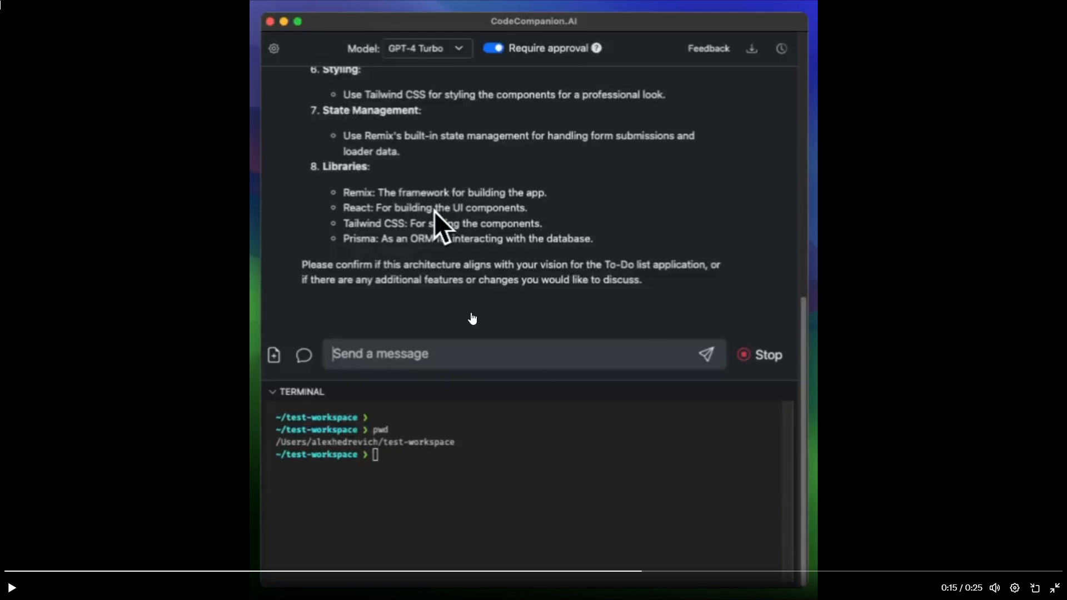
{"action": "type", "text": "ye"}
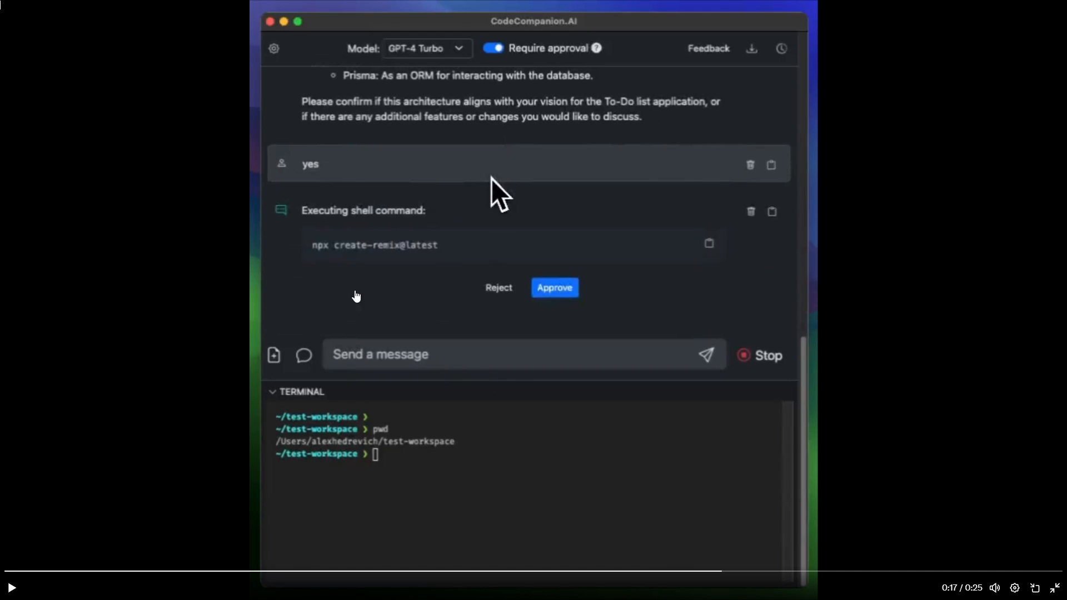
{"action": "mouse_move", "coordinate": [644, 112]}
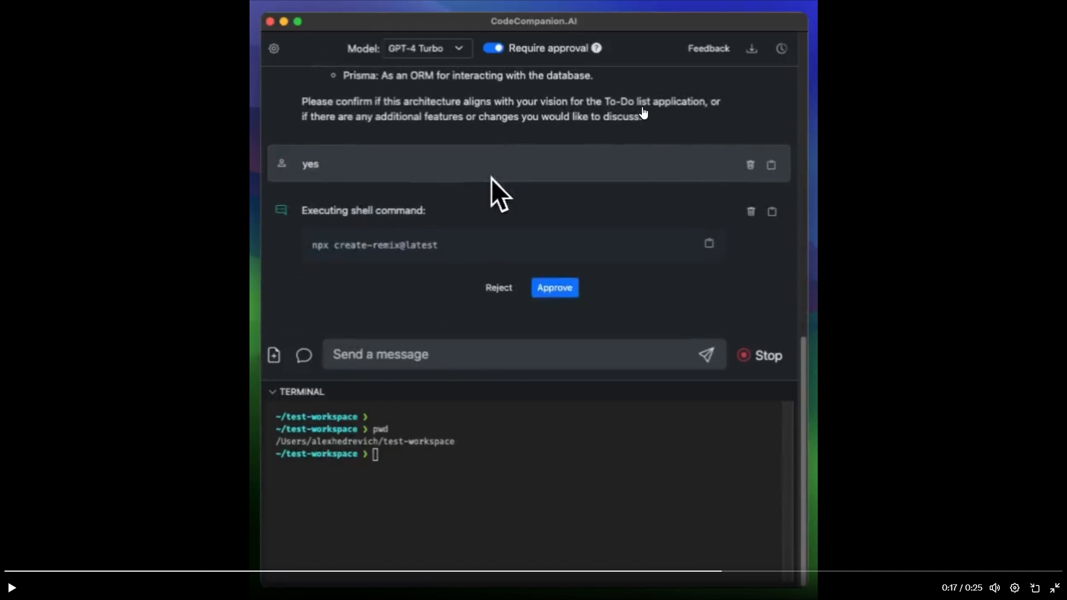
{"action": "mouse_move", "coordinate": [405, 117]}
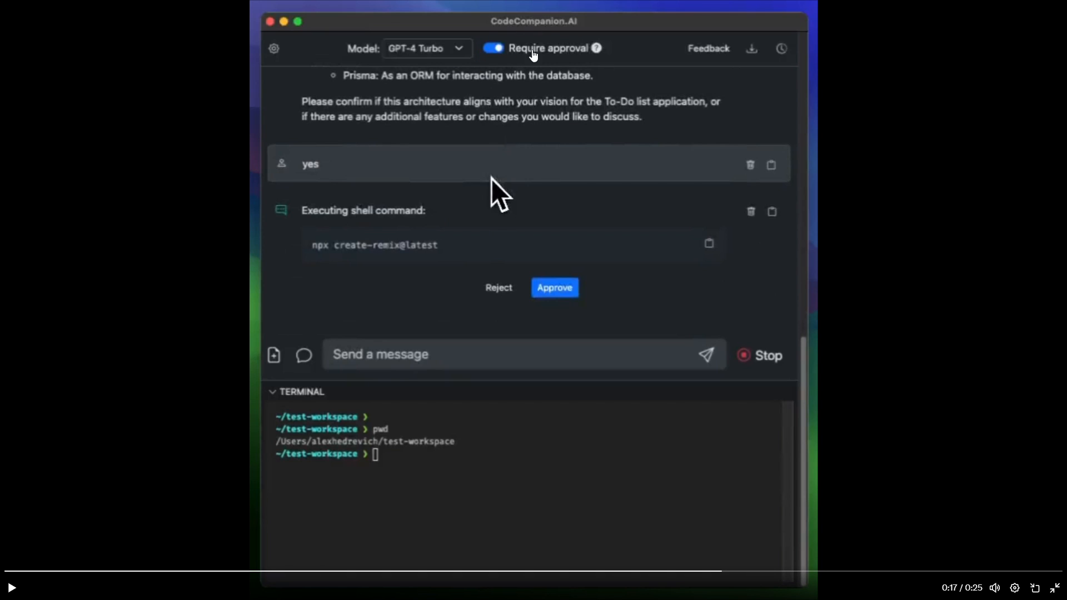
{"action": "mouse_move", "coordinate": [516, 58]}
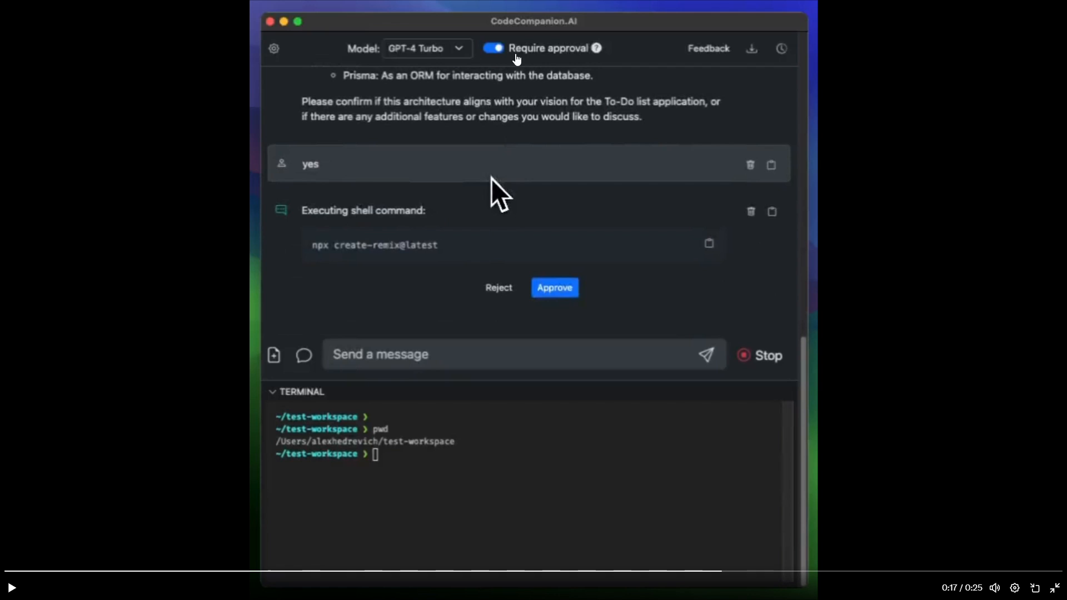
{"action": "mouse_move", "coordinate": [603, 400]}
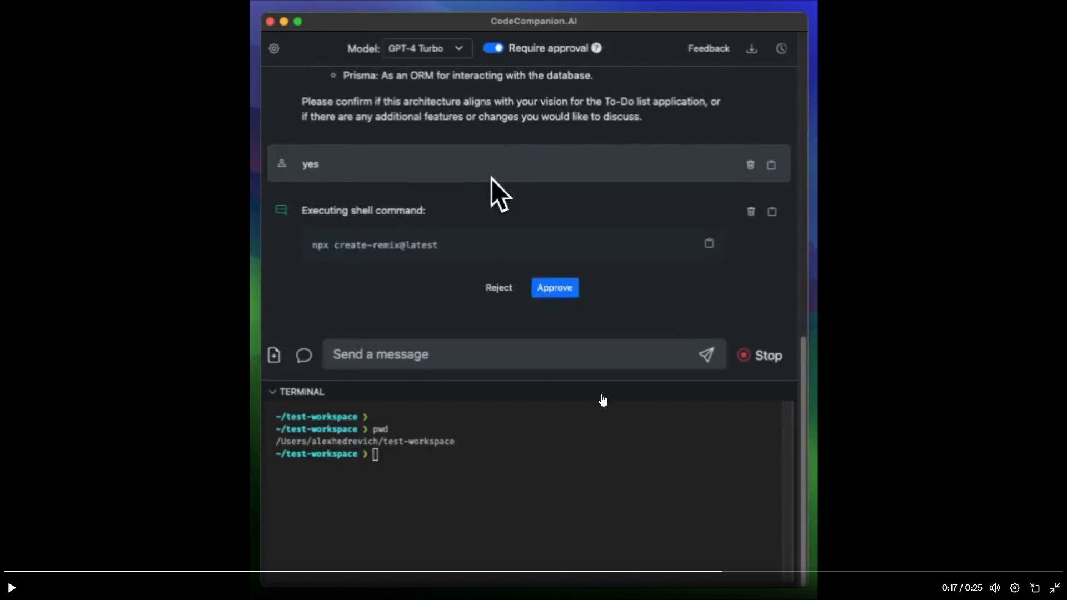
{"action": "mouse_move", "coordinate": [1064, 408]}
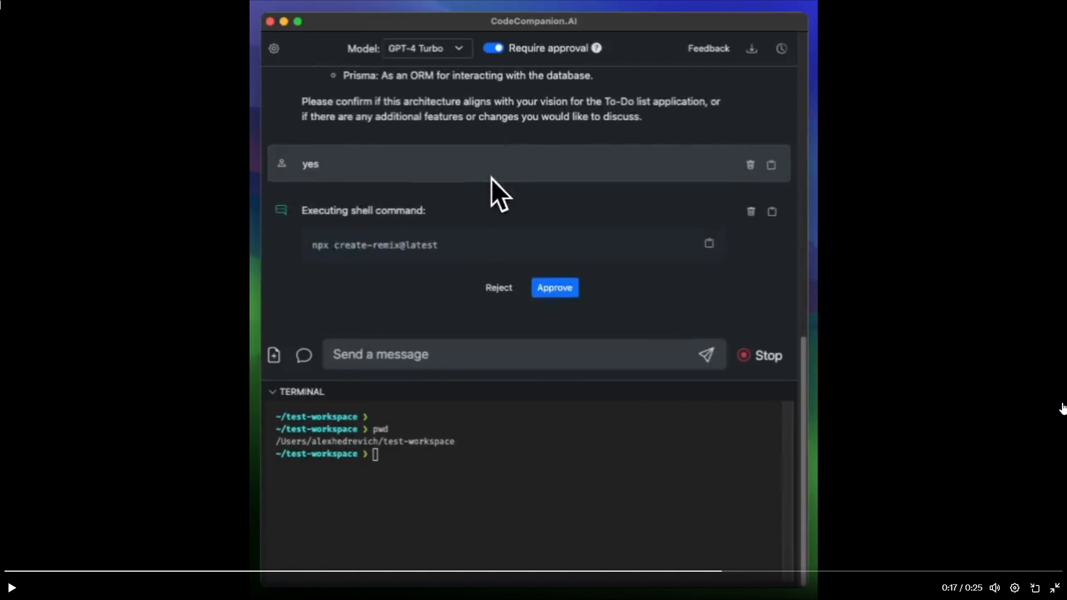
{"action": "mouse_move", "coordinate": [912, 304]}
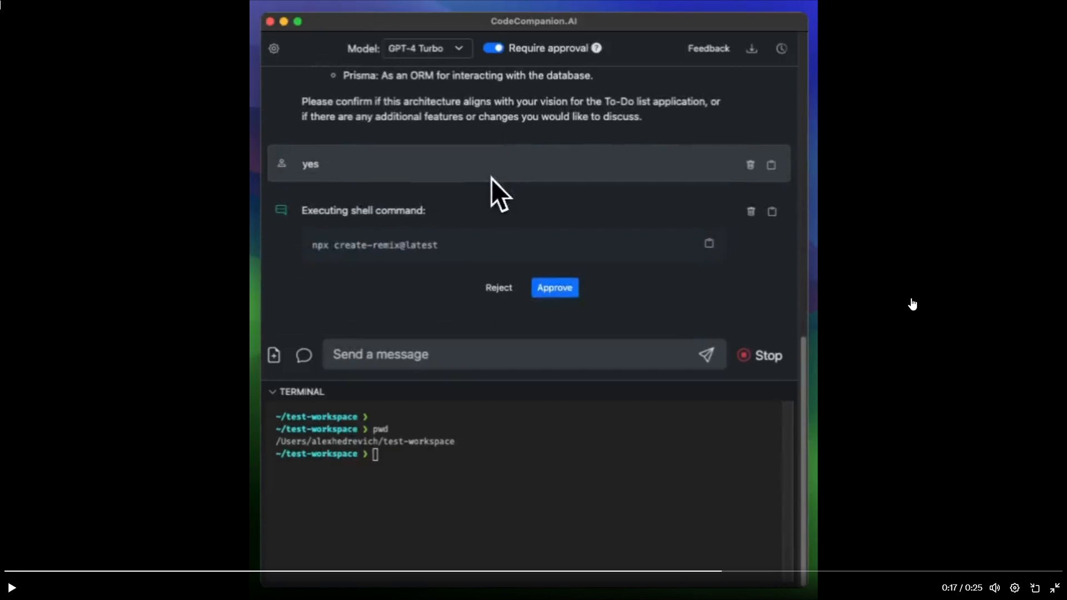
{"action": "mouse_move", "coordinate": [265, 56]}
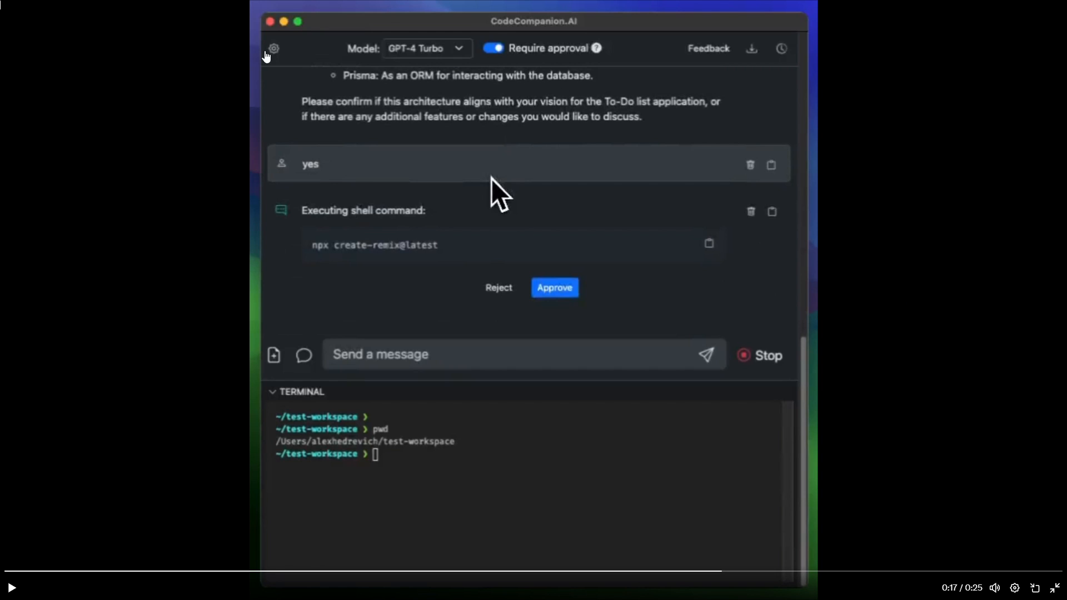
{"action": "mouse_move", "coordinate": [509, 270]}
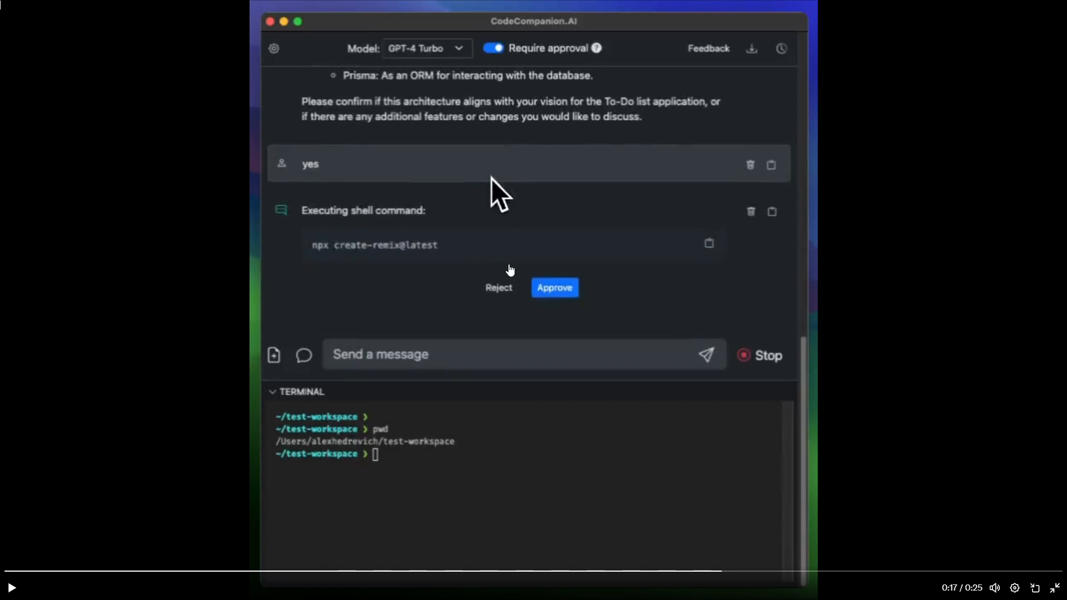
{"action": "mouse_move", "coordinate": [505, 388]}
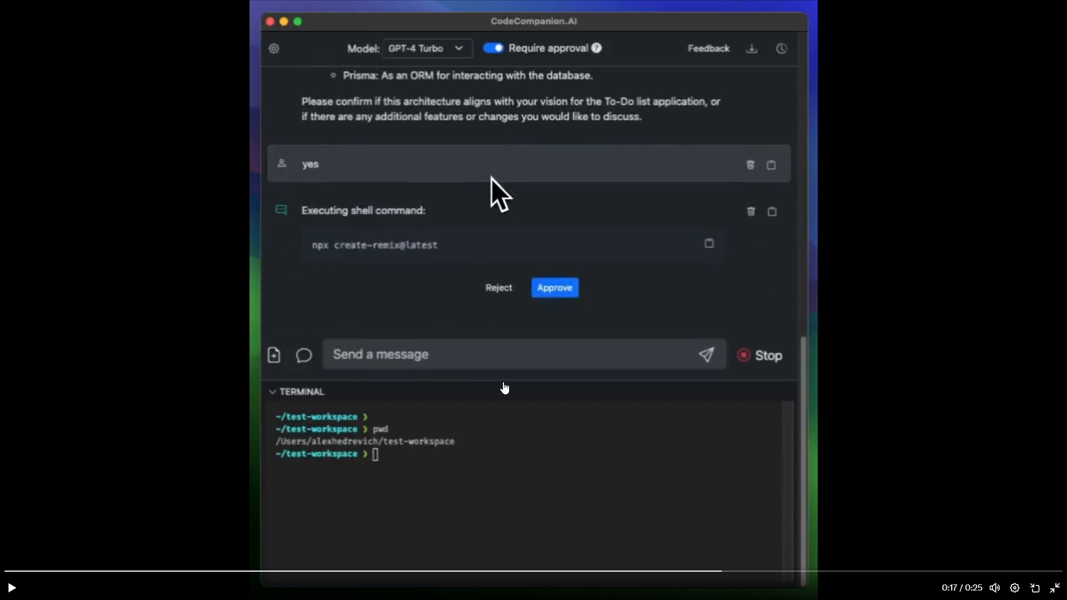
{"action": "left_click", "coordinate": [554, 287]}
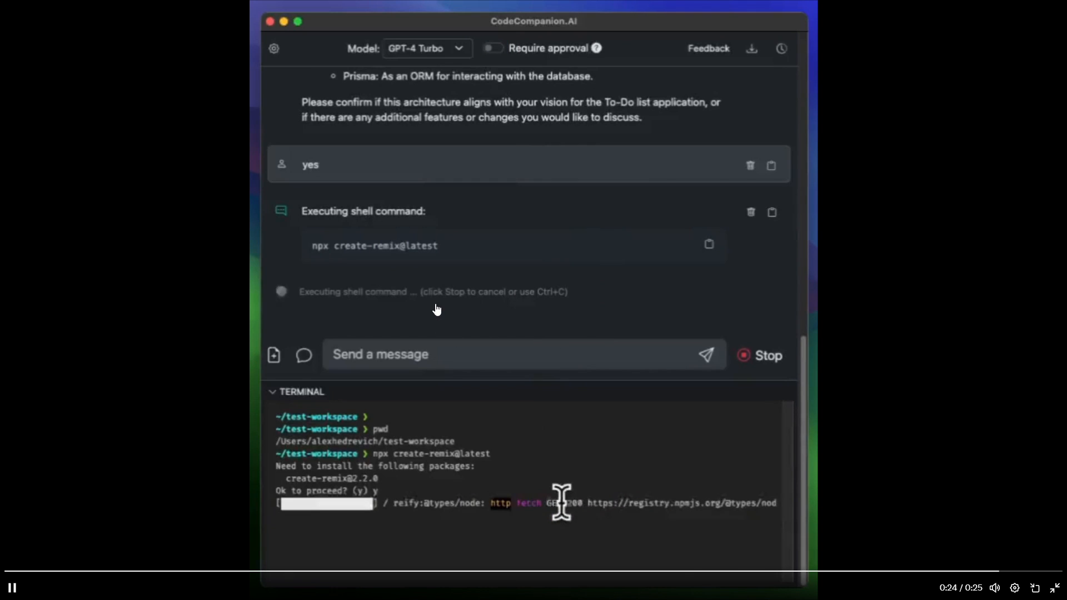
{"action": "left_click", "coordinate": [426, 48]}
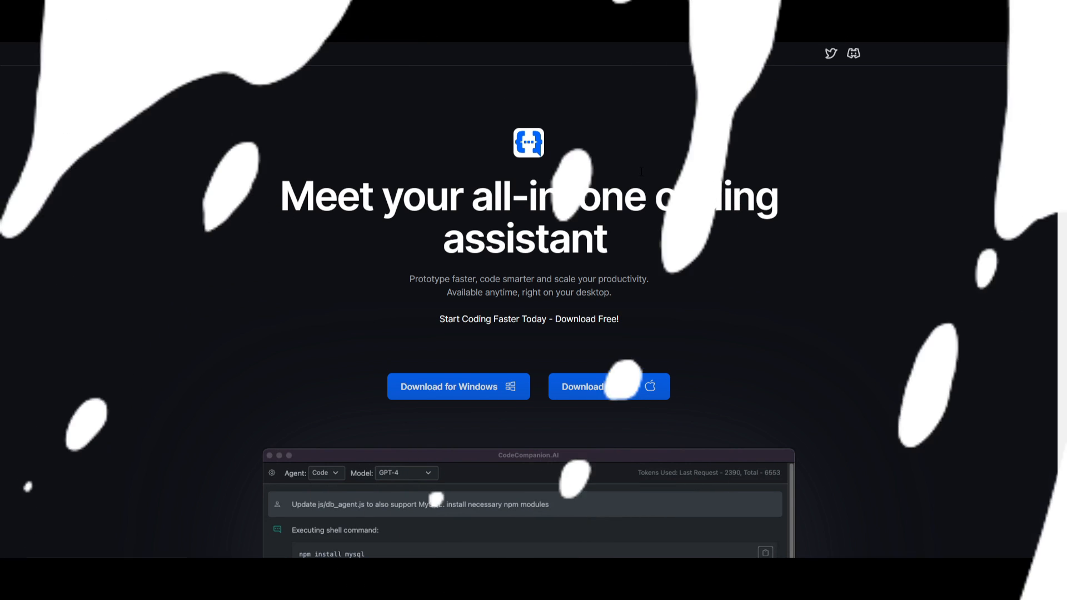
Scroll the homepage past 'Get more done faster' to 'Multi-lingual multi-platform'.
{"action": "scroll", "scroll_direction": "down", "scroll_amount": 3}
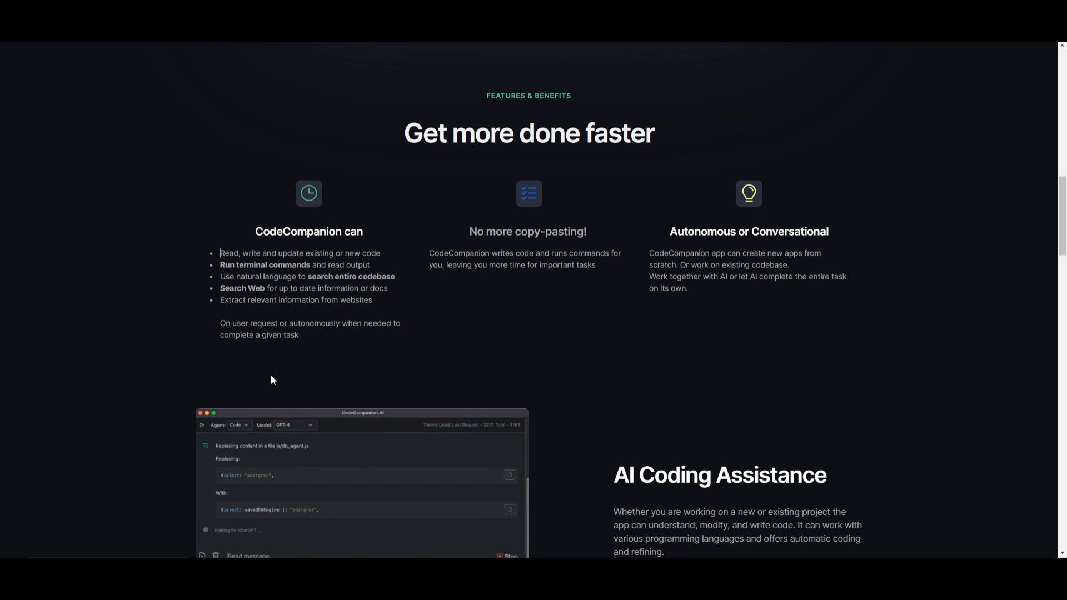
{"action": "mouse_move", "coordinate": [819, 245]}
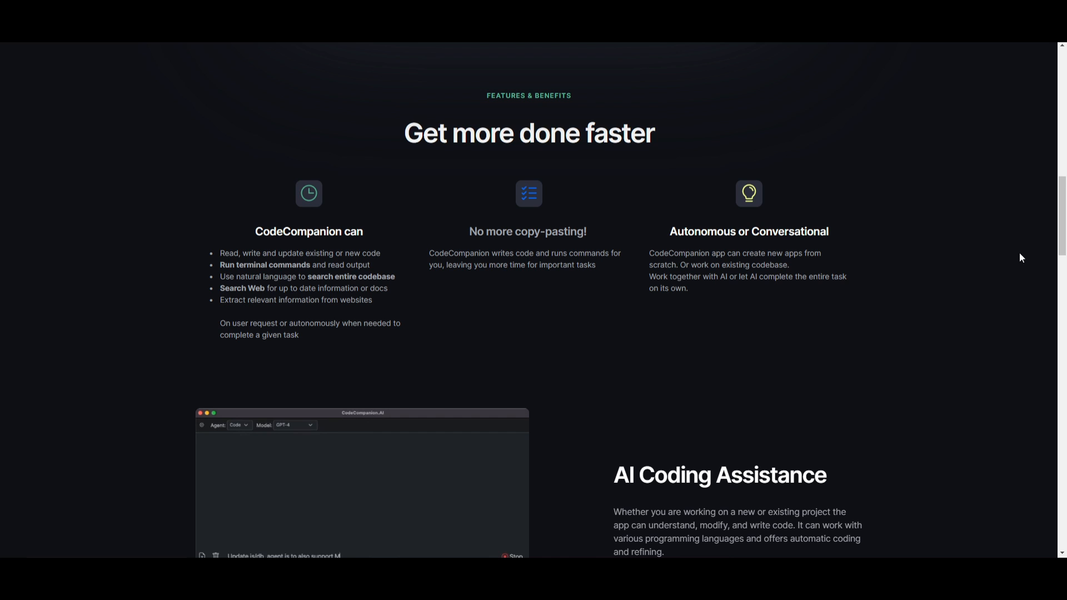
{"action": "scroll", "scroll_direction": "down", "scroll_amount": 3}
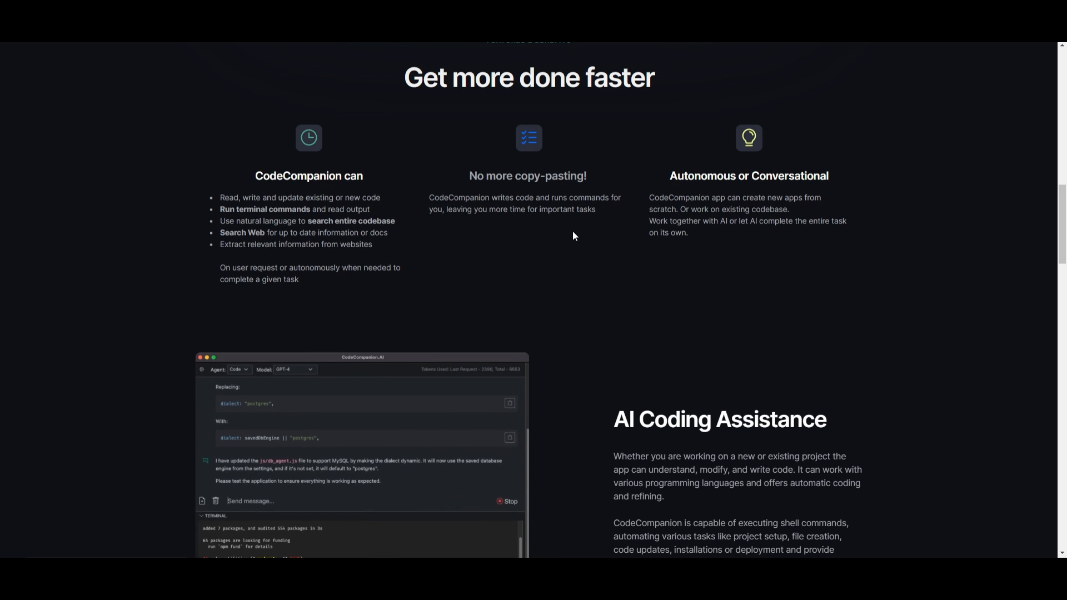
{"action": "mouse_move", "coordinate": [448, 243]}
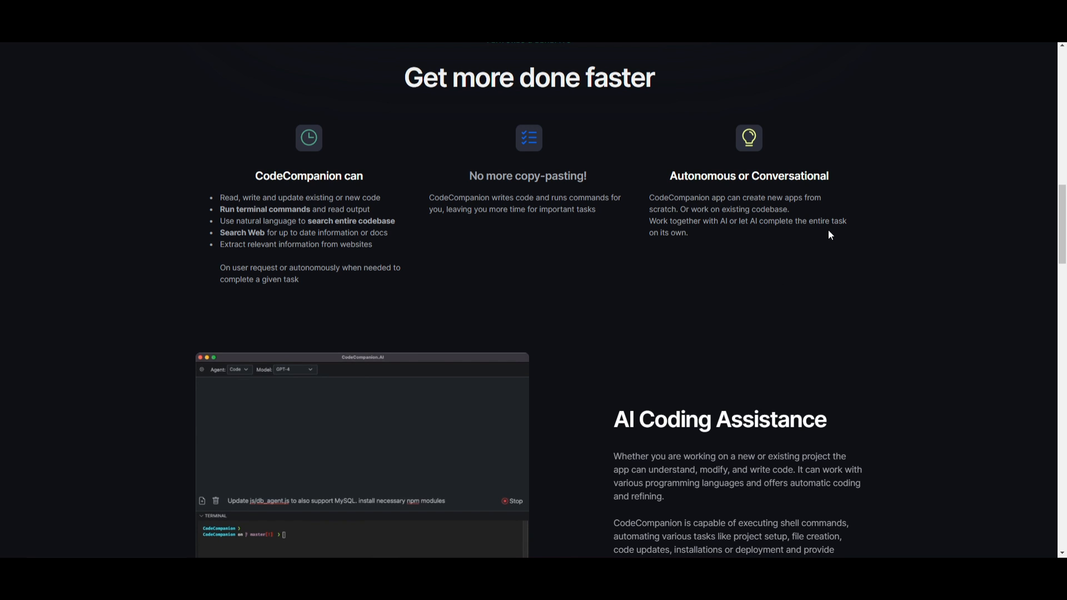
{"action": "scroll", "scroll_direction": "down", "scroll_amount": 3}
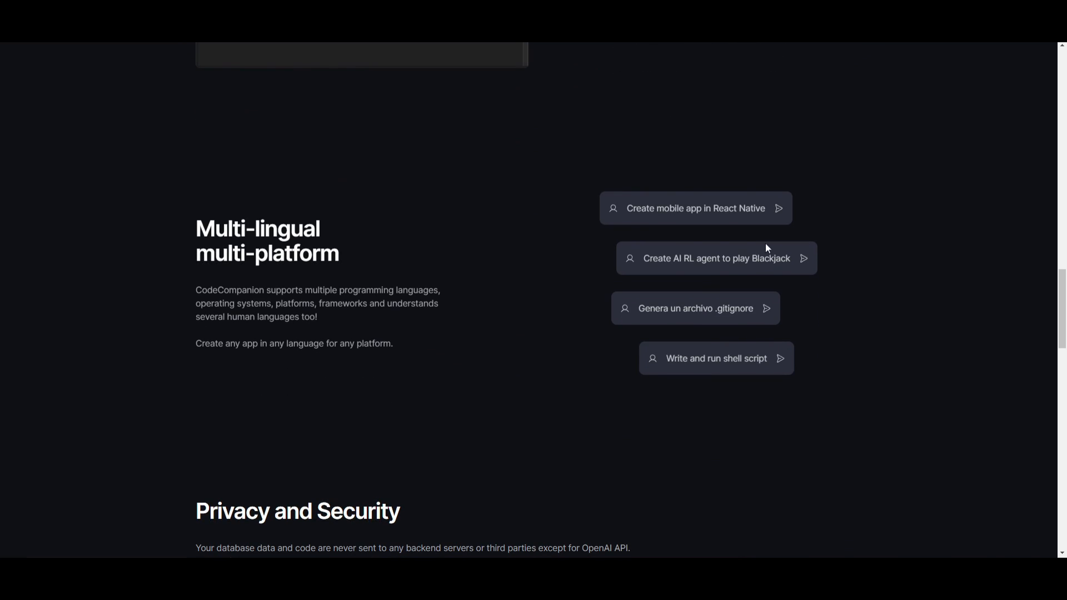
{"action": "mouse_move", "coordinate": [389, 235]}
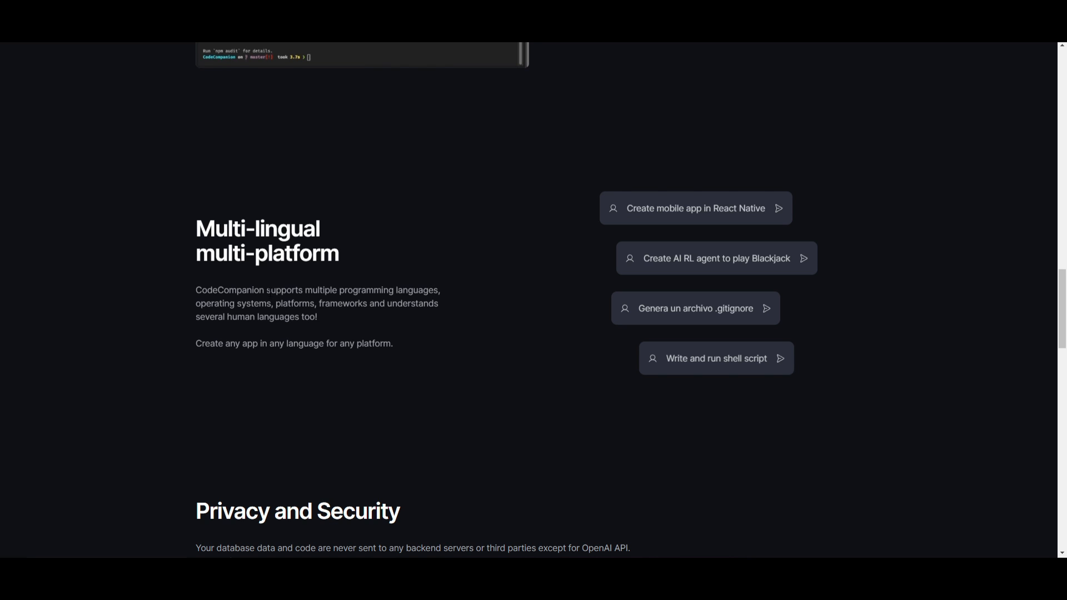
{"action": "scroll", "scroll_direction": "down", "scroll_amount": 3}
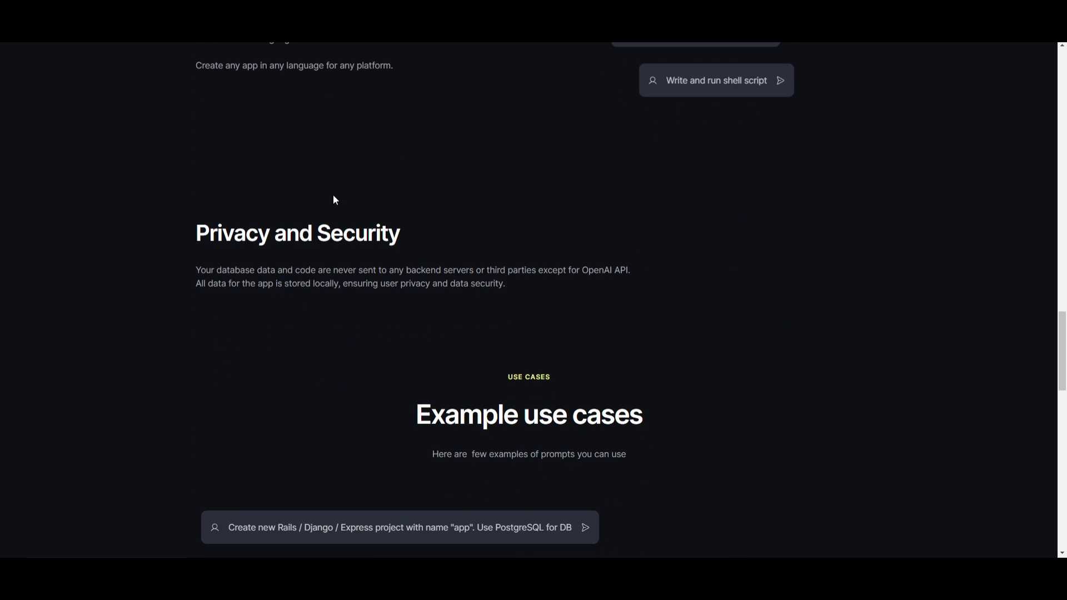
{"action": "mouse_move", "coordinate": [92, 221]}
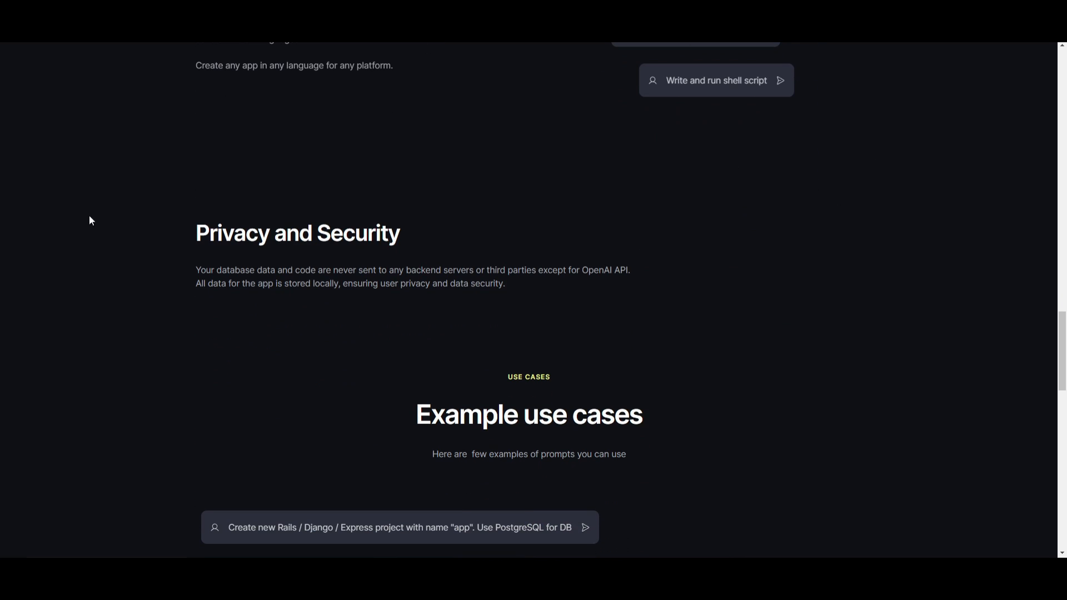
{"action": "mouse_move", "coordinate": [89, 141]}
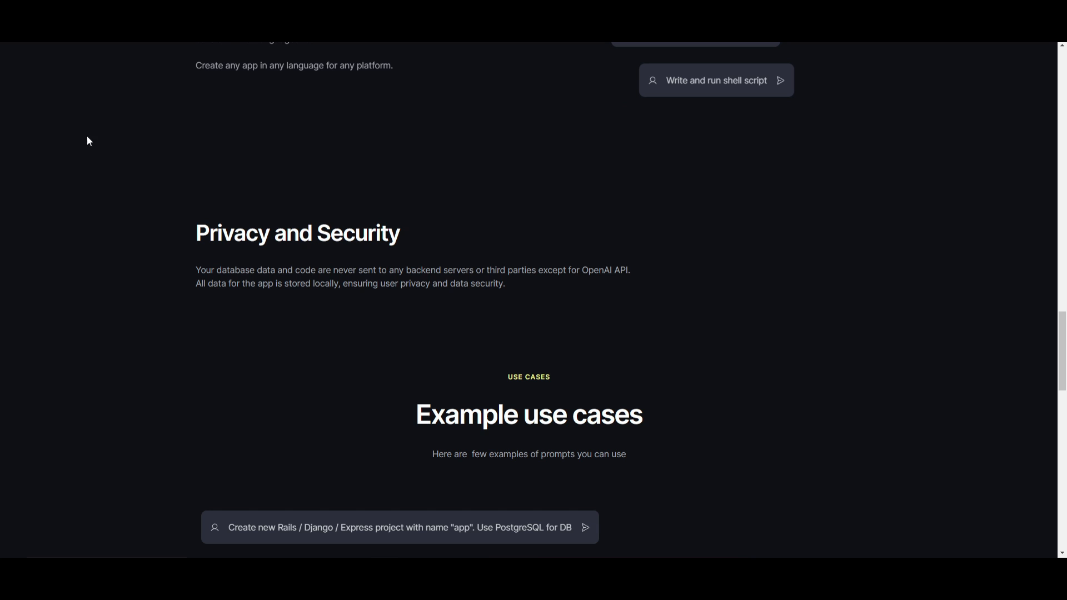
{"action": "mouse_move", "coordinate": [919, 203]}
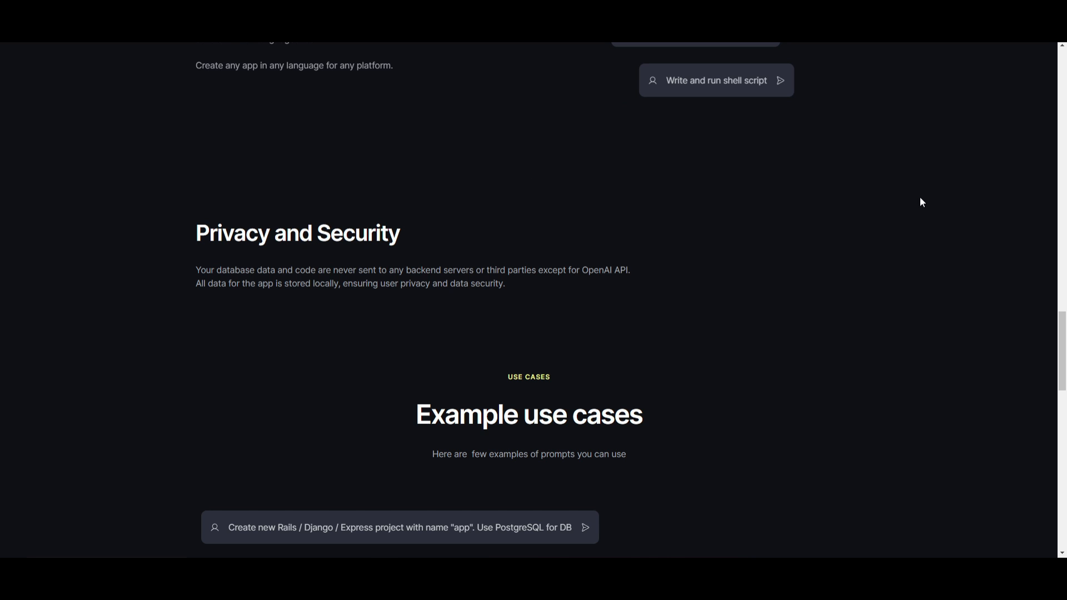
{"action": "mouse_move", "coordinate": [785, 304]}
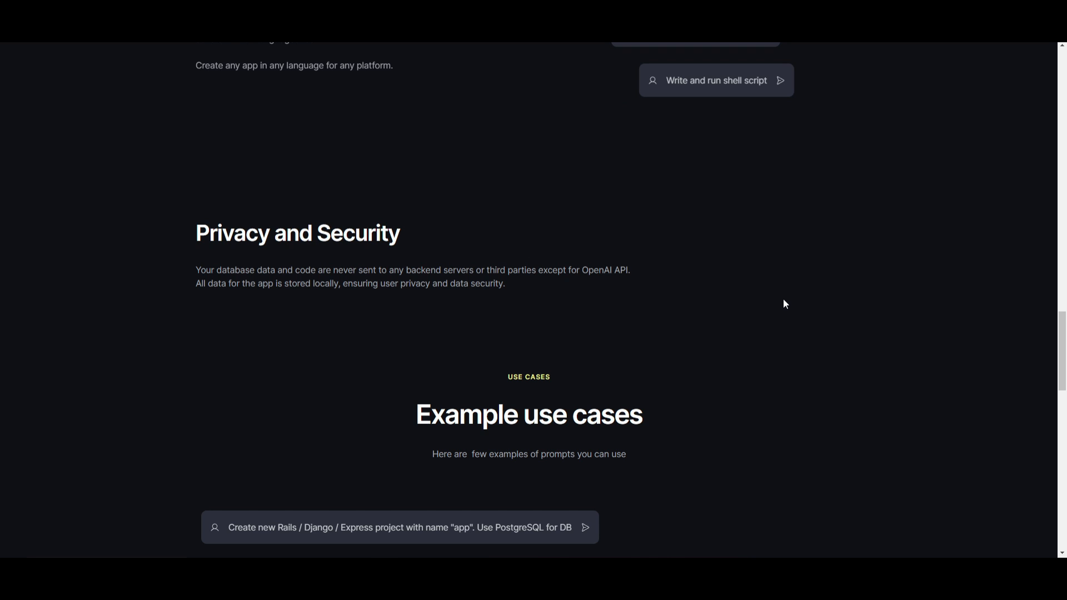
{"action": "mouse_move", "coordinate": [257, 181]}
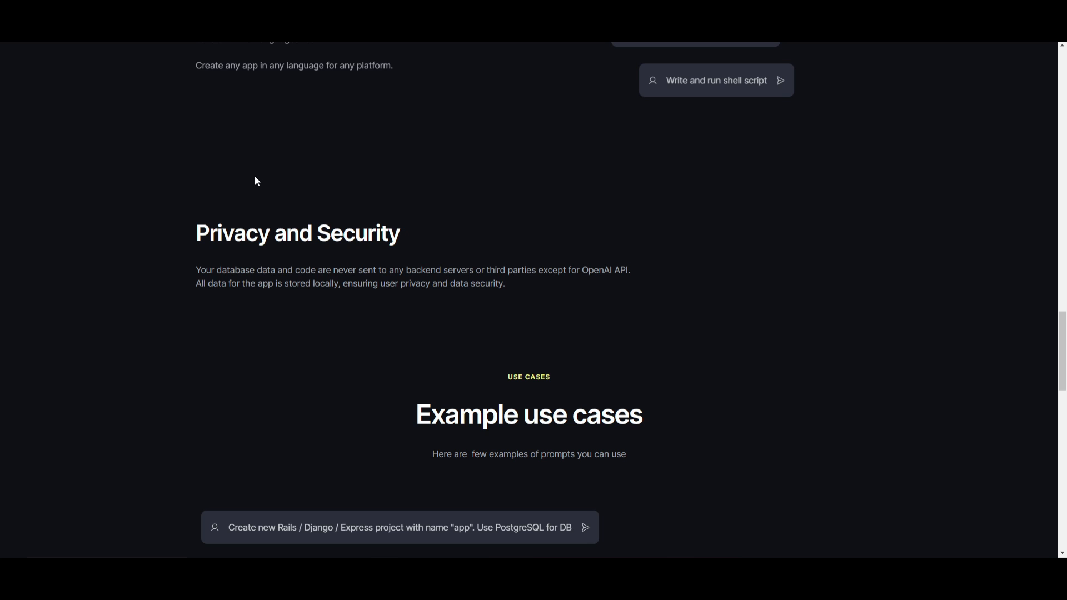
{"action": "mouse_move", "coordinate": [507, 246]}
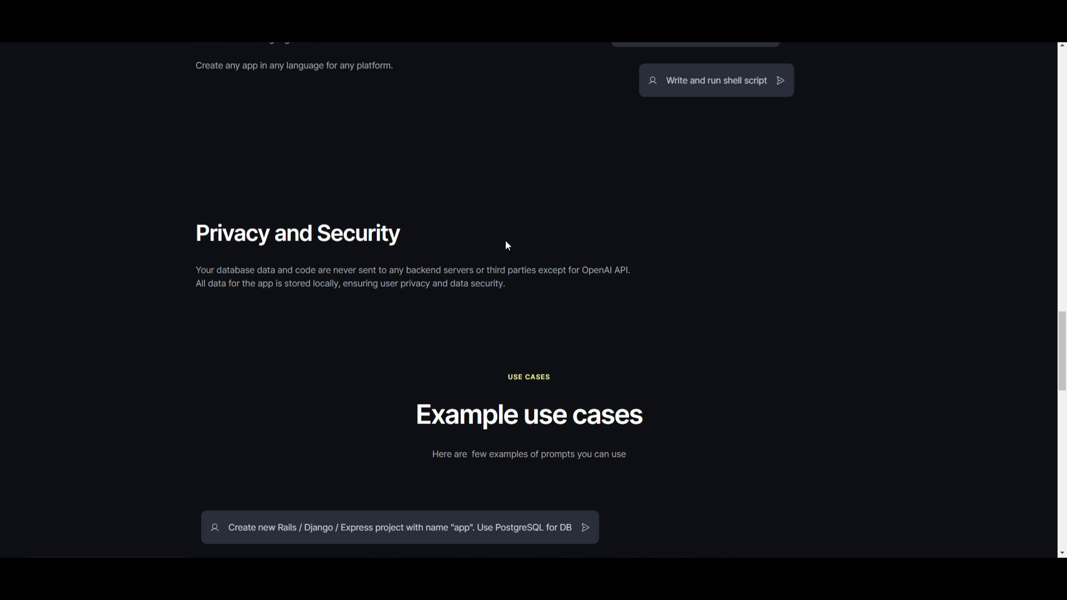
{"action": "mouse_move", "coordinate": [740, 282]}
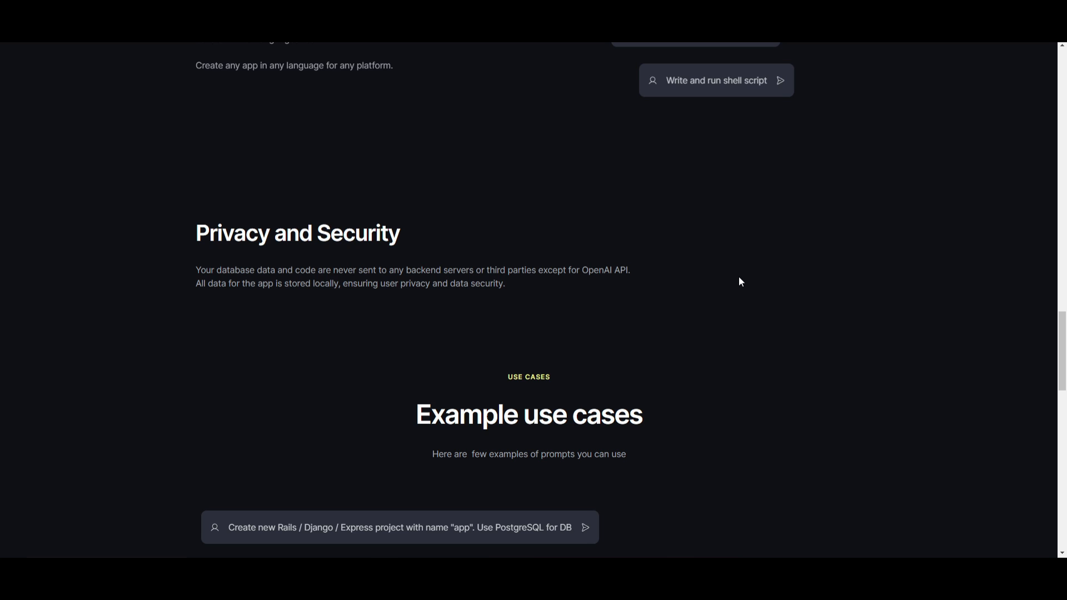
{"action": "mouse_move", "coordinate": [506, 263]}
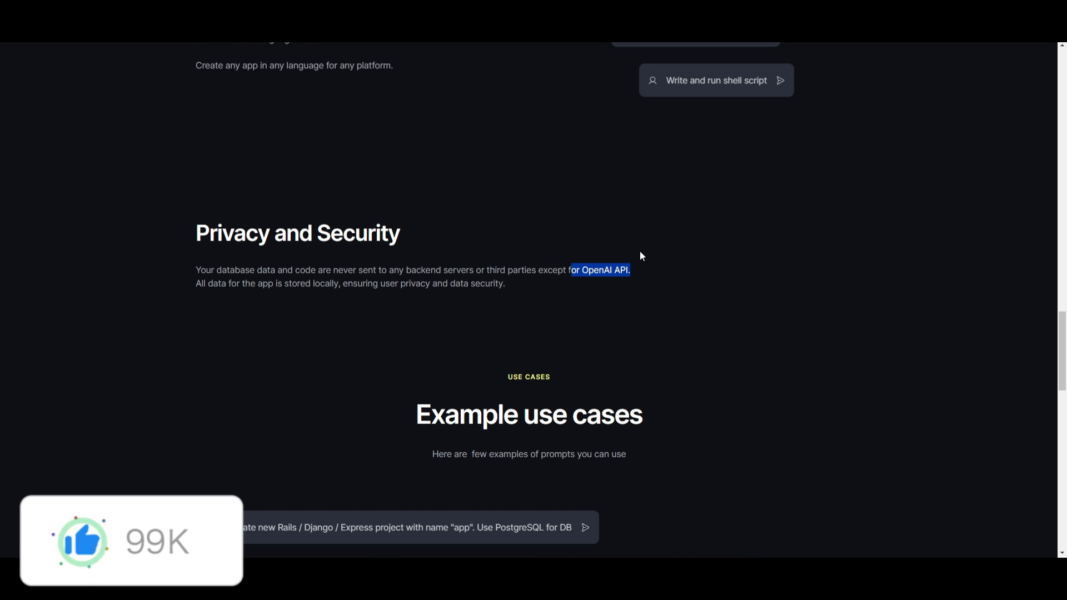
{"action": "scroll", "scroll_direction": "down", "scroll_amount": 3}
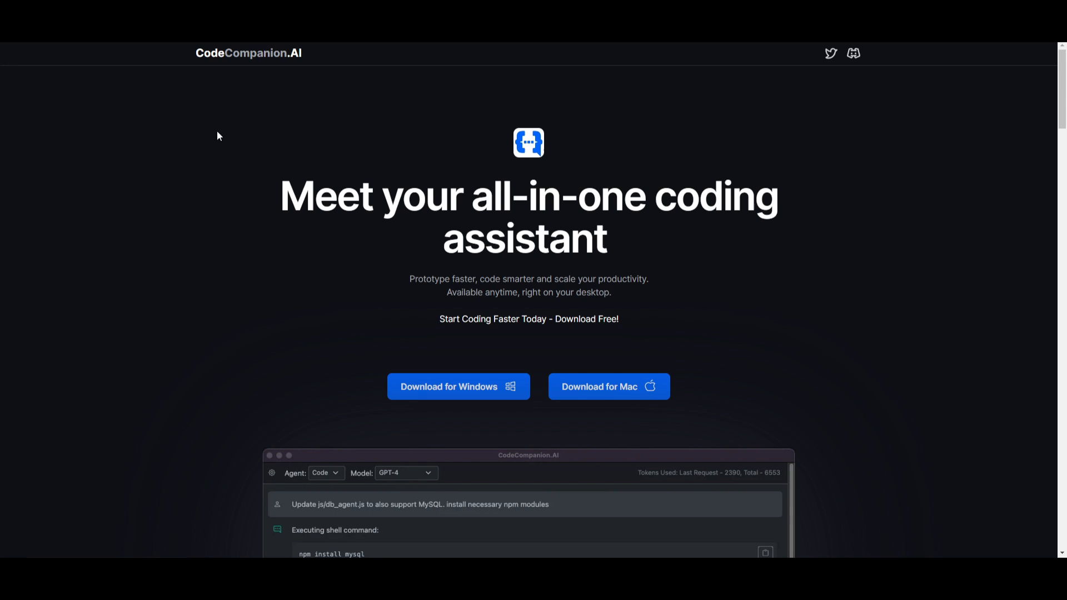
{"action": "mouse_move", "coordinate": [302, 385]}
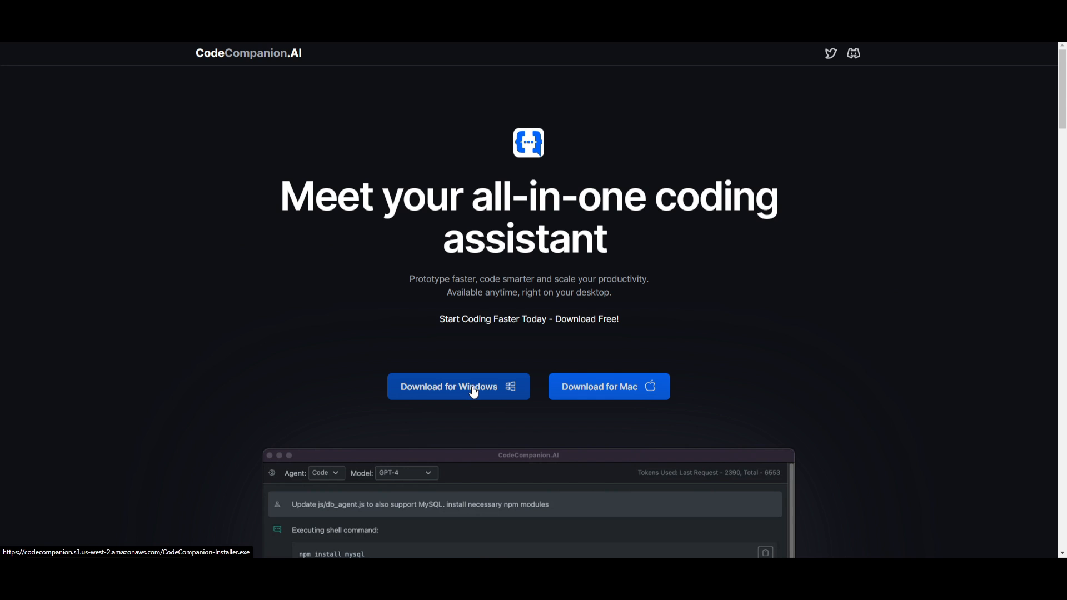
Download CodeCompanion-Installer.exe via the 'Download for Windows' button.
{"action": "left_click", "coordinate": [458, 387]}
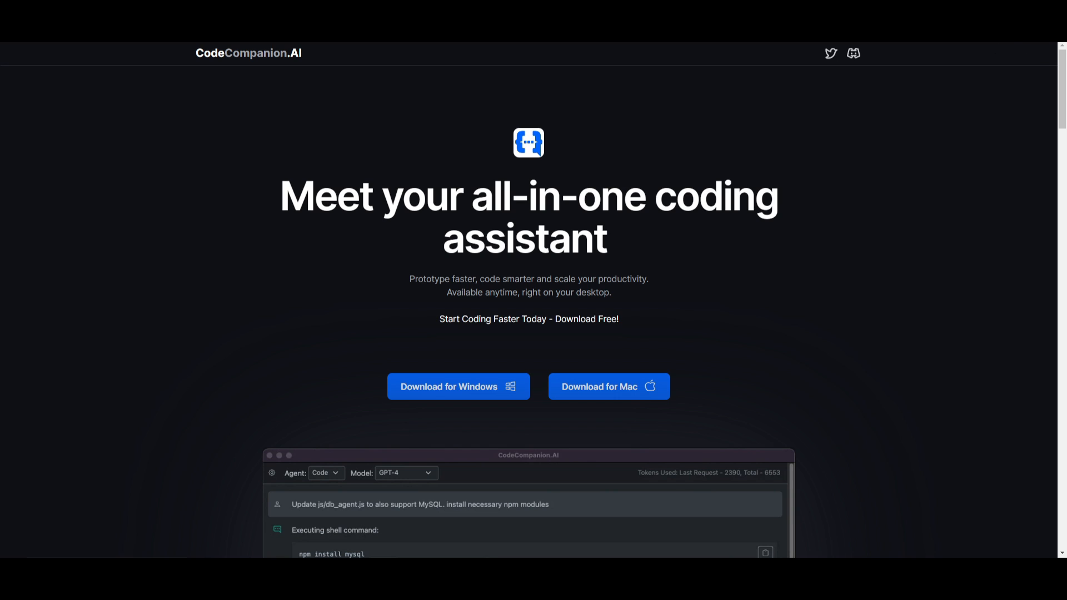
{"action": "mouse_move", "coordinate": [1016, 44]}
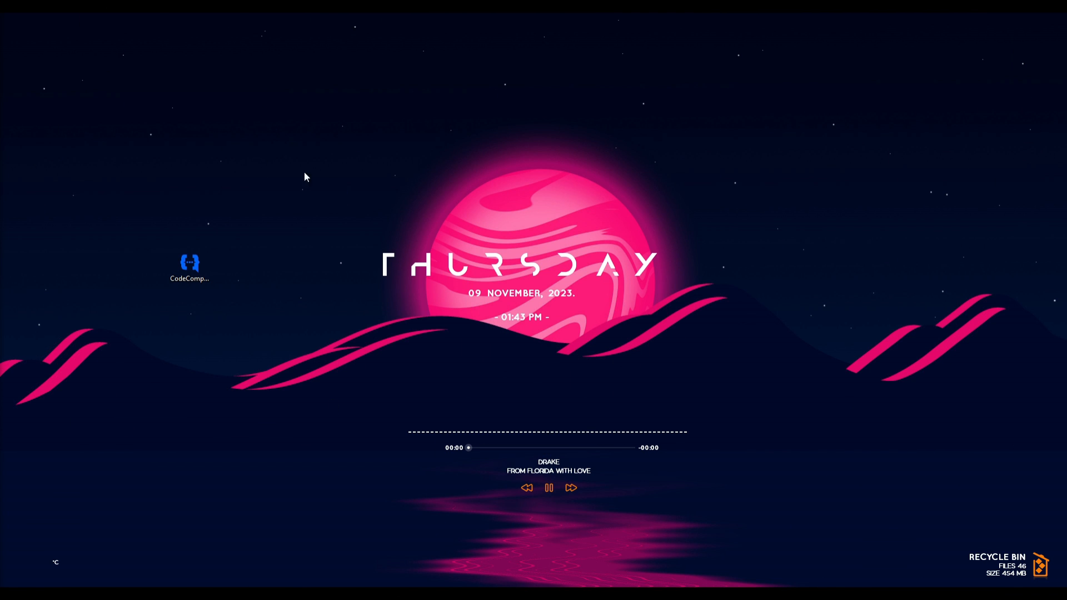
Launch the CodeCompanion installer past the SmartScreen warning until setup is installing.
{"action": "left_click", "coordinate": [189, 264]}
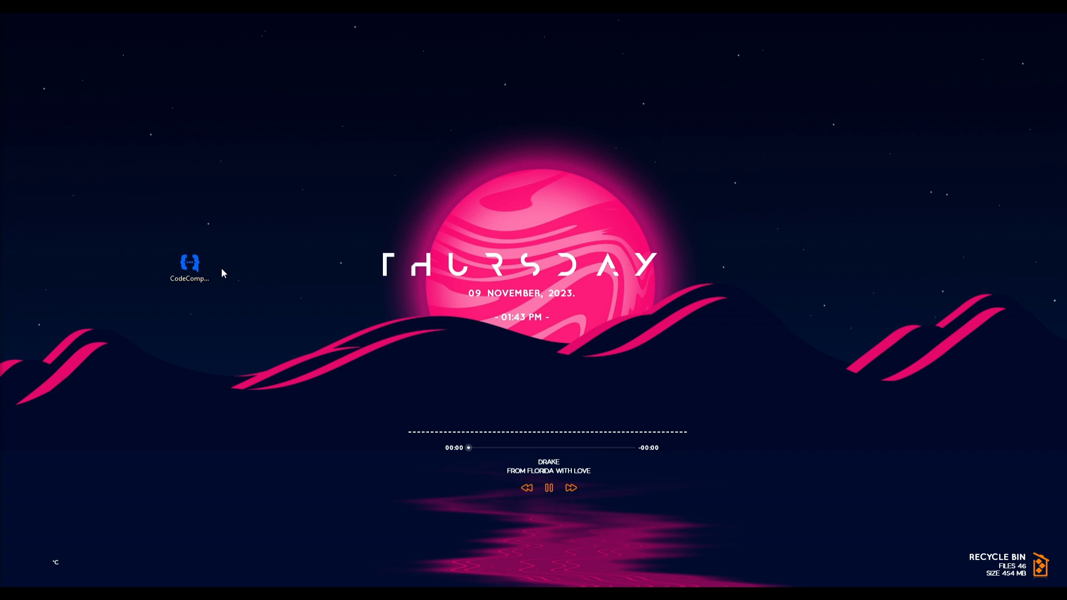
{"action": "double_click", "coordinate": [190, 264]}
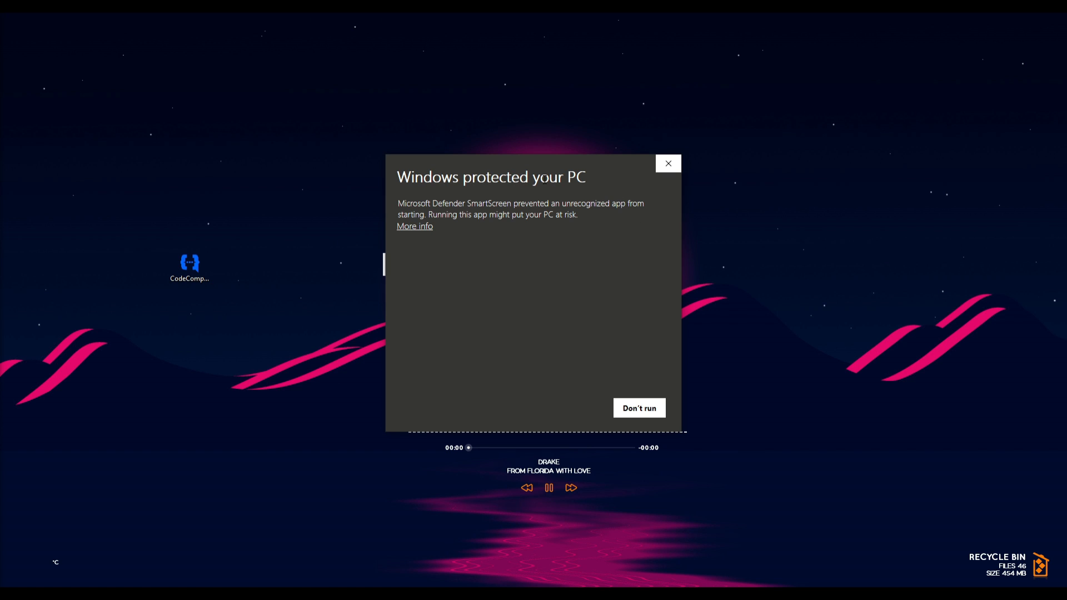
{"action": "left_click", "coordinate": [414, 227]}
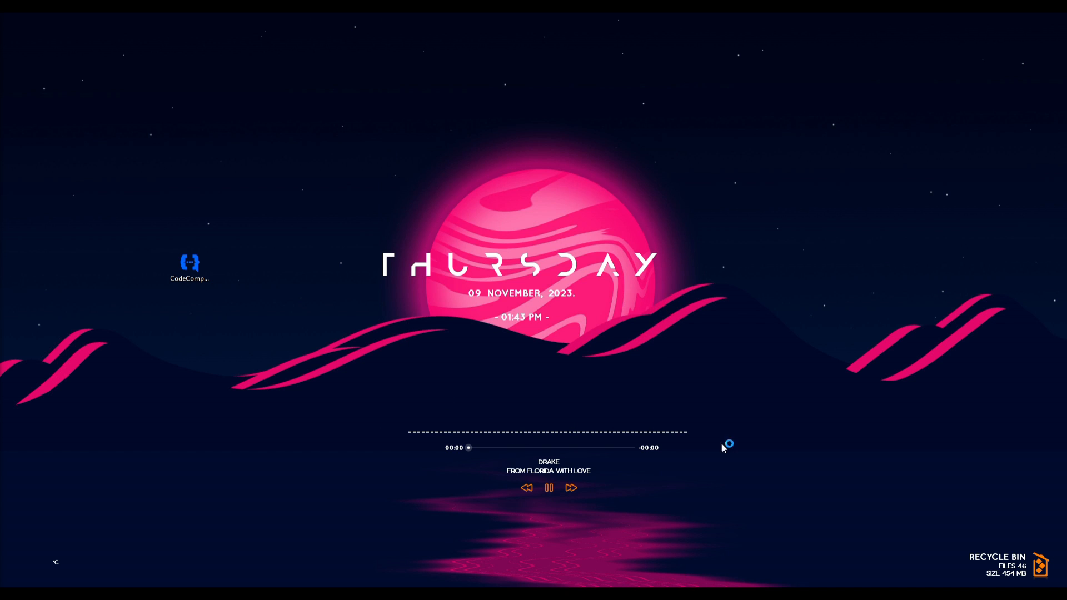
{"action": "double_click", "coordinate": [190, 262]}
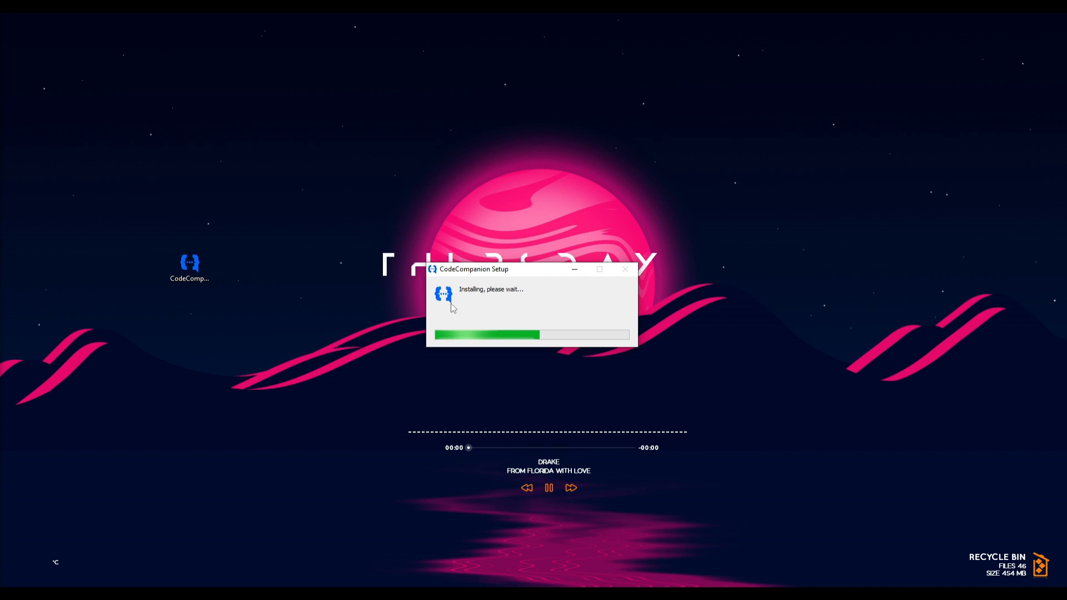
{"action": "mouse_move", "coordinate": [466, 256]}
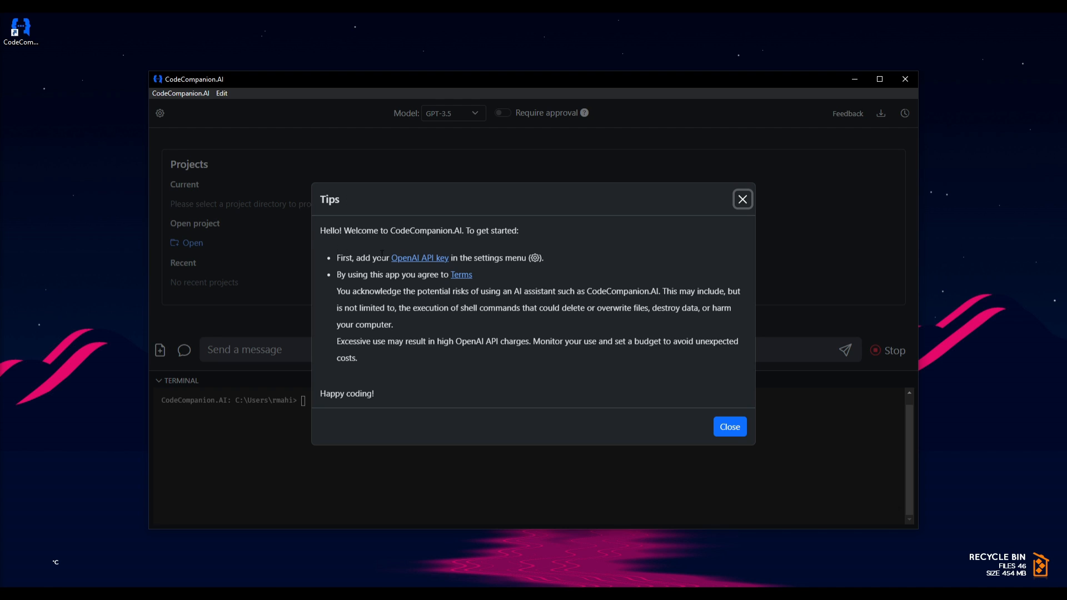
{"action": "mouse_move", "coordinate": [328, 331]}
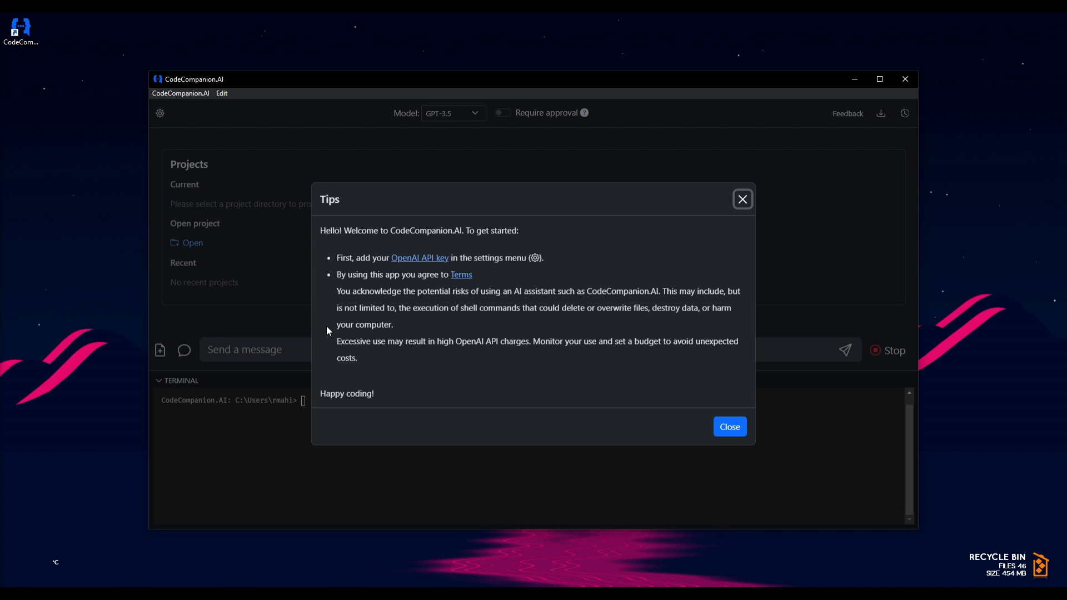
{"action": "mouse_move", "coordinate": [389, 251]}
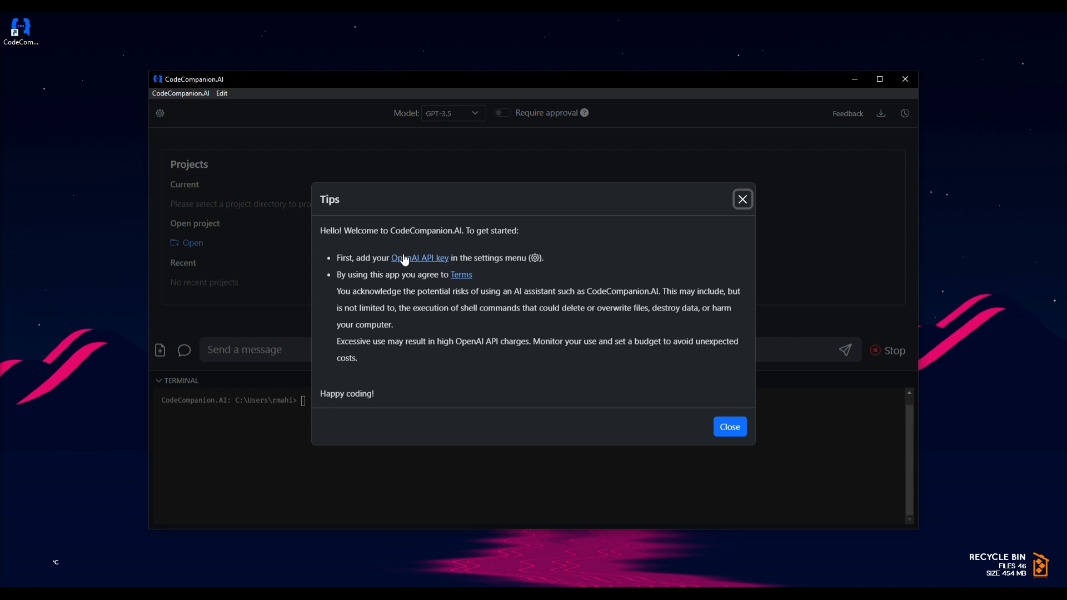
{"action": "mouse_move", "coordinate": [443, 283]}
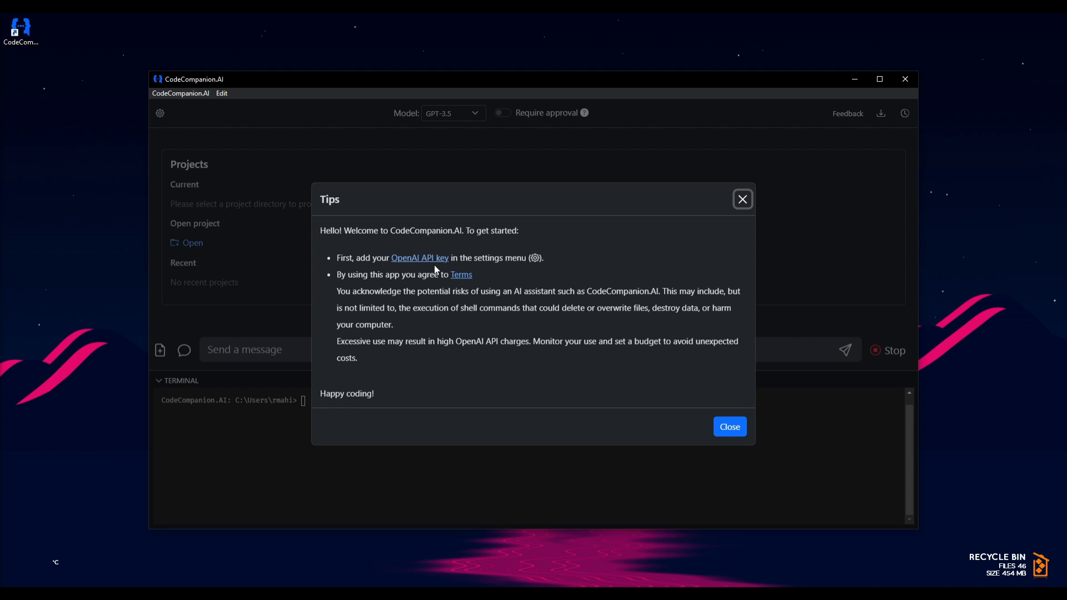
{"action": "mouse_move", "coordinate": [727, 202]}
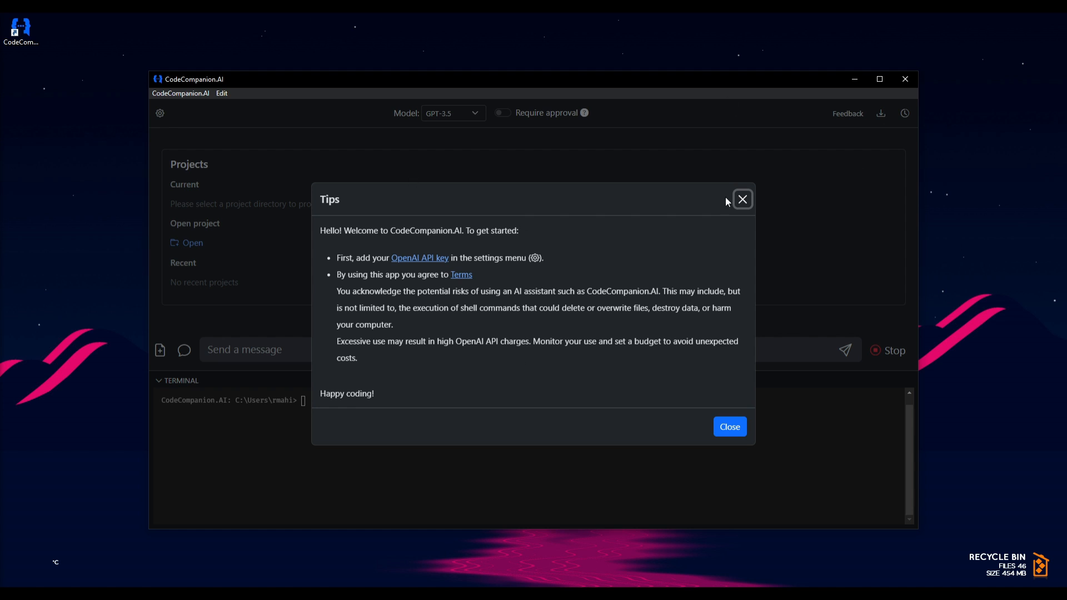
Close the welcome Tips dialog with its X.
{"action": "left_click", "coordinate": [742, 199]}
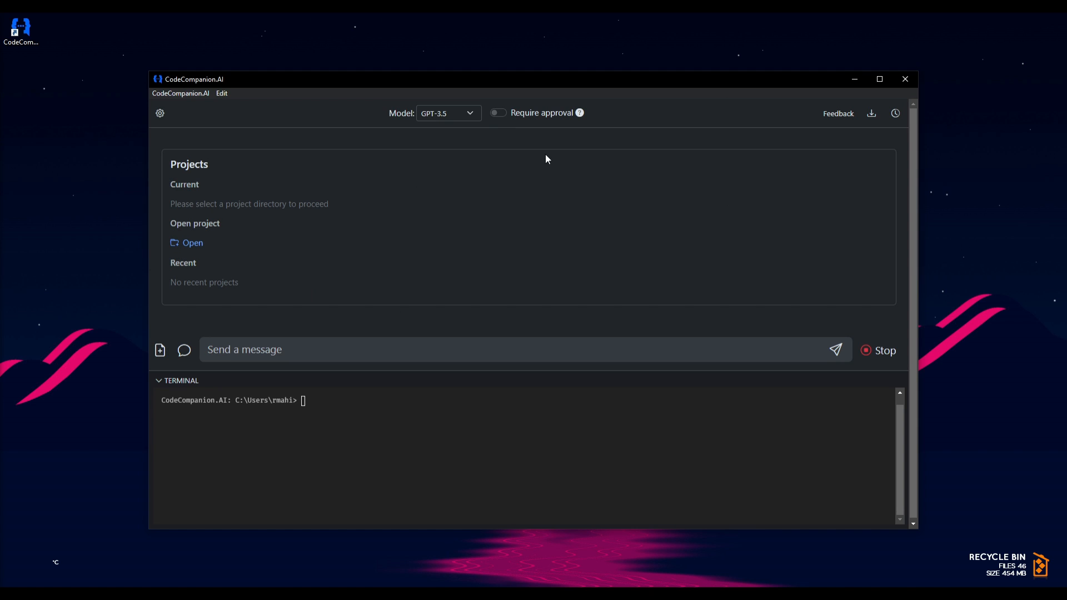
{"action": "mouse_move", "coordinate": [431, 109]}
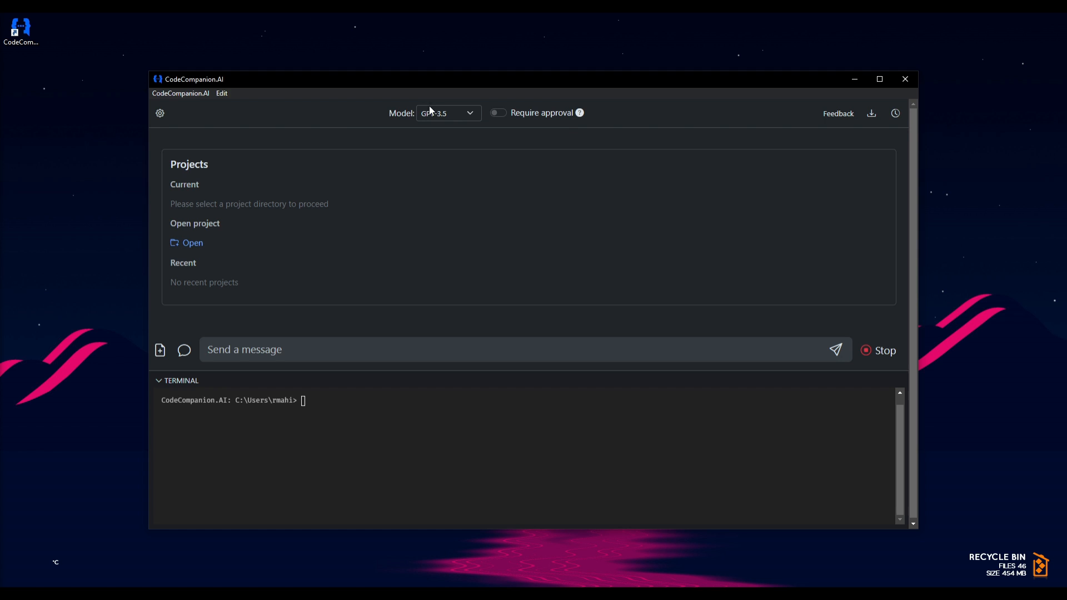
{"action": "left_click", "coordinate": [180, 92]}
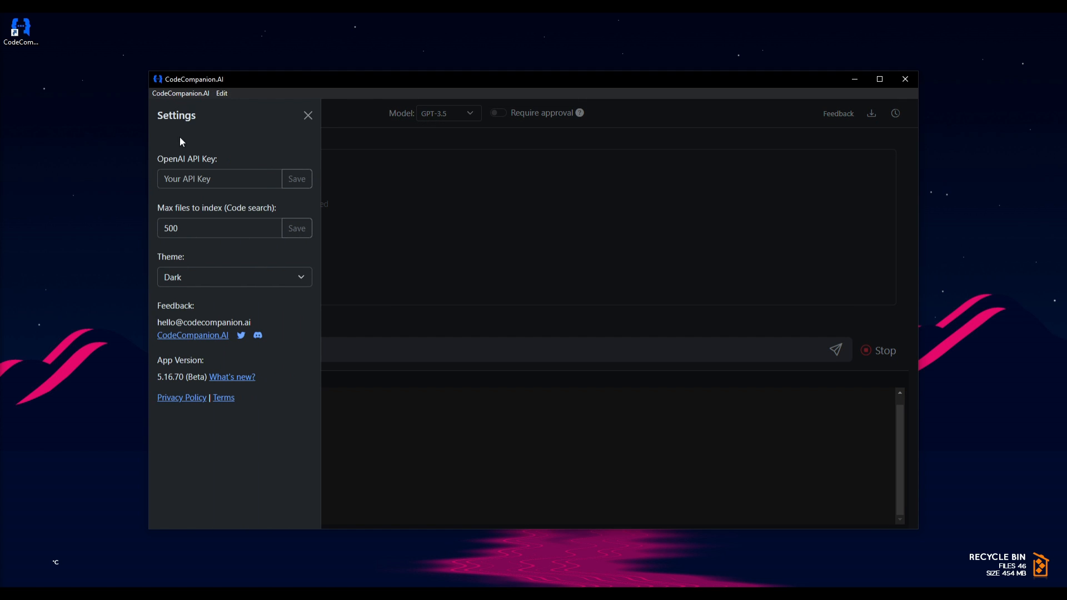
{"action": "left_click", "coordinate": [219, 178]}
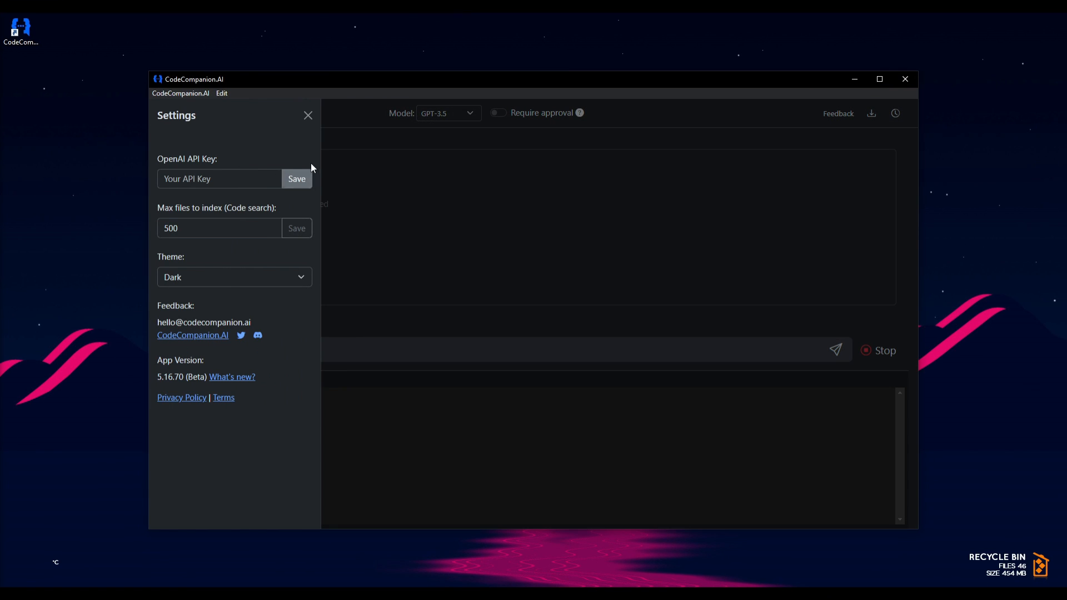
{"action": "mouse_move", "coordinate": [184, 269]}
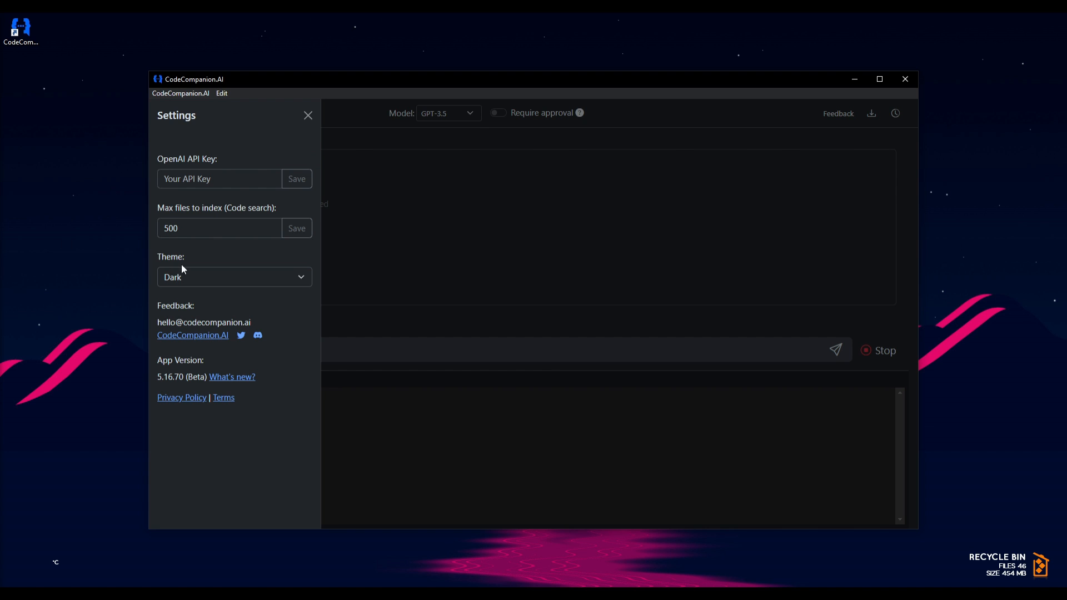
{"action": "left_click", "coordinate": [233, 276]}
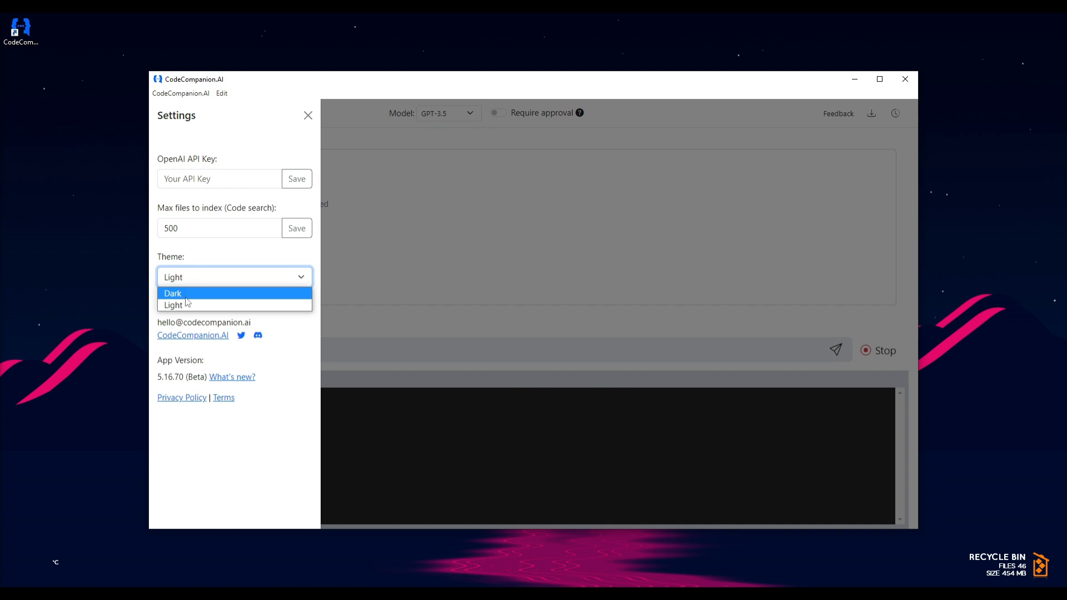
{"action": "left_click", "coordinate": [173, 293]}
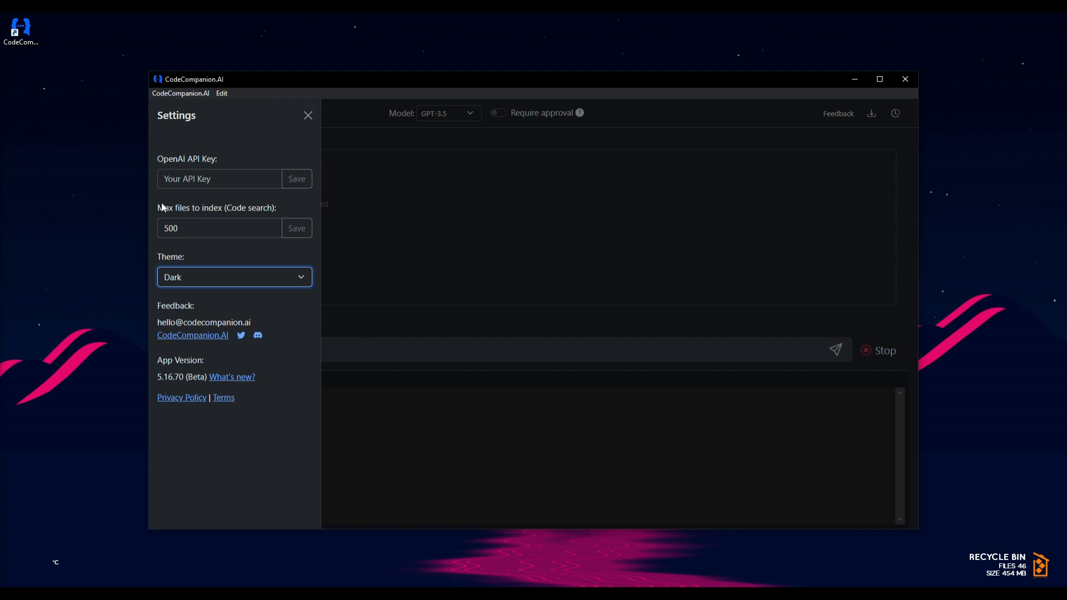
{"action": "mouse_move", "coordinate": [297, 228]}
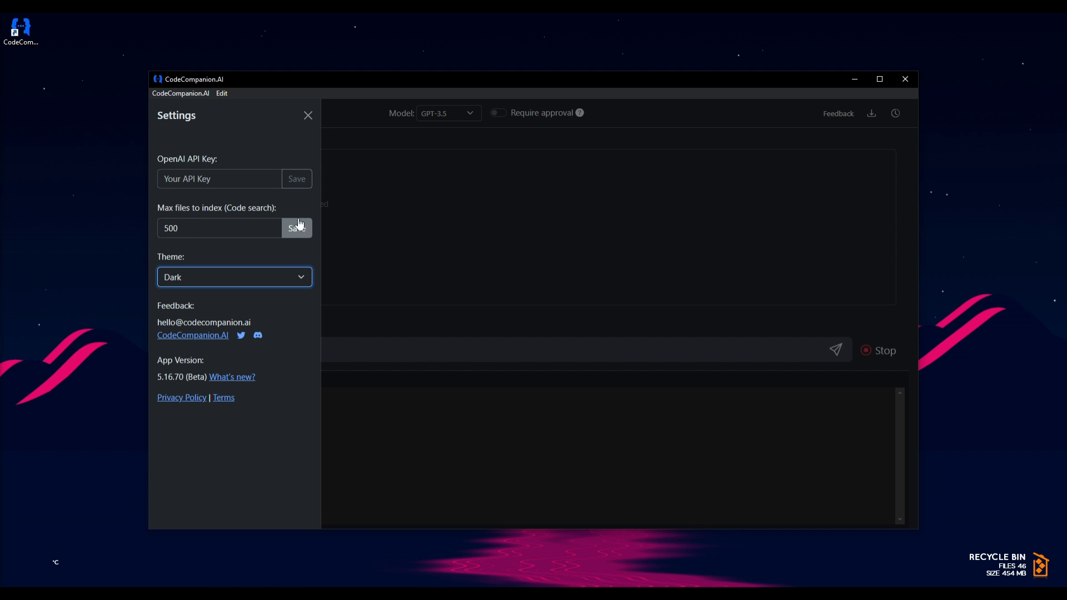
{"action": "mouse_move", "coordinate": [208, 198]}
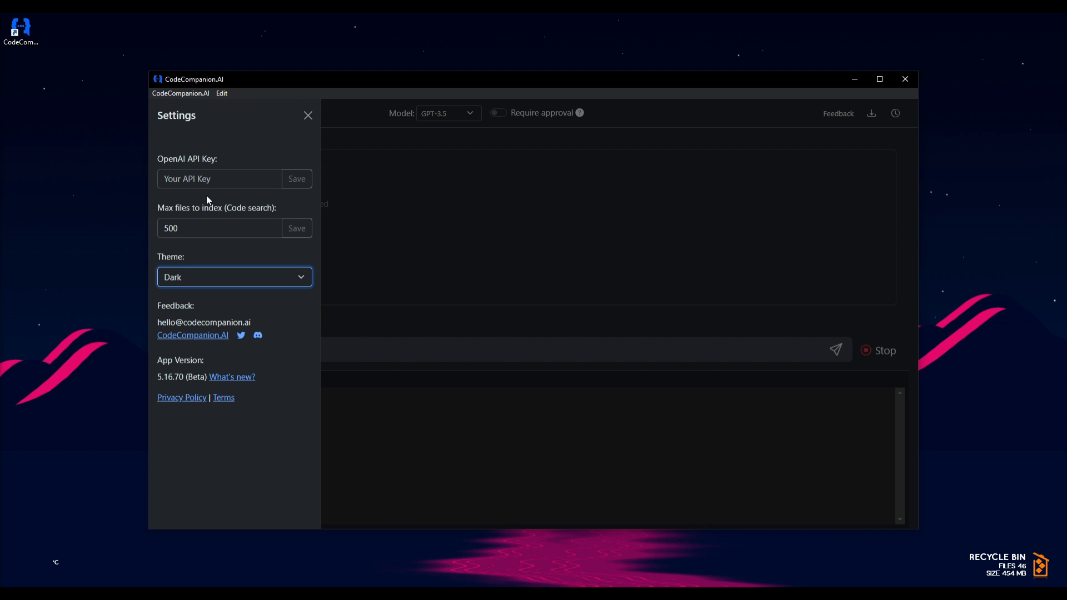
{"action": "mouse_move", "coordinate": [308, 116]}
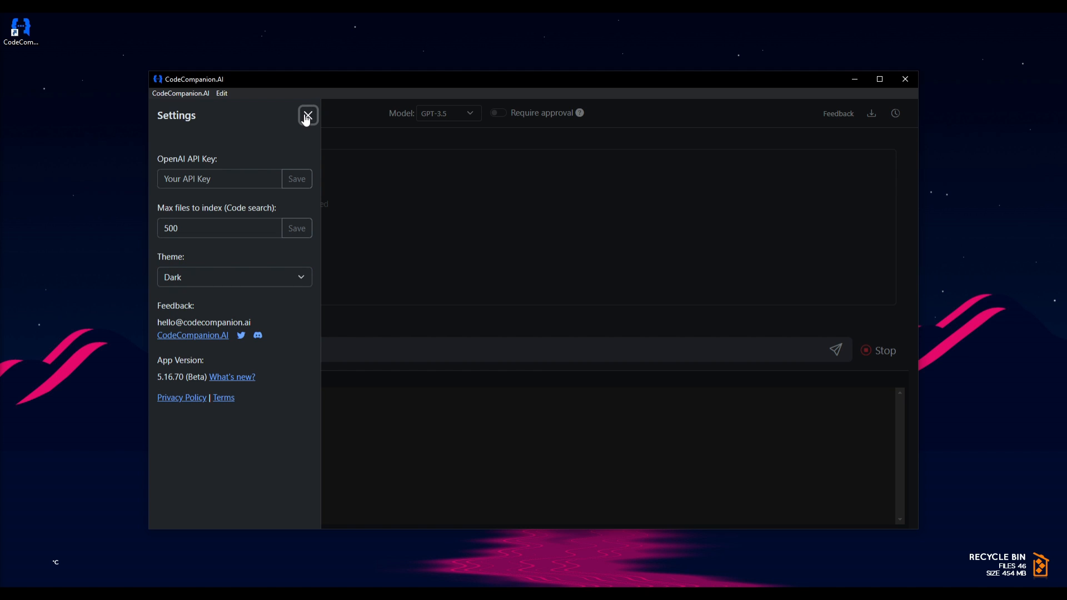
Close Settings, keep GPT-3.5 in the Model dropdown, and toggle Require approval.
{"action": "left_click", "coordinate": [308, 115]}
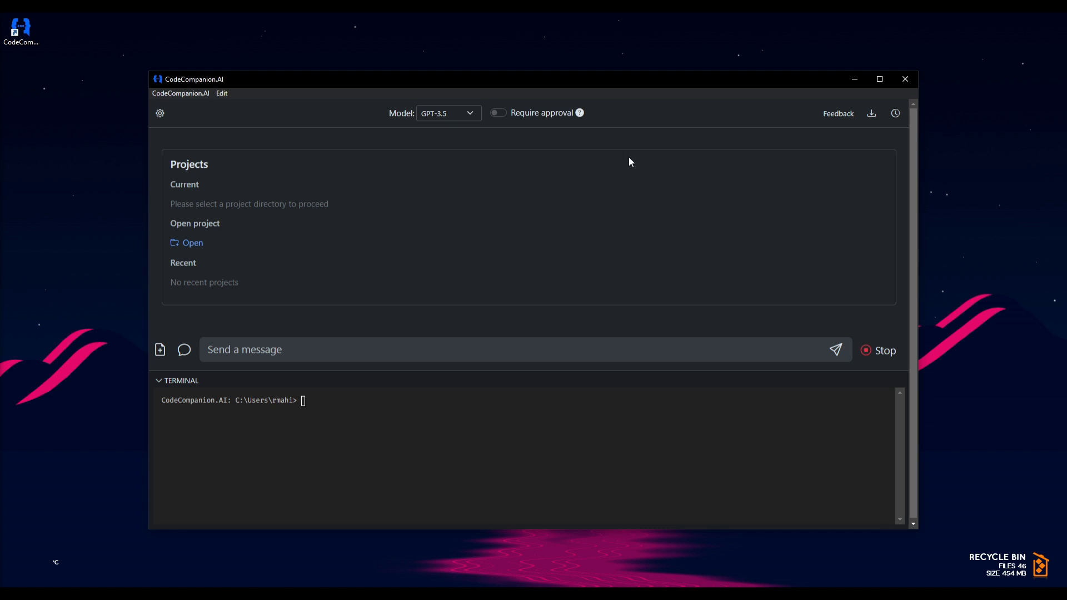
{"action": "mouse_move", "coordinate": [194, 238]}
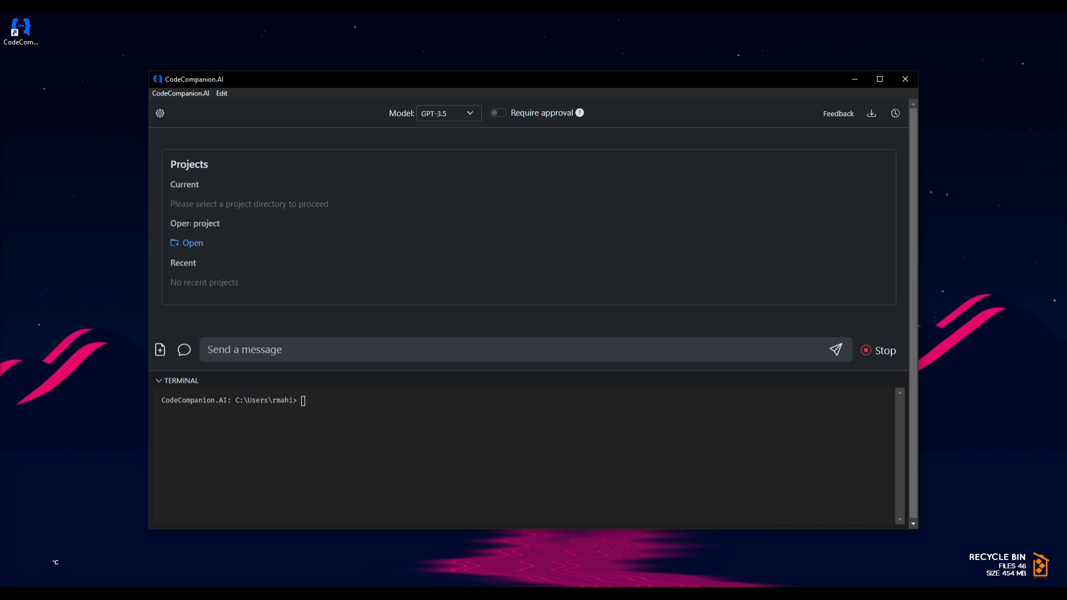
{"action": "mouse_move", "coordinate": [759, 315]}
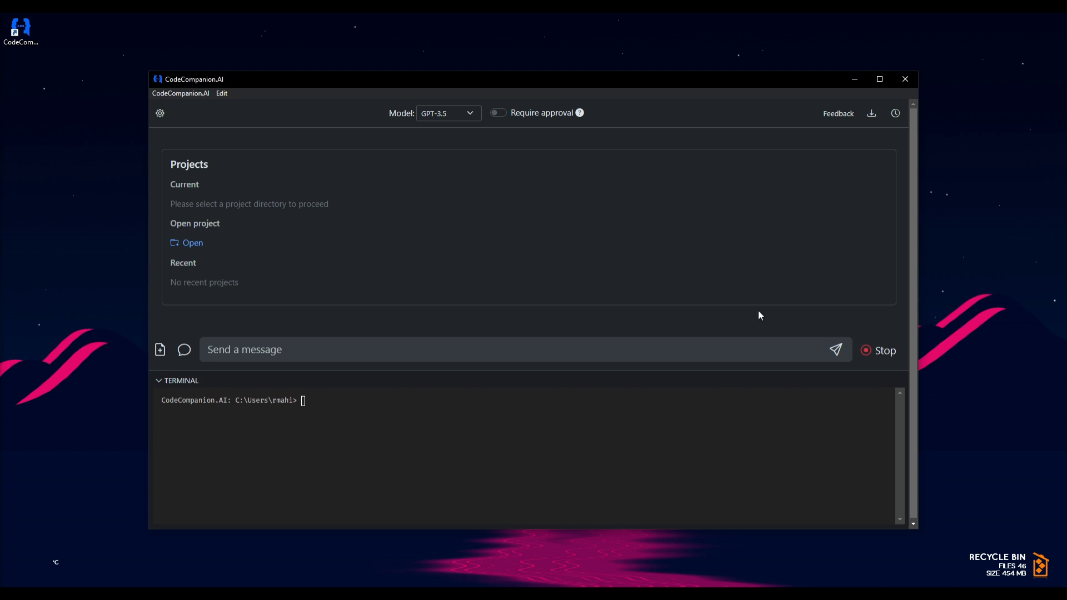
{"action": "mouse_move", "coordinate": [504, 299]}
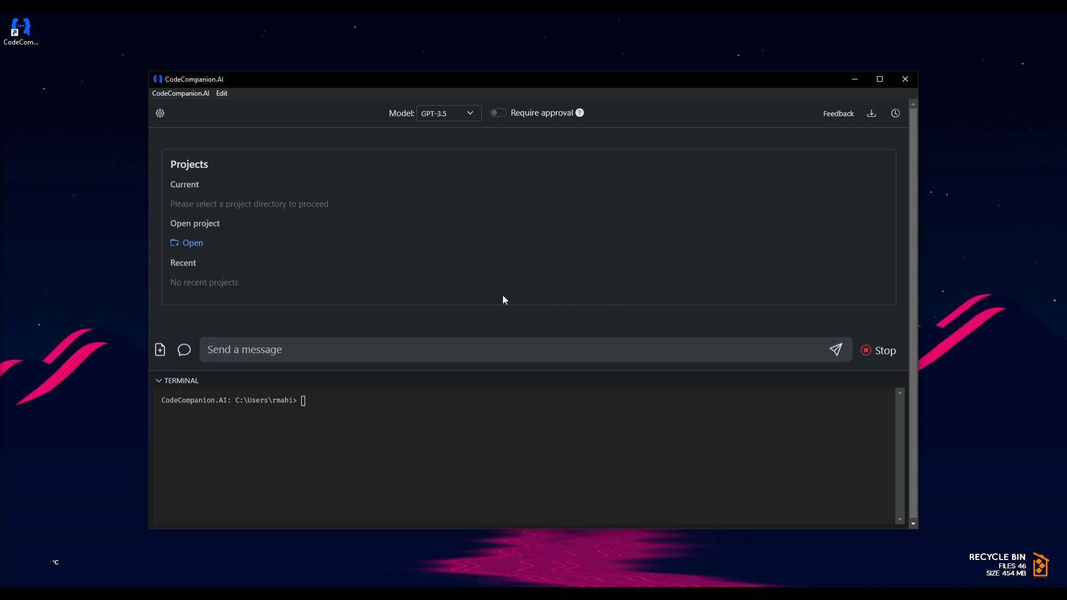
{"action": "mouse_move", "coordinate": [703, 58]}
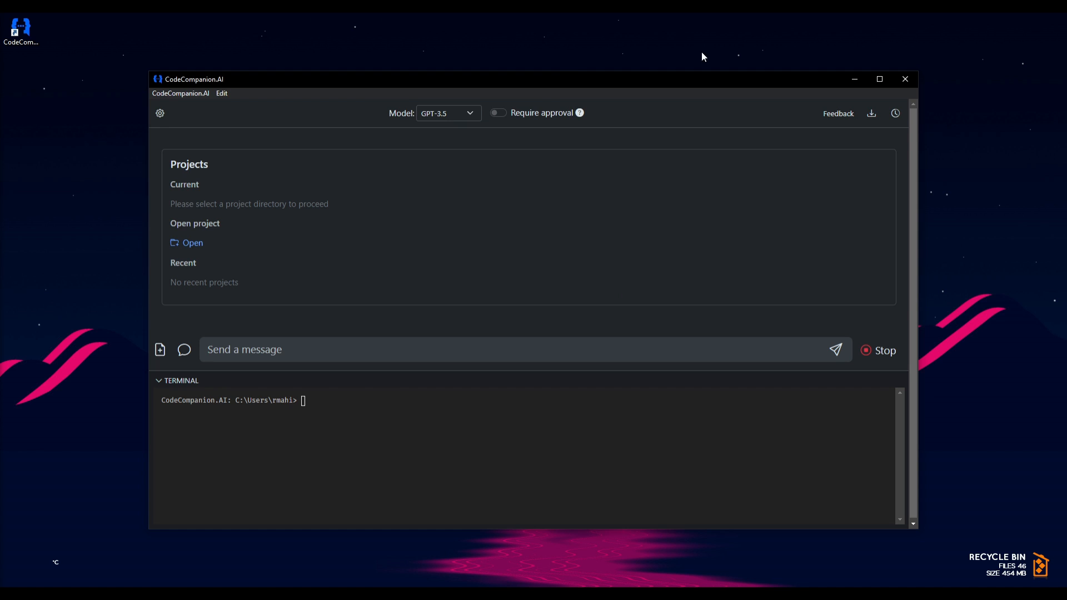
{"action": "mouse_move", "coordinate": [871, 151]}
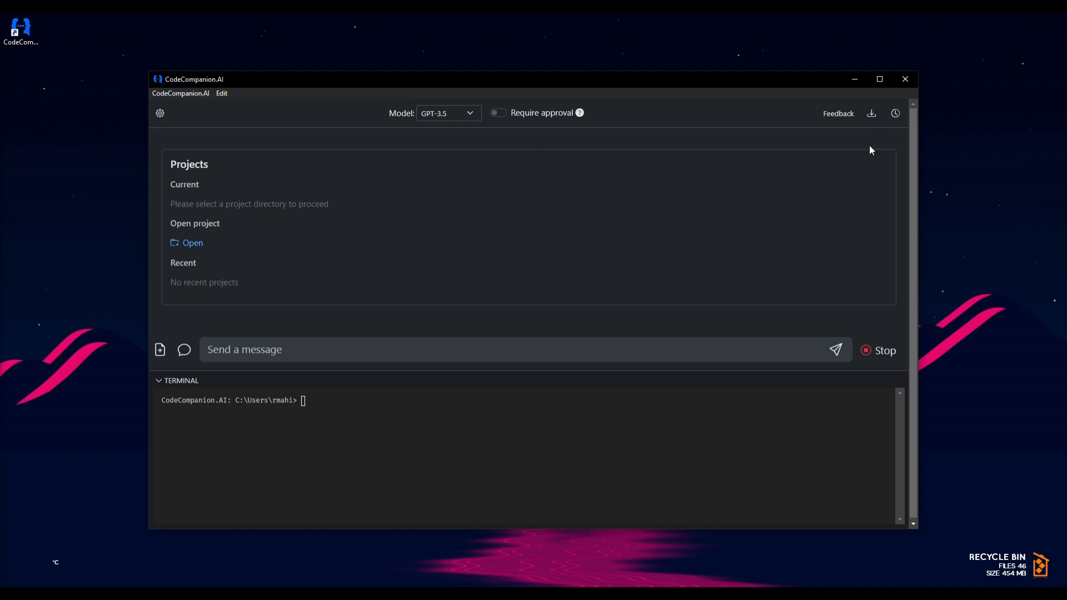
{"action": "left_click", "coordinate": [448, 113]}
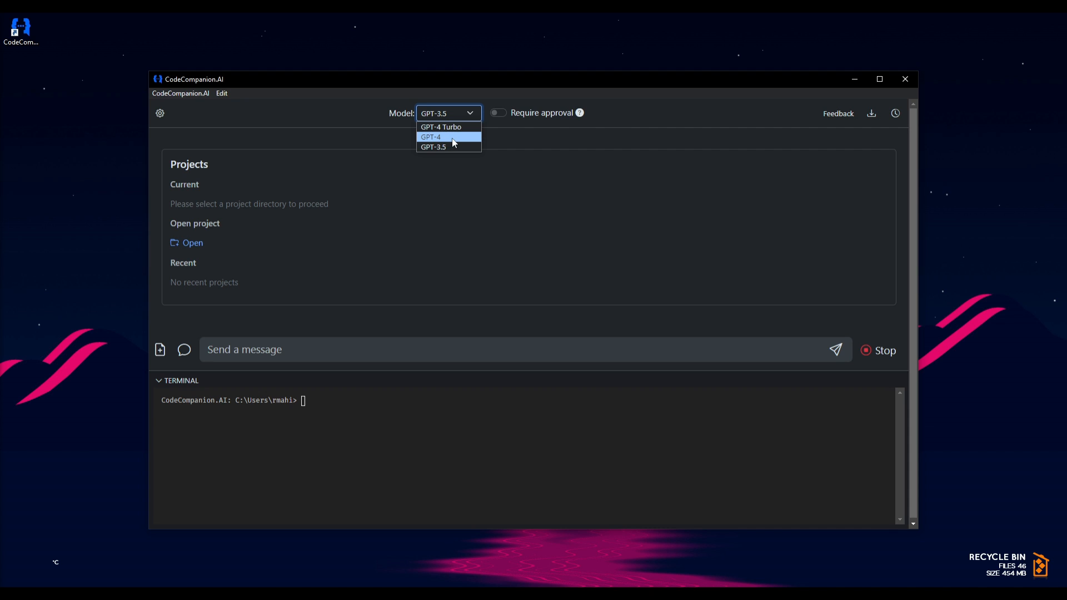
{"action": "left_click", "coordinate": [434, 147]}
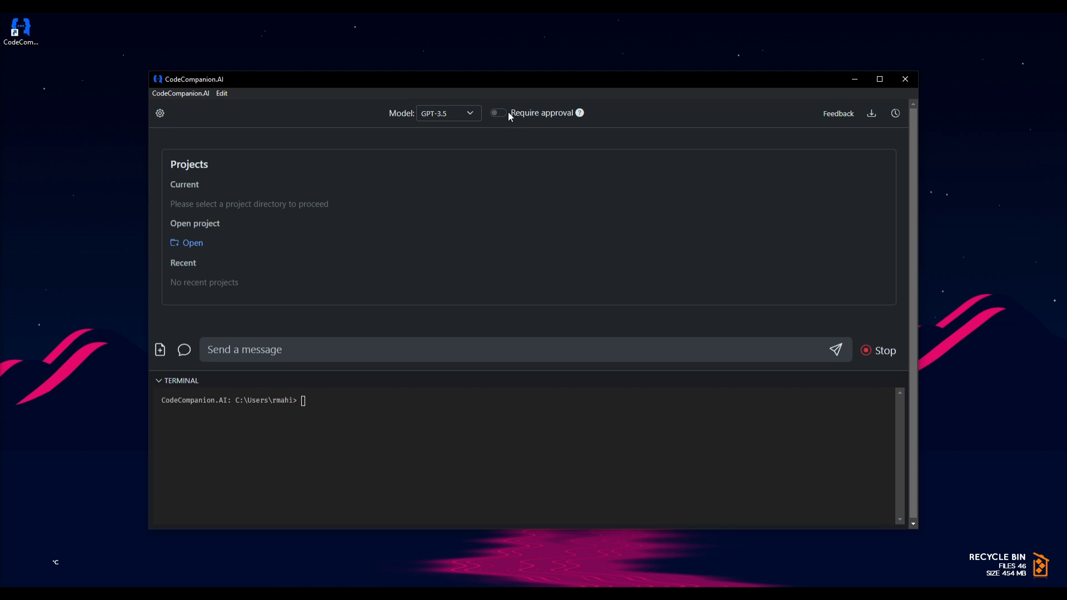
{"action": "left_click", "coordinate": [499, 112]}
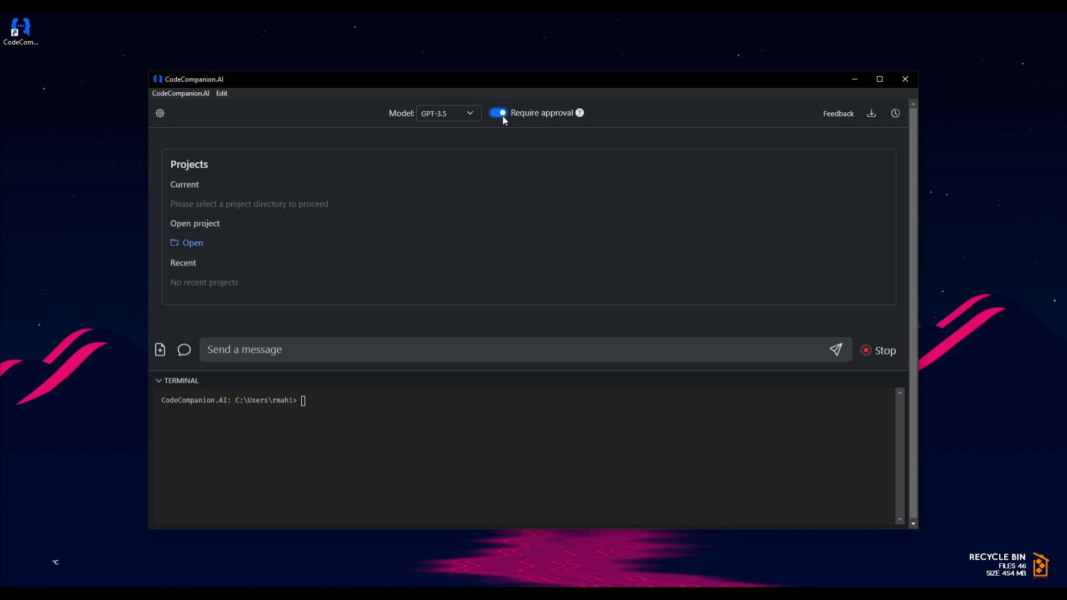
{"action": "left_click", "coordinate": [499, 113]}
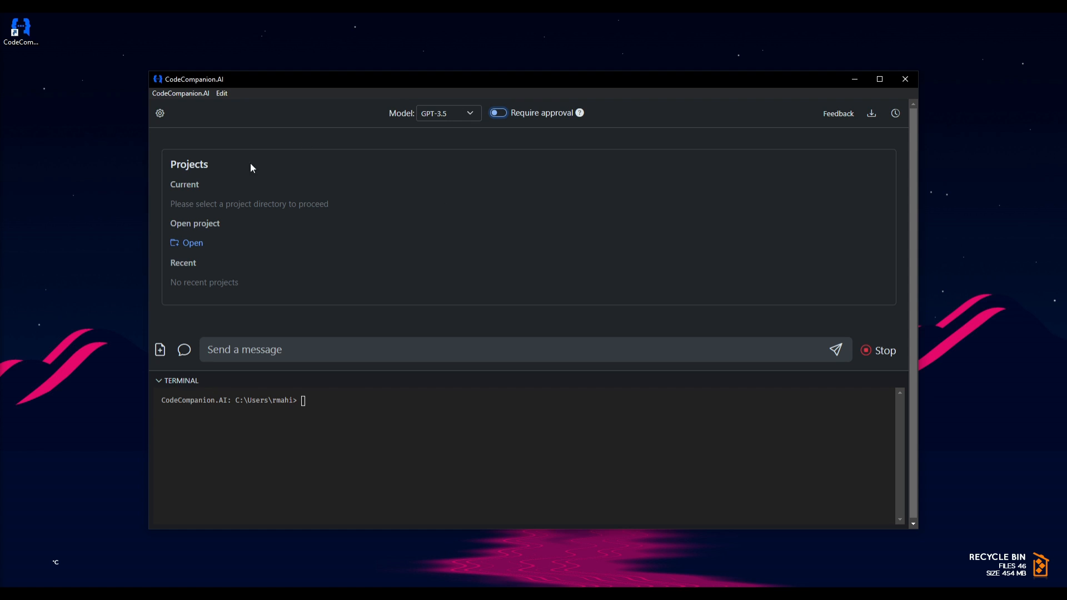
{"action": "mouse_move", "coordinate": [214, 95]}
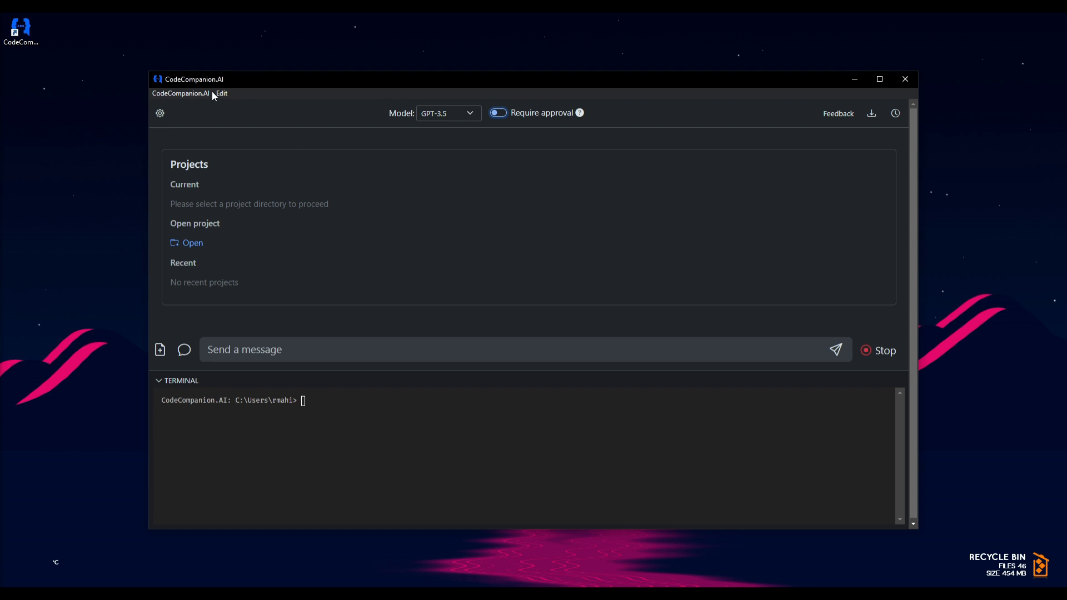
{"action": "mouse_move", "coordinate": [871, 113]}
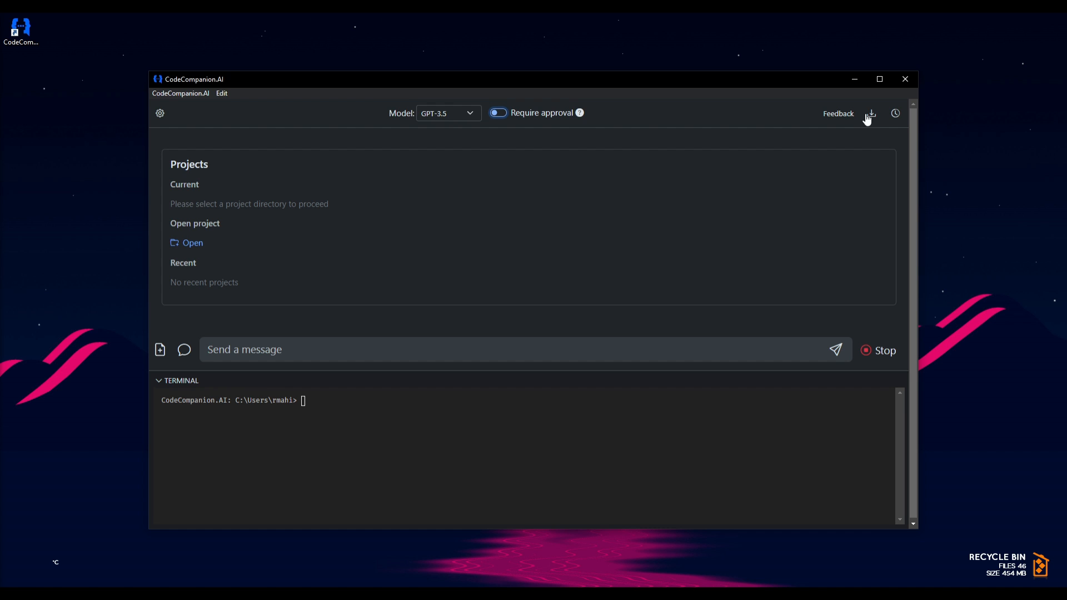
{"action": "mouse_move", "coordinate": [874, 124]}
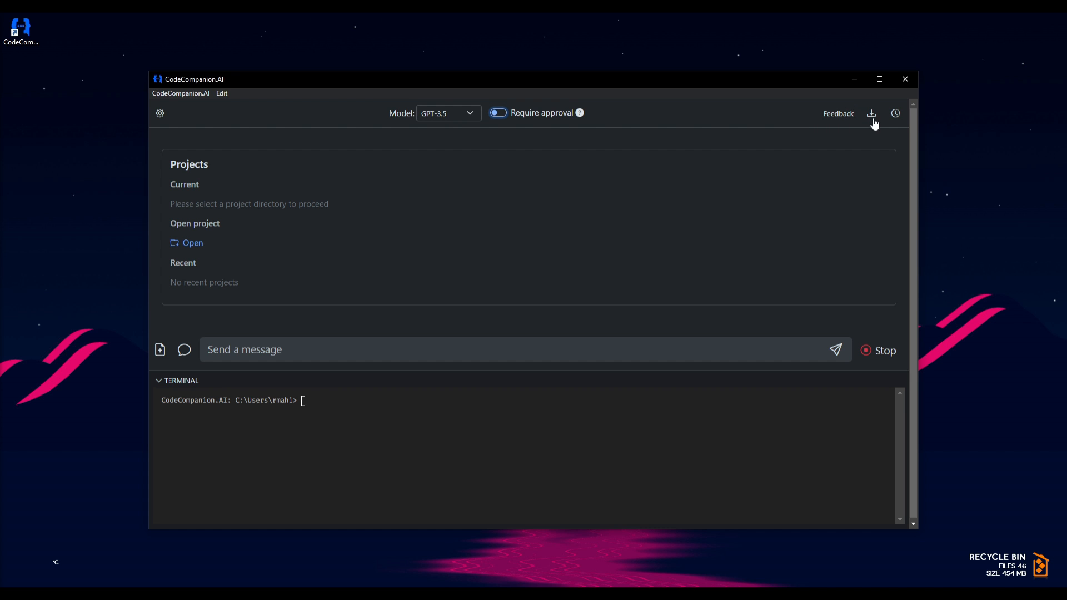
{"action": "left_click", "coordinate": [894, 114]}
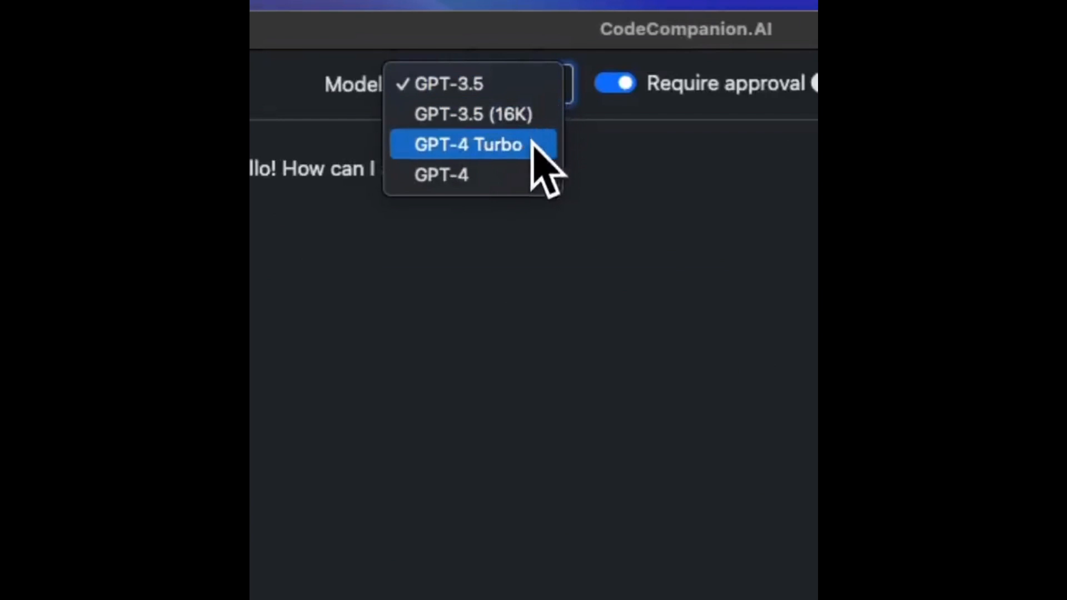
Switch the model to GPT-4 Turbo and approve the create-remix shell command.
{"action": "left_click", "coordinate": [467, 145]}
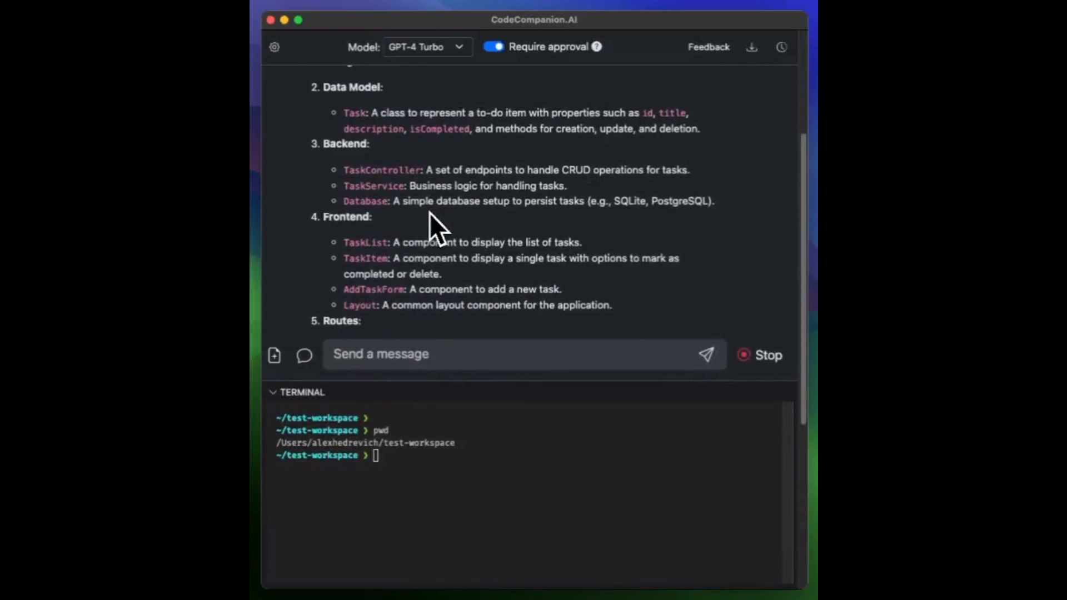
{"action": "scroll", "scroll_direction": "down", "scroll_amount": 3}
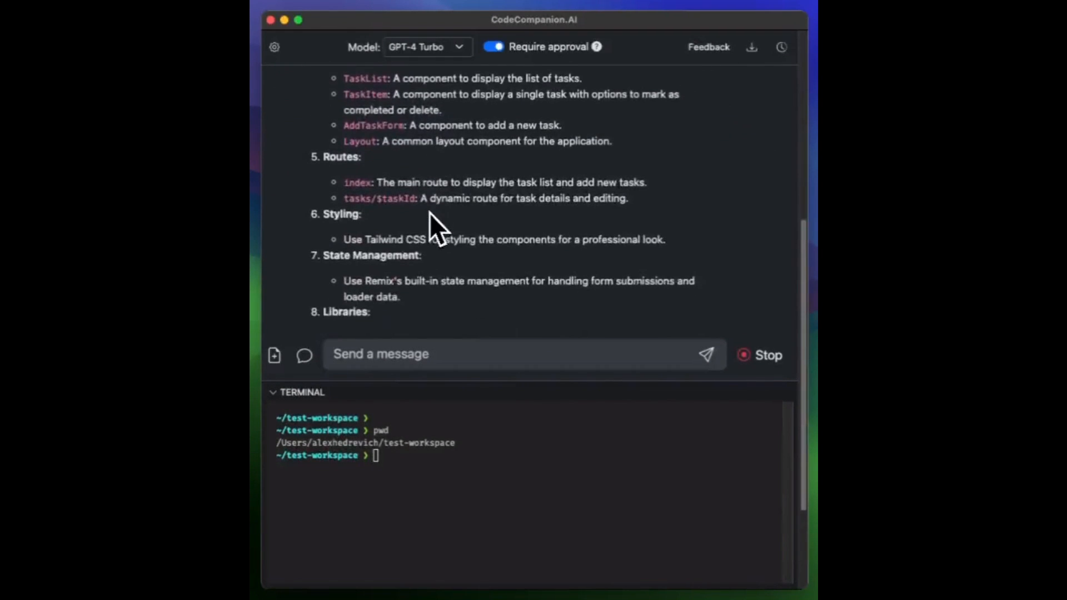
{"action": "scroll", "scroll_direction": "down", "scroll_amount": 3}
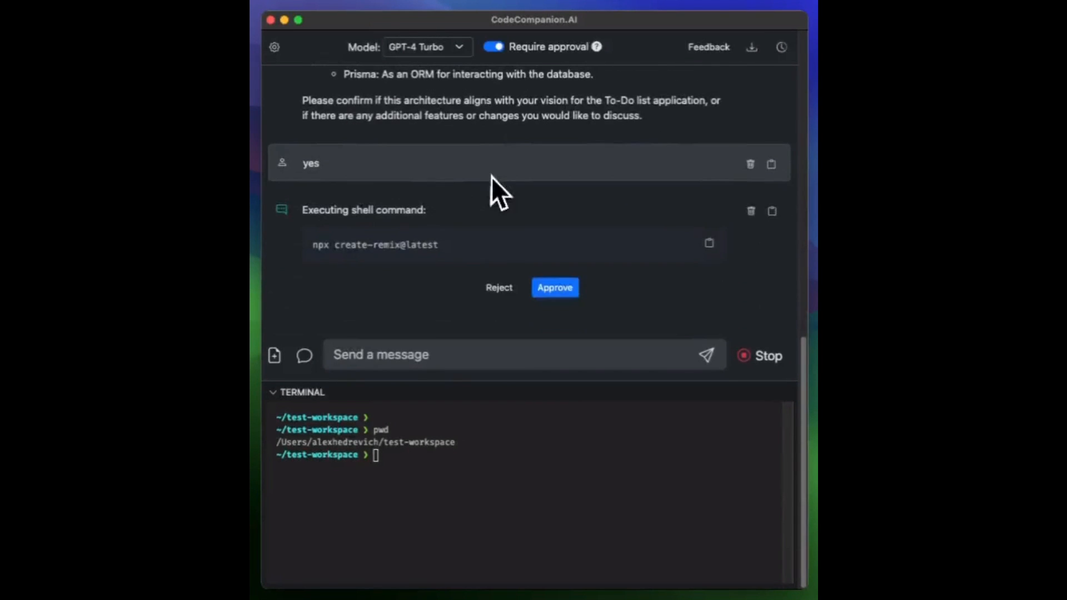
{"action": "left_click", "coordinate": [555, 287]}
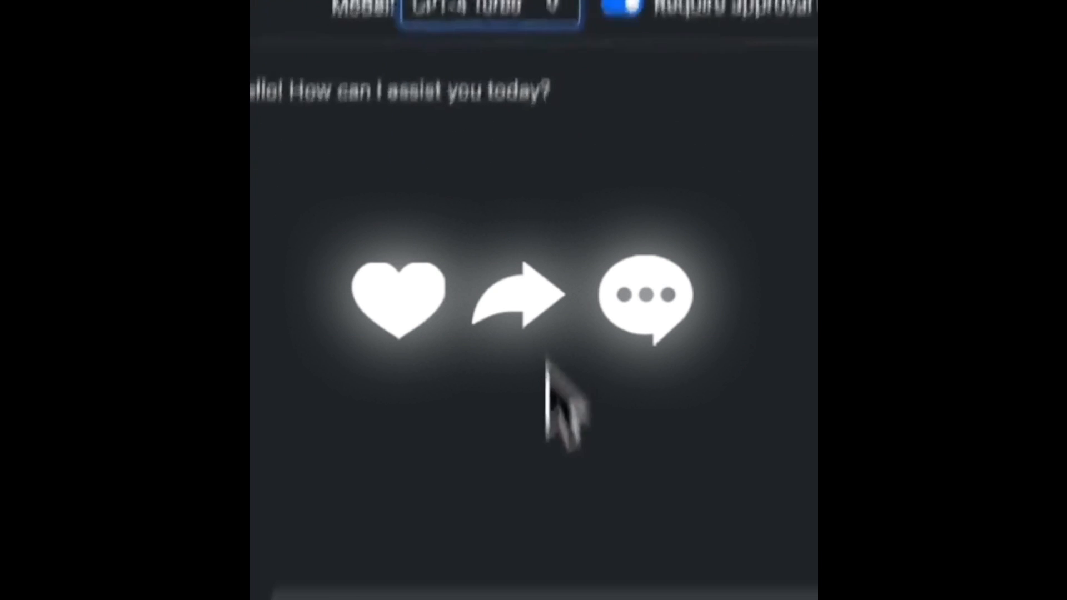
Send the request 'Create remix app for To Do list' and review the architecture reply.
{"action": "type", "text": "Create remix ap"}
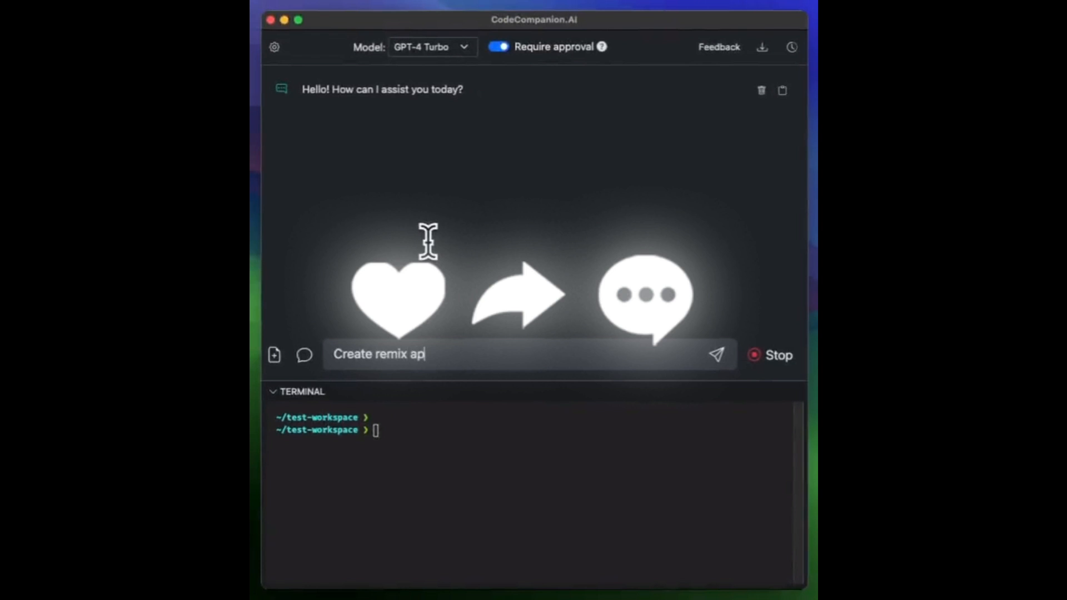
{"action": "type", "text": "p for To Do list"}
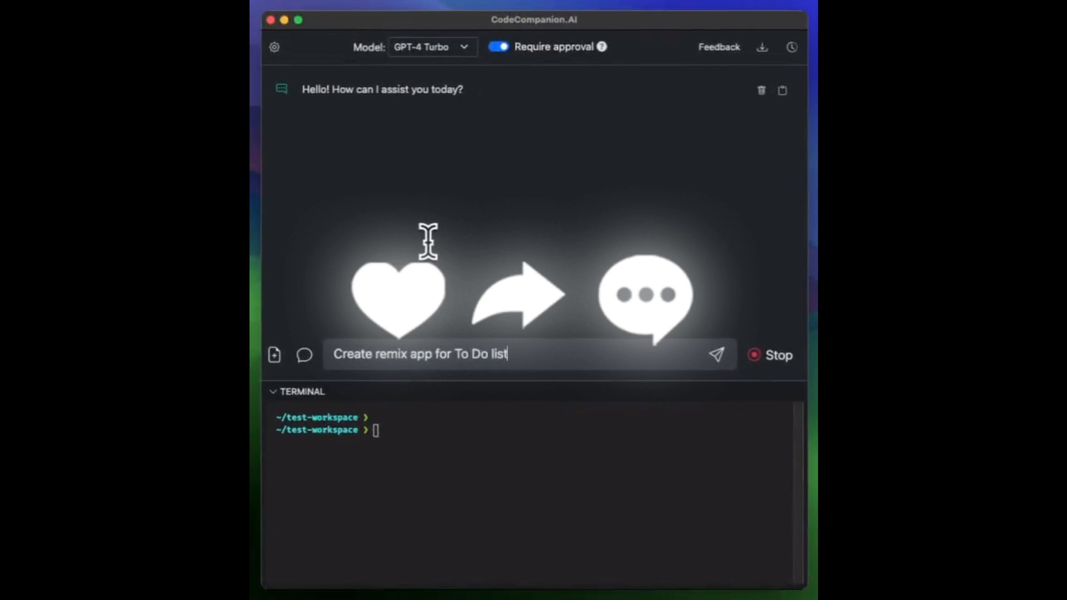
{"action": "left_click", "coordinate": [718, 355]}
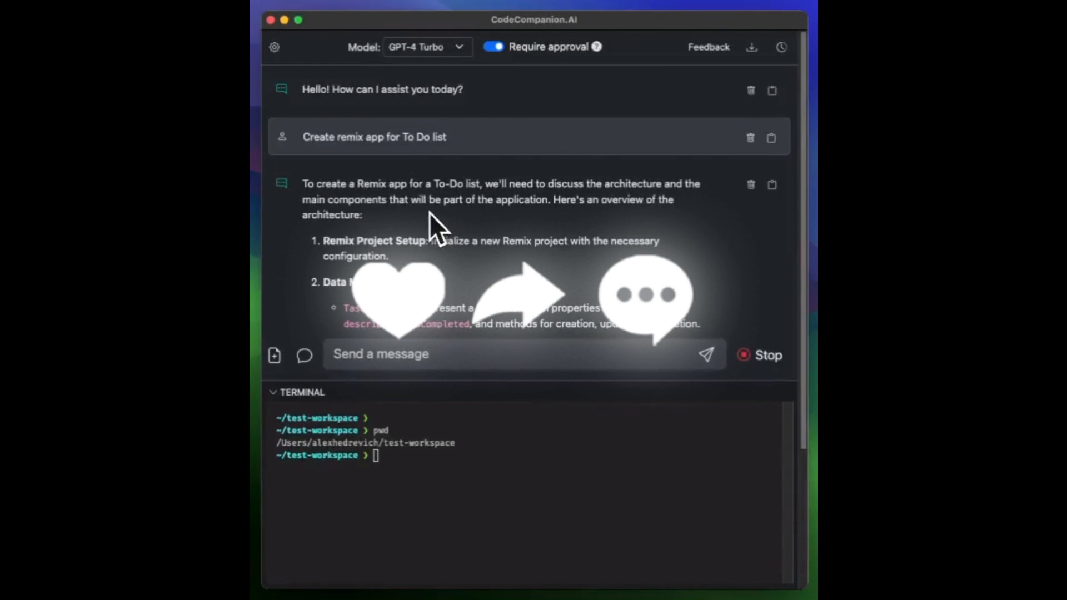
{"action": "scroll", "scroll_direction": "down", "scroll_amount": 3}
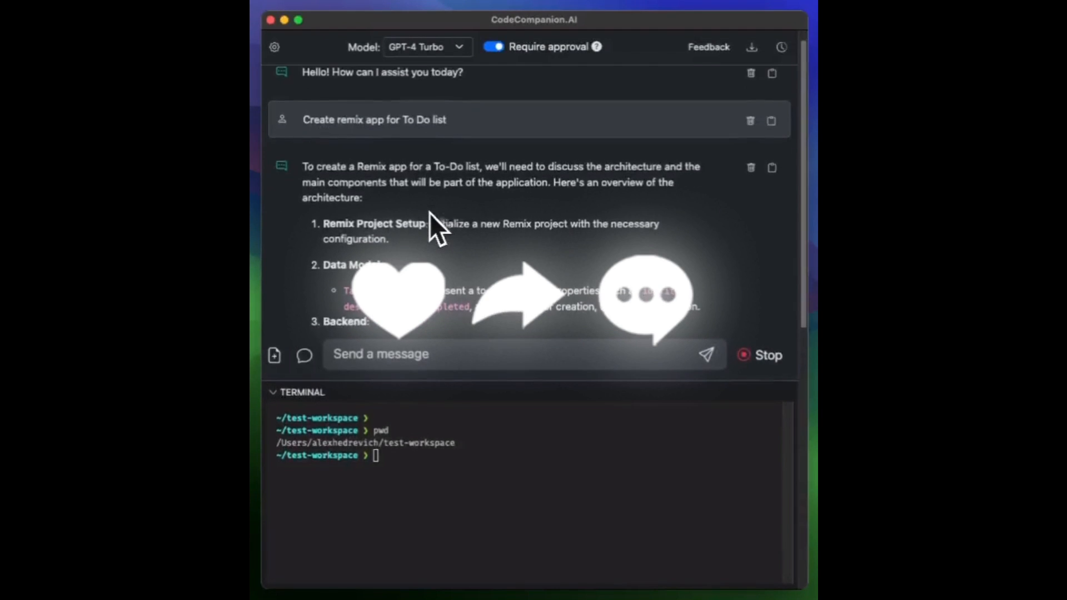